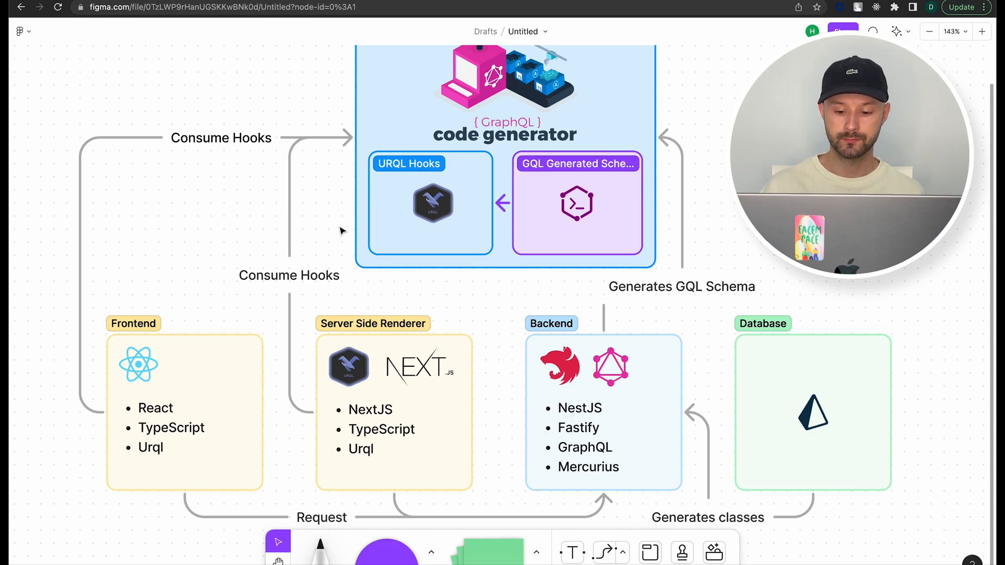
# Remove shared-generated-db-types with --forceRemove and generate the api/generated/db-types node library
pyautogui.click(812, 413)
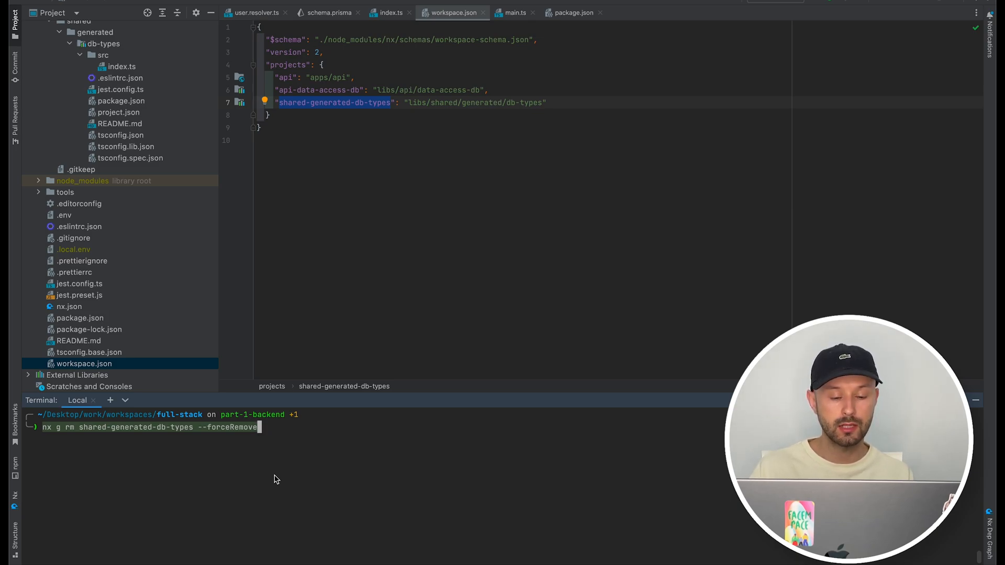
pyautogui.press('Enter')
pyautogui.write('nx g @nrwl/node:lib api/generated/db-types --tags "scope:api"')
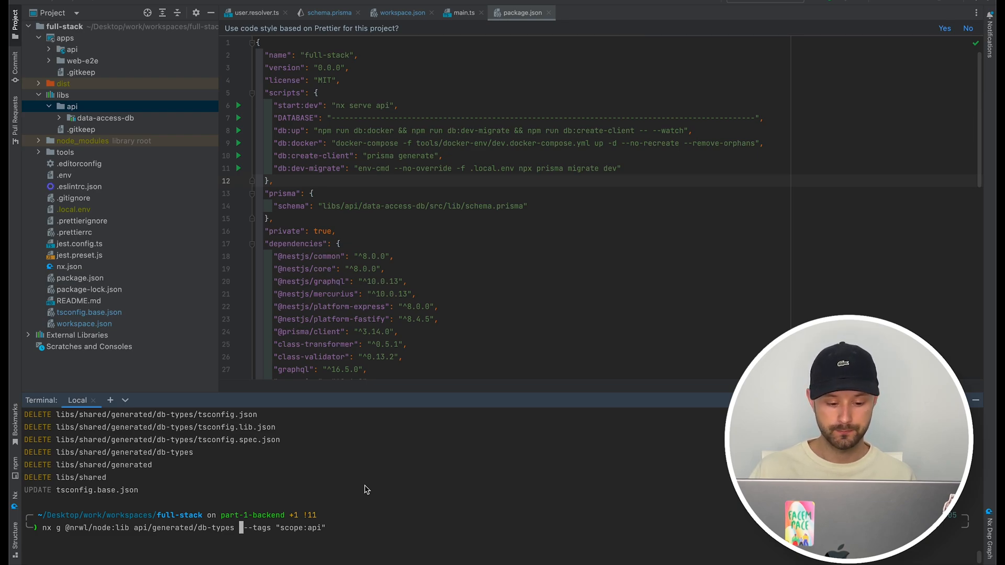
pyautogui.press('Enter')
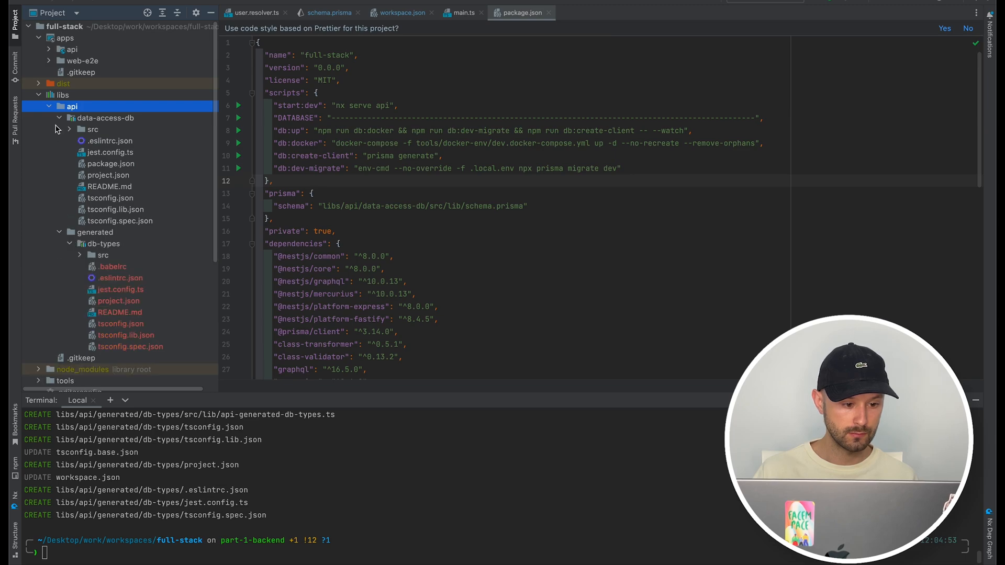
# Inspect the generated index.ts of the new api db-types library in the Project tree
pyautogui.click(49, 107)
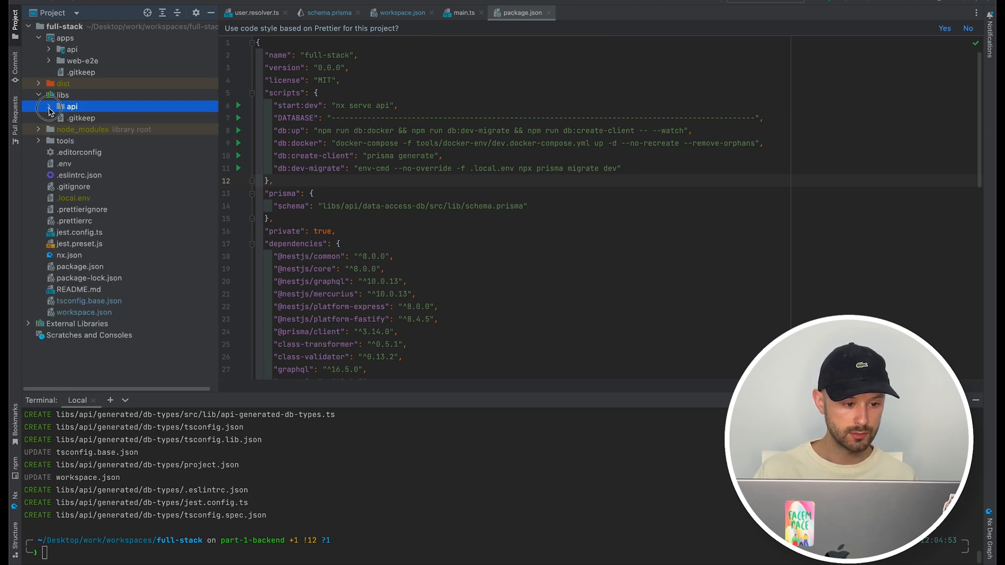
pyautogui.click(49, 107)
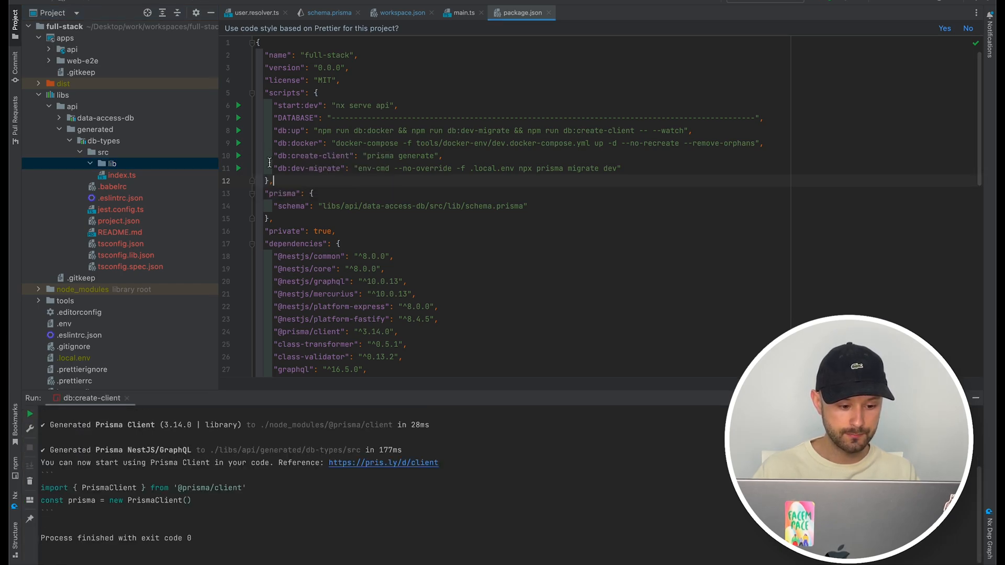
pyautogui.click(112, 164)
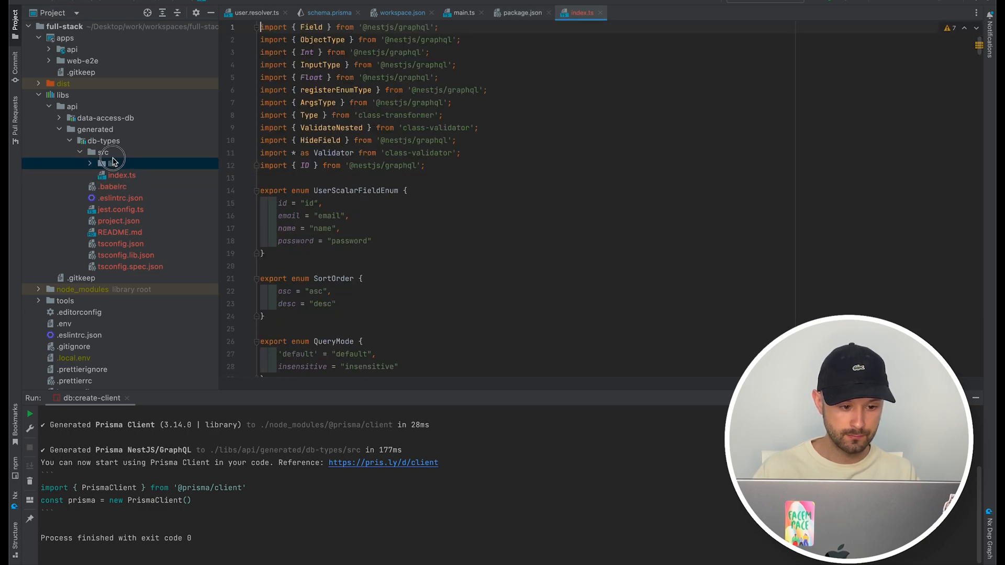
pyautogui.click(90, 151)
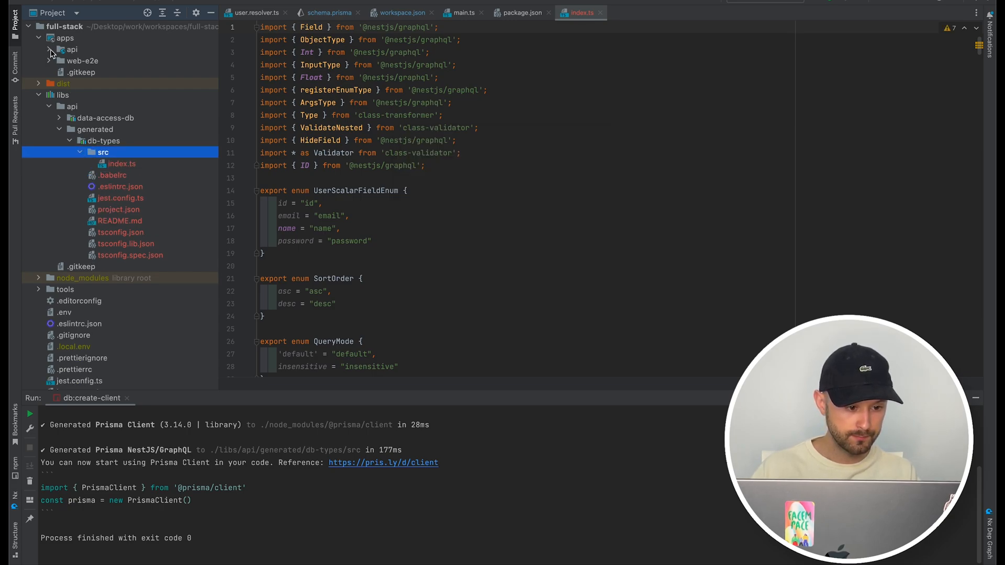
# Review user.resolver.ts under apps/api and check the updateUser argument type import
pyautogui.click(59, 49)
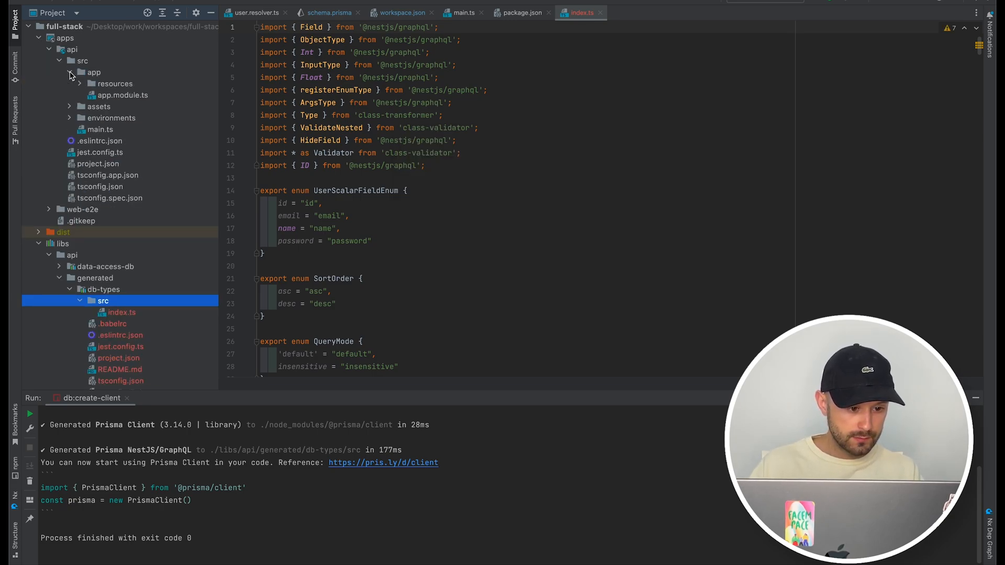
pyautogui.click(79, 72)
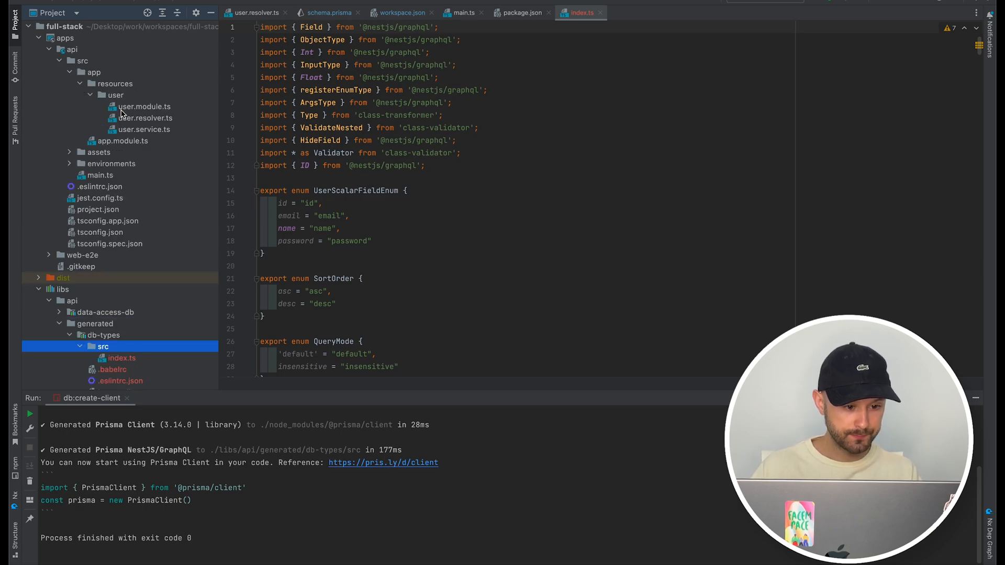
pyautogui.click(144, 117)
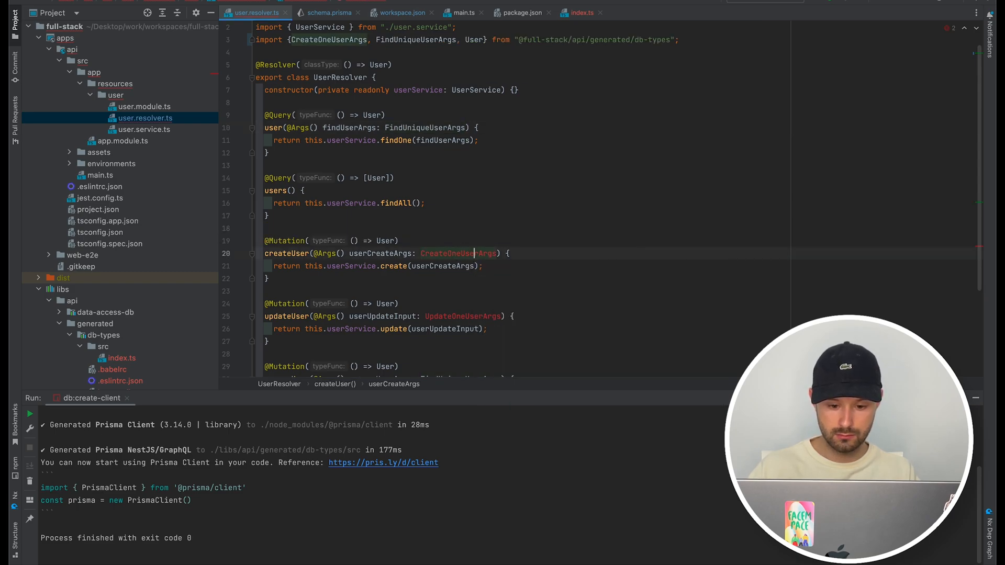
pyautogui.scroll(-3)
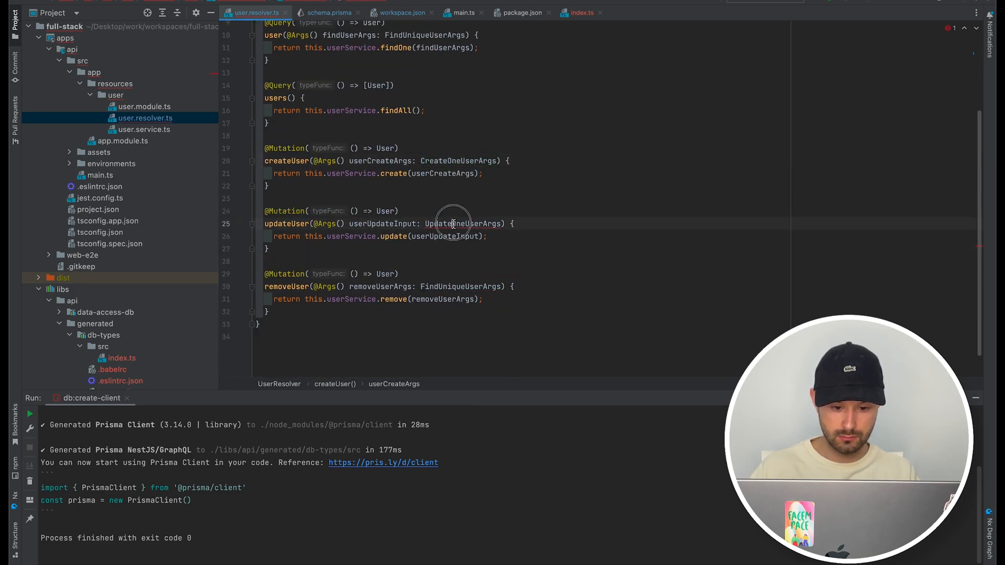
pyautogui.click(398, 211)
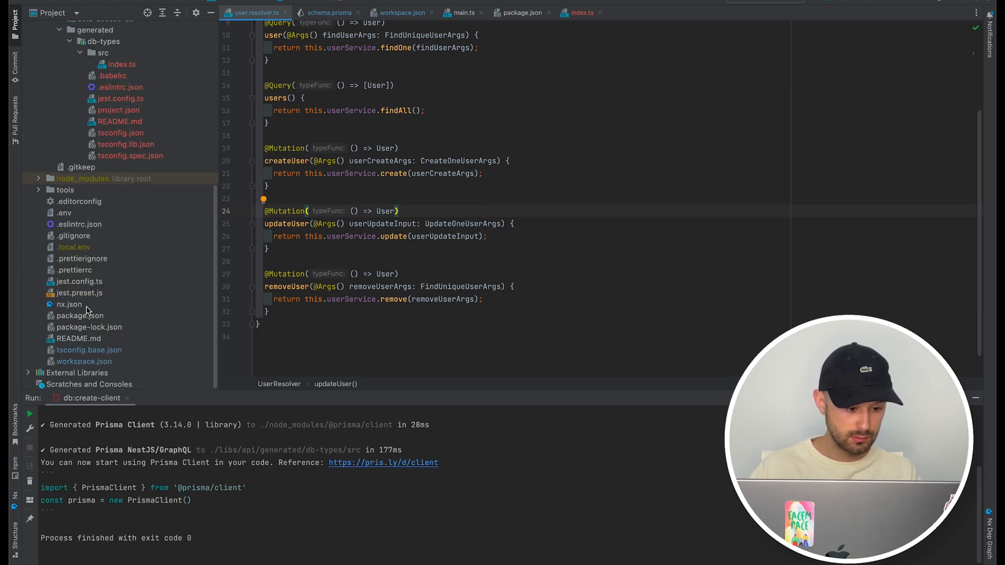
# Fix user.service.ts to import UpdateOneUserArgs from the api generated db-types, then stop the dev run
pyautogui.click(522, 12)
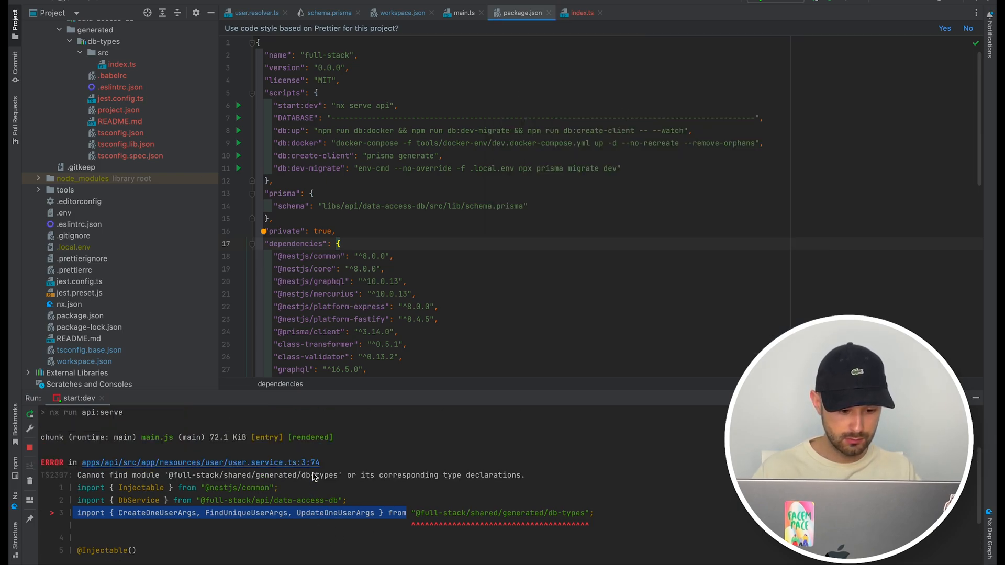
pyautogui.click(590, 13)
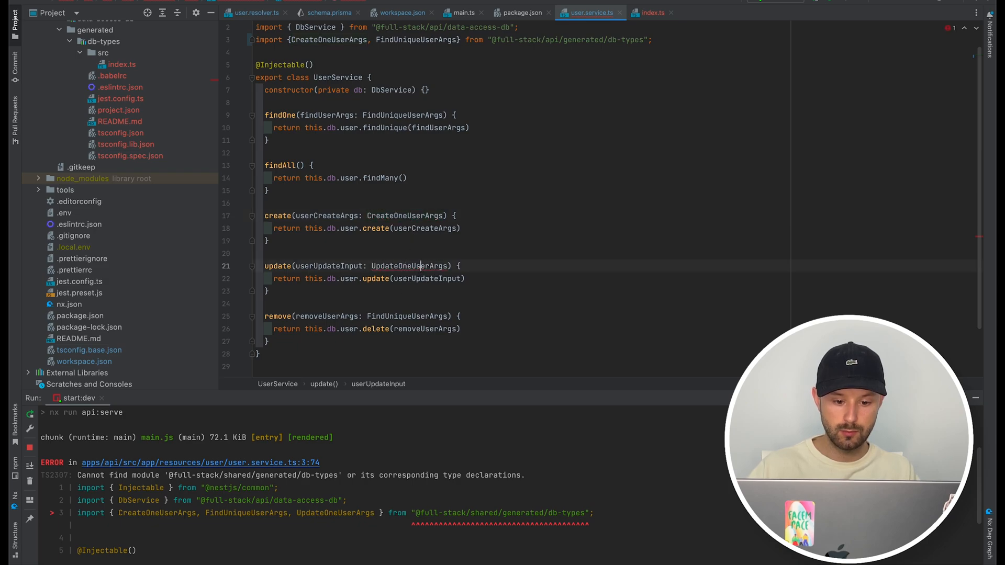
pyautogui.write('UpdateOneUserArgs')
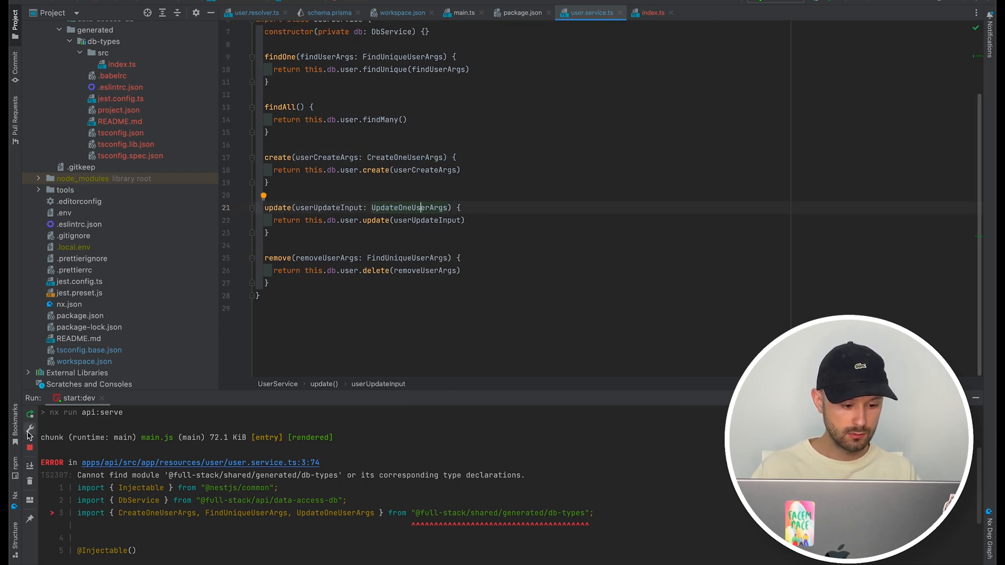
pyautogui.click(30, 415)
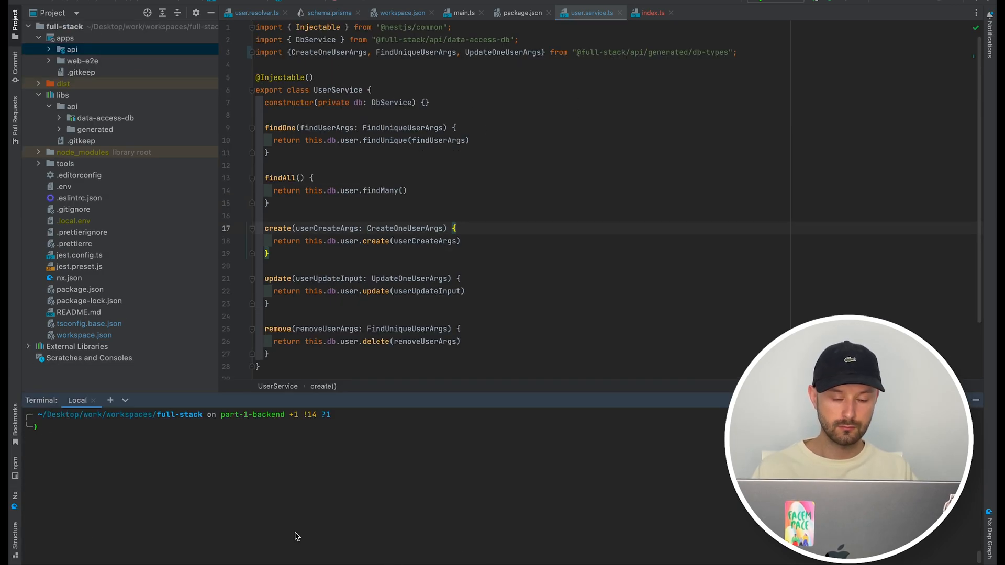
pyautogui.write('npm install --save-dev @nrwl/next')
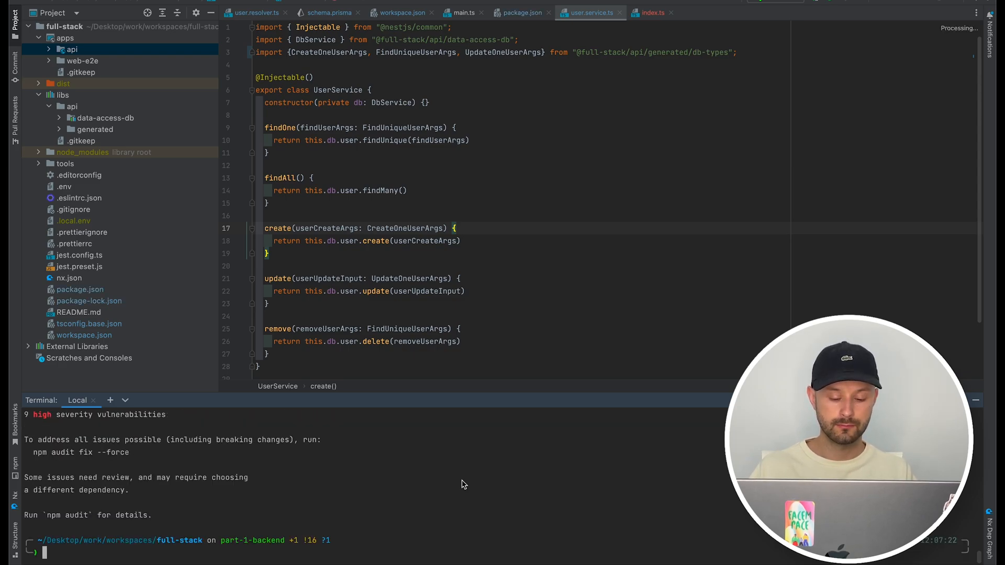
pyautogui.write('nx g')
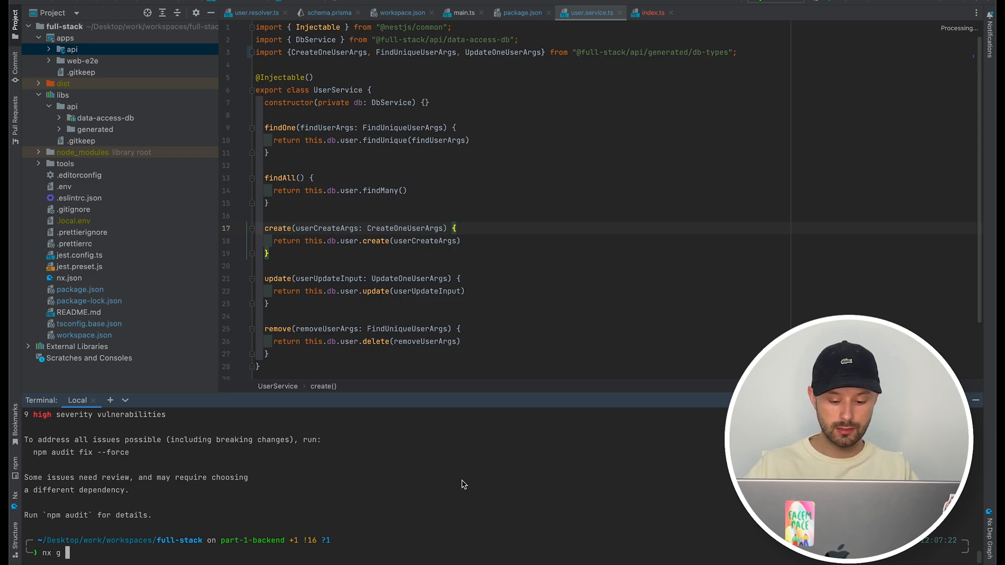
pyautogui.write('@nrw')
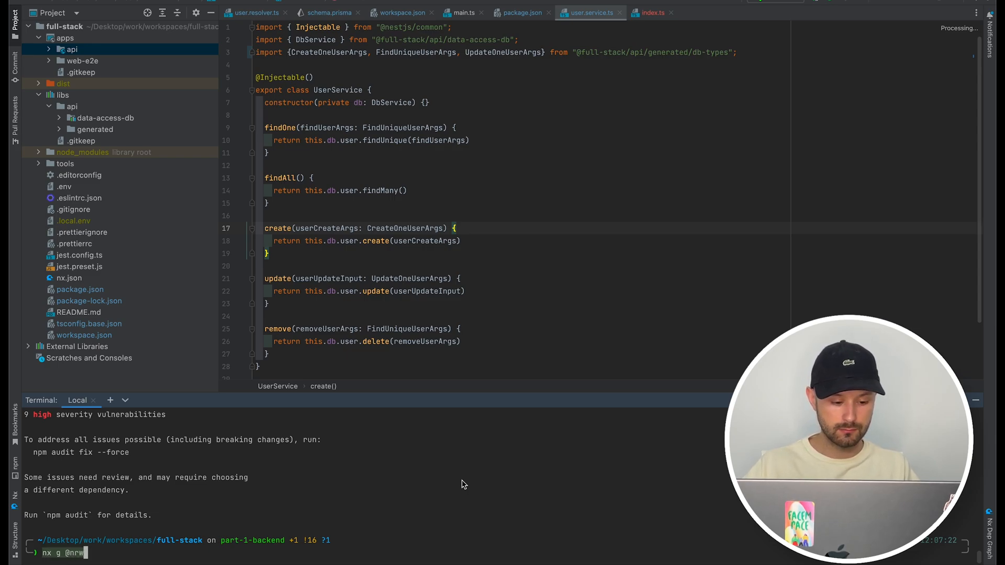
pyautogui.write('l/nex')
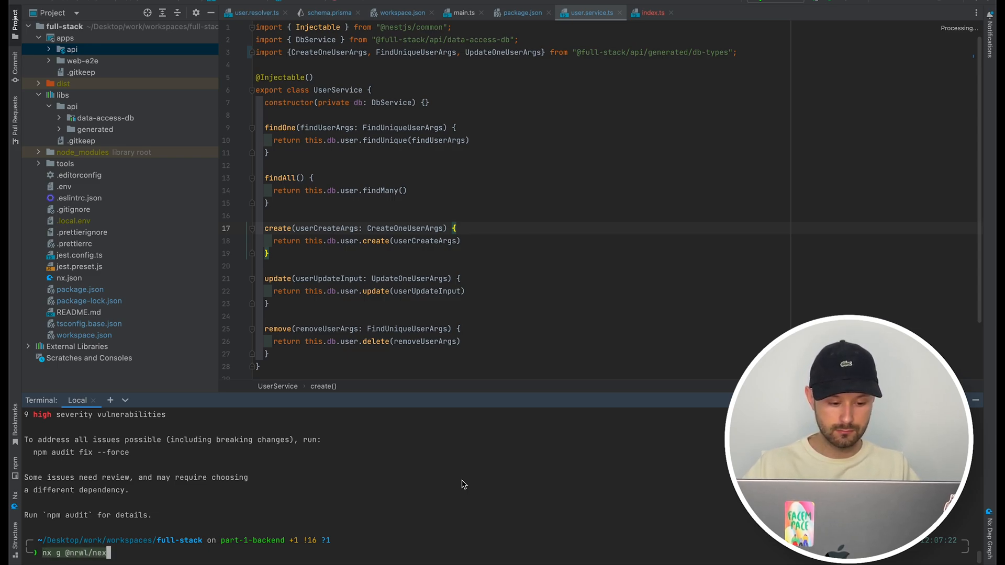
pyautogui.write('t:a')
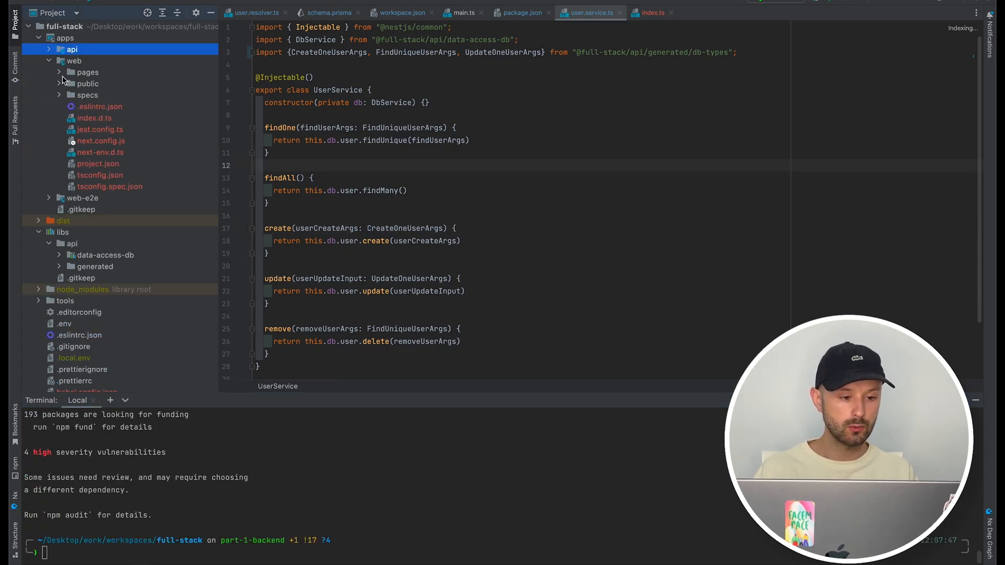
# Expand apps/web/pages and view the generated index page
pyautogui.click(87, 72)
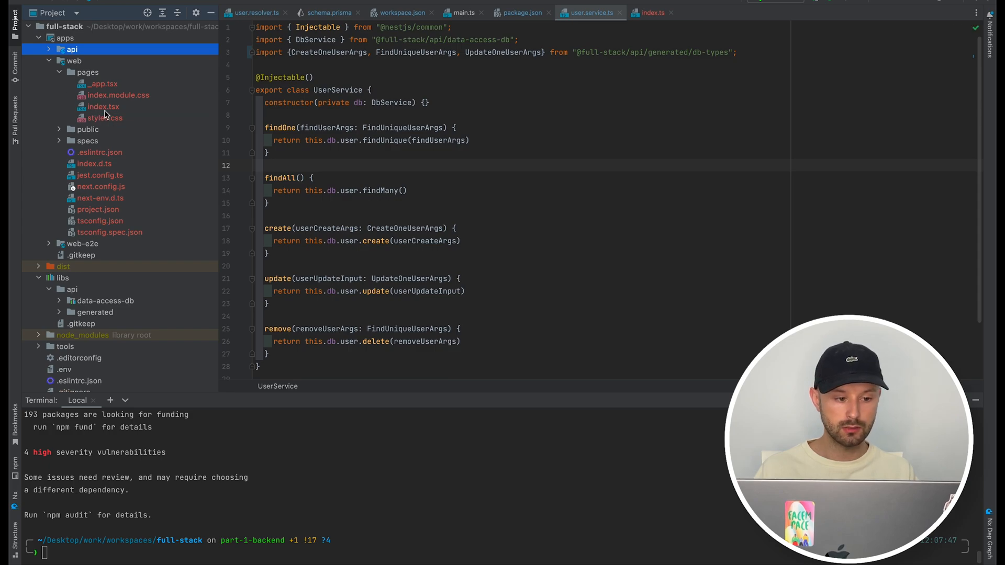
pyautogui.click(104, 107)
pyautogui.write('npm i -D concu')
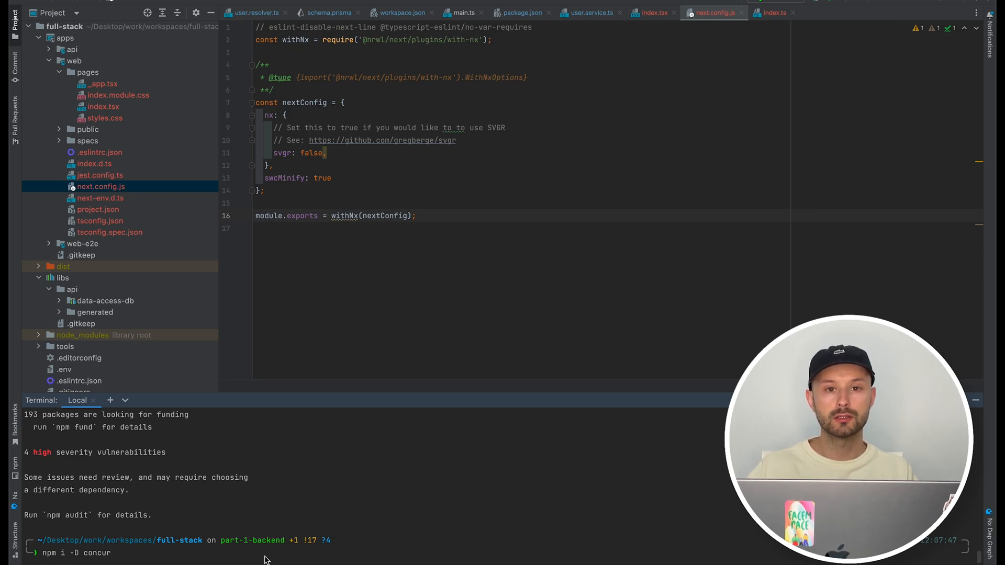
# Add dev:api and dev:web scripts and a start:dev using env-cmd with concurrently --kill-others for db, web and api
pyautogui.write('r')
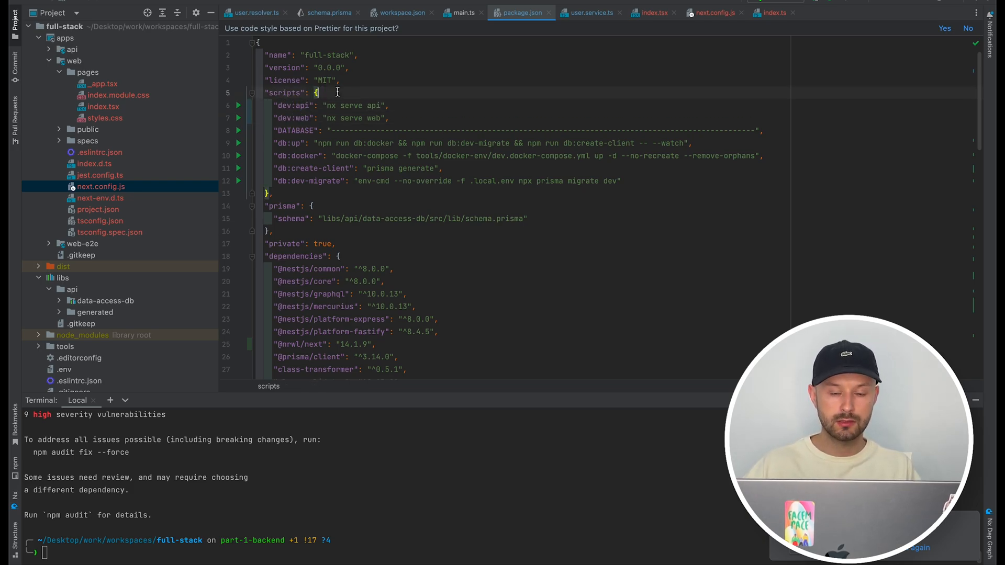
pyautogui.write('"start:dev": "env-cmd -f .local.env concurrently --kill-others \\"npm:db:up\\" \\"npm:dev:web\\" \\"npm:dev:api\\" ",')
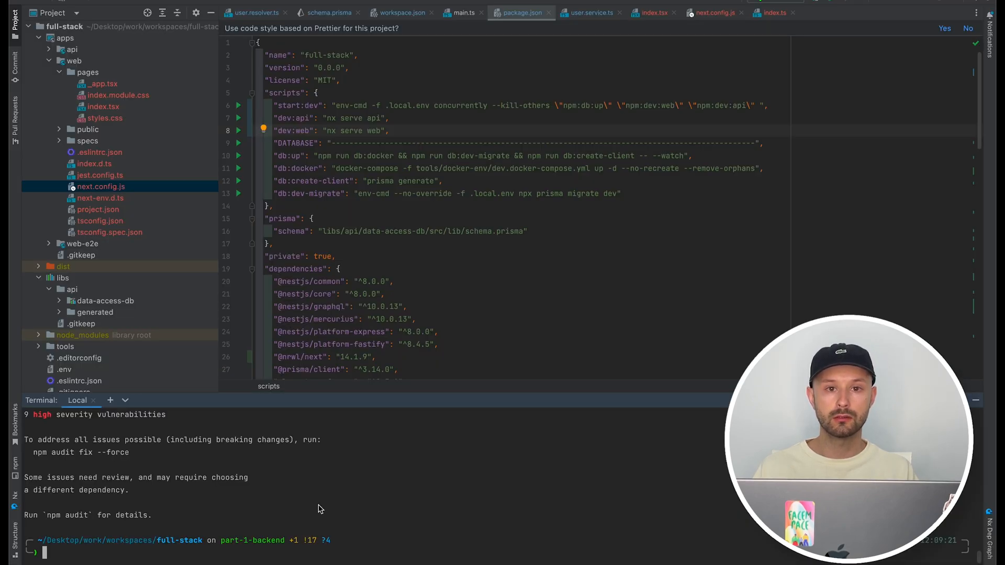
pyautogui.write('npm i y')
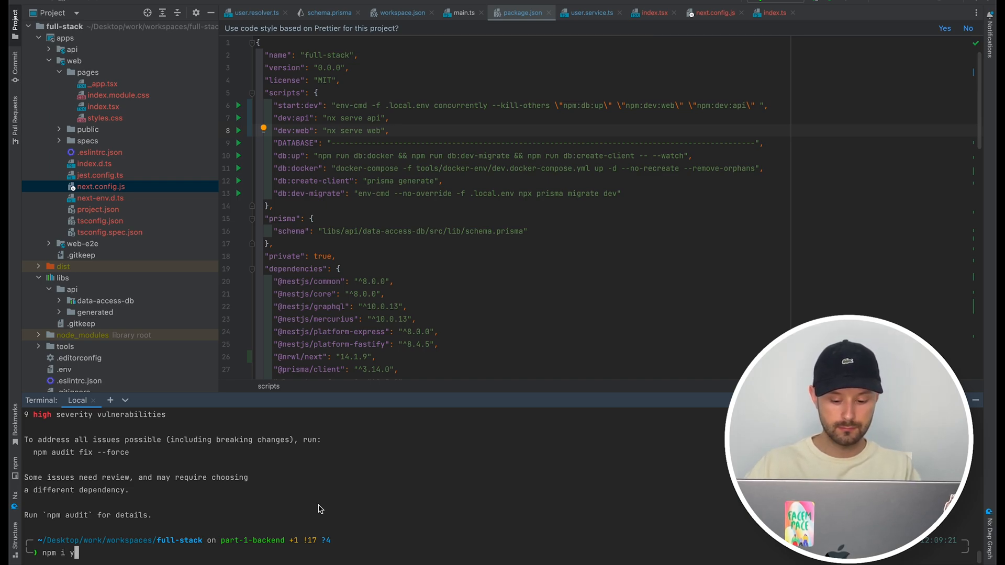
pyautogui.write('u')
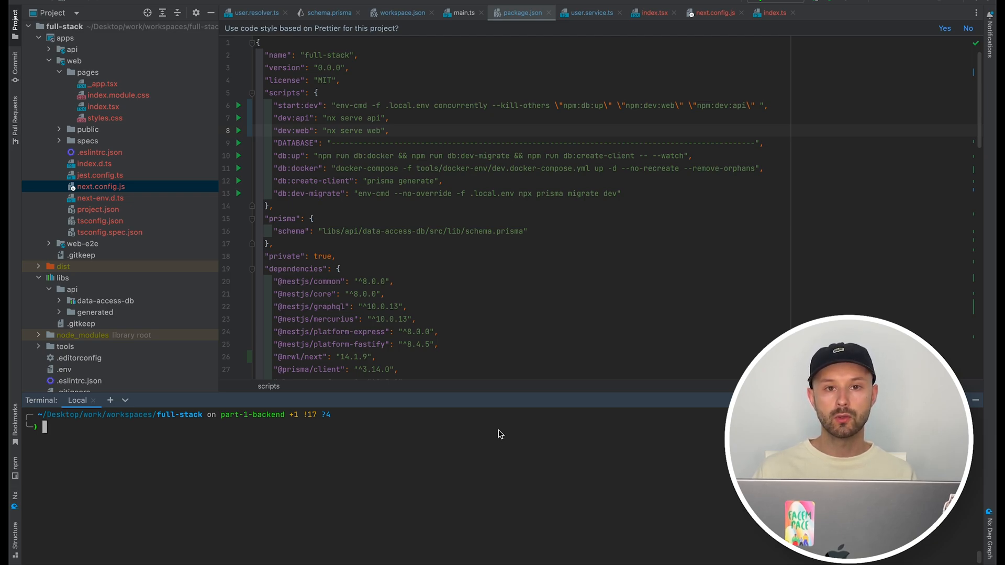
# Install the GraphQL Codegen dev packages and view tools/gql-codegen/gql-codegen.yml
pyautogui.write('npm i -D graphql-codegen @graphql-codegen/cli @graphql-codegen/near-operation-file-preset @graphql-codegen/typed-document-node @graphql-codegen/typescript-urql')
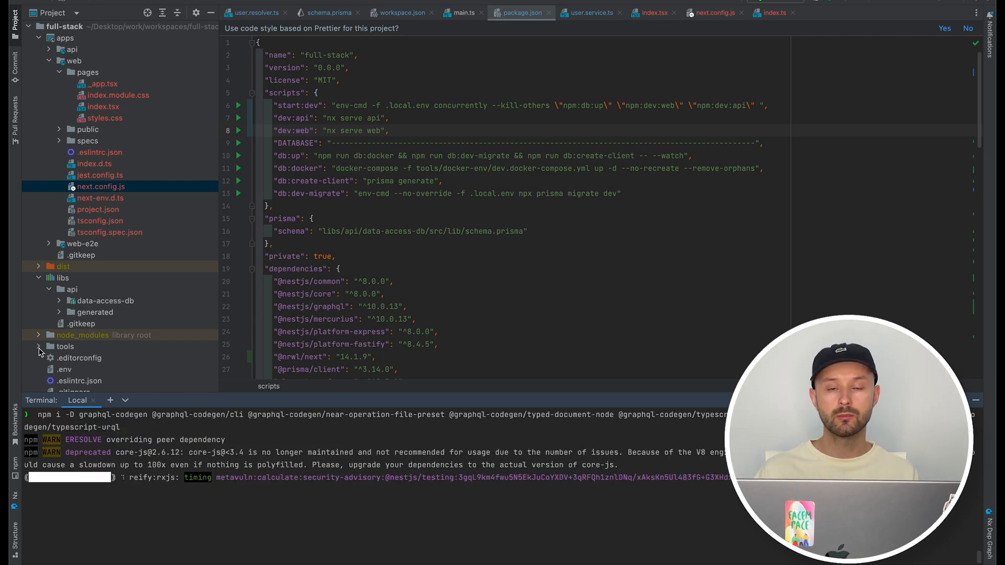
pyautogui.click(40, 353)
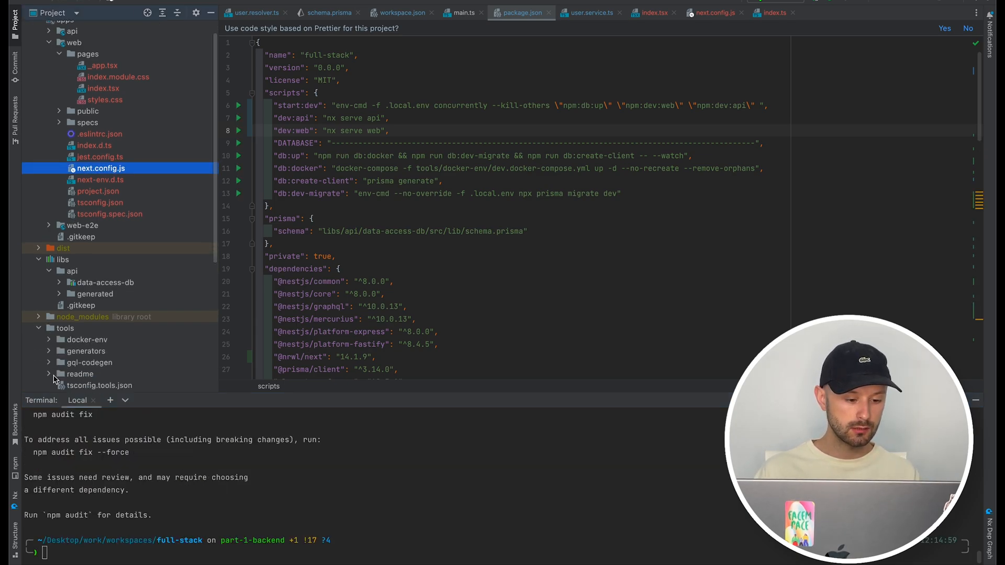
pyautogui.doubleClick(107, 374)
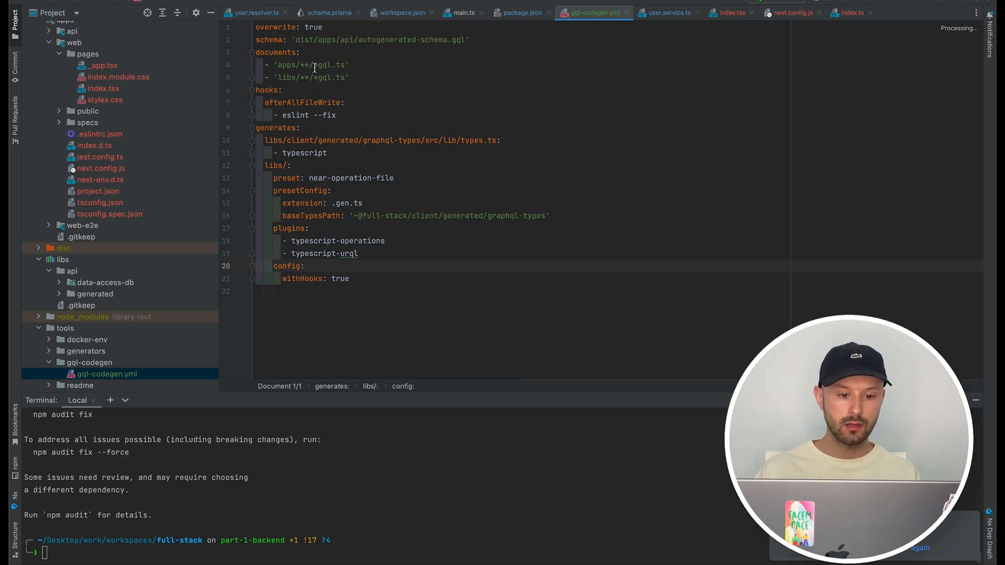
pyautogui.doubleClick(330, 65)
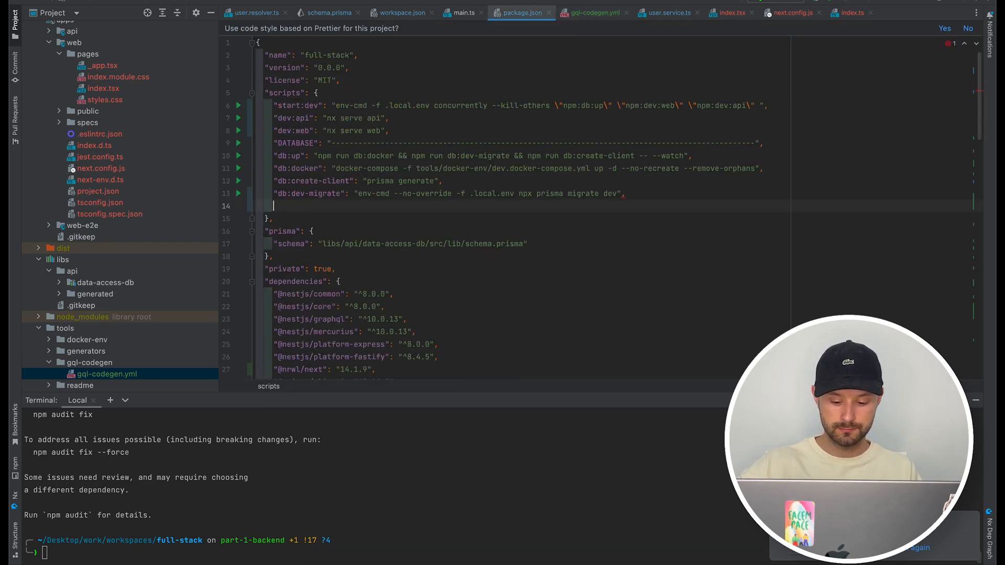
# Add a UTILS divider and a gen:gql script running graphql-codegen --config tools/gql-codegen/gql-codegen.yml --watch
pyautogui.write('UTILS"')
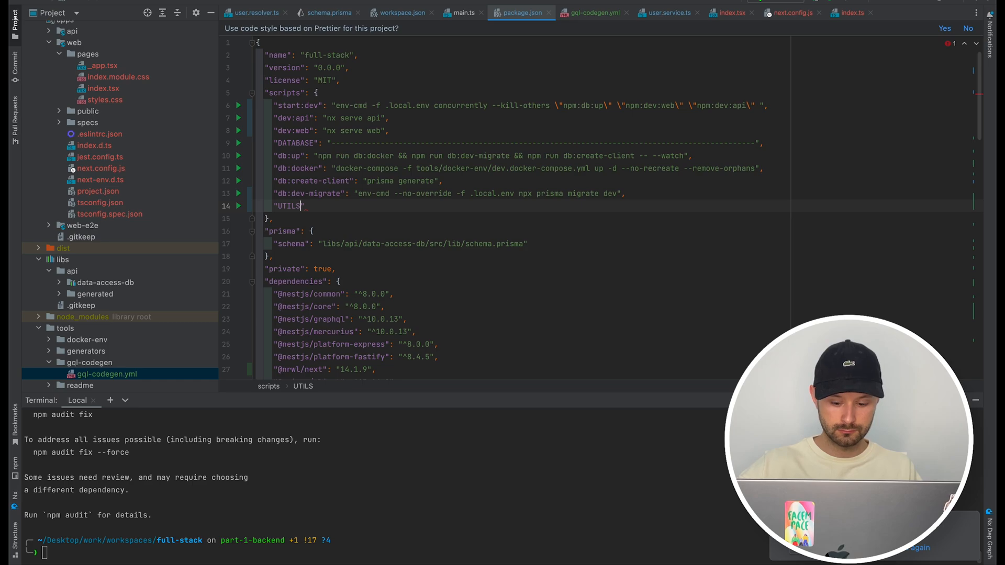
pyautogui.write(': "')
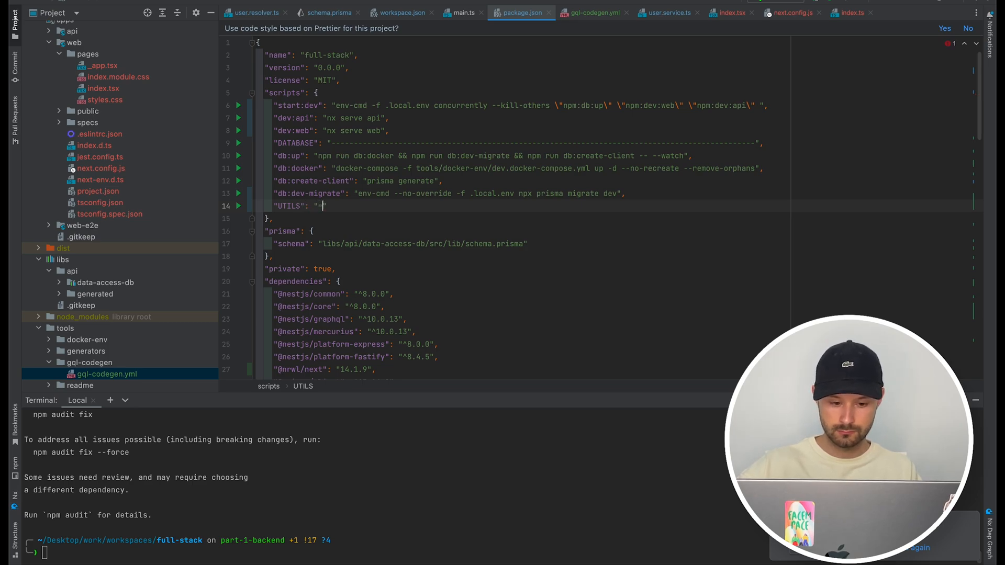
pyautogui.write('=')
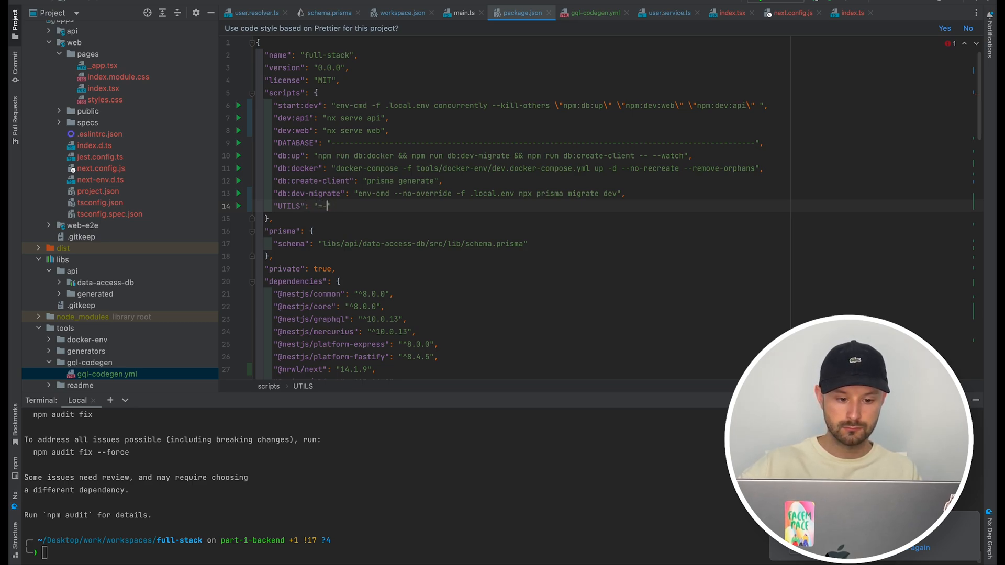
pyautogui.write('--------')
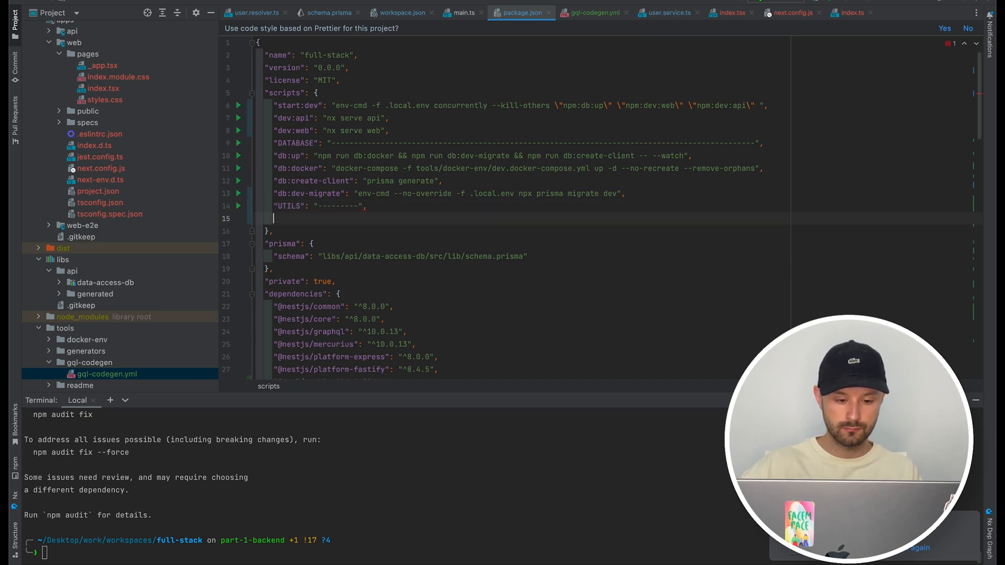
pyautogui.write('"gen:gql": "graphql-codegen --config tools/gql-codegen/gql-codegen.yml --watch"')
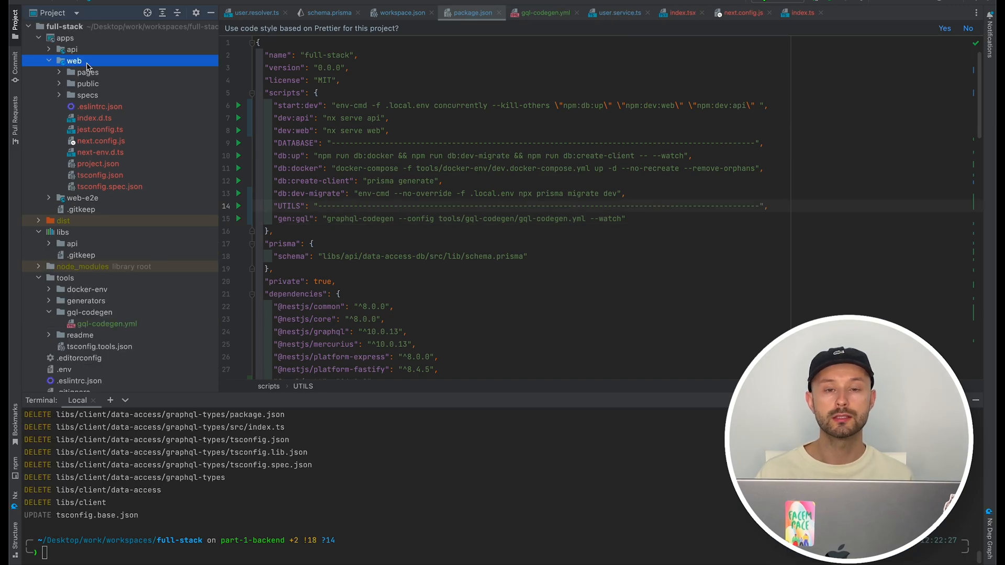
# Create an api/user folder in the web app with a new TypeScript file user.gql.ts
pyautogui.rightClick(73, 61)
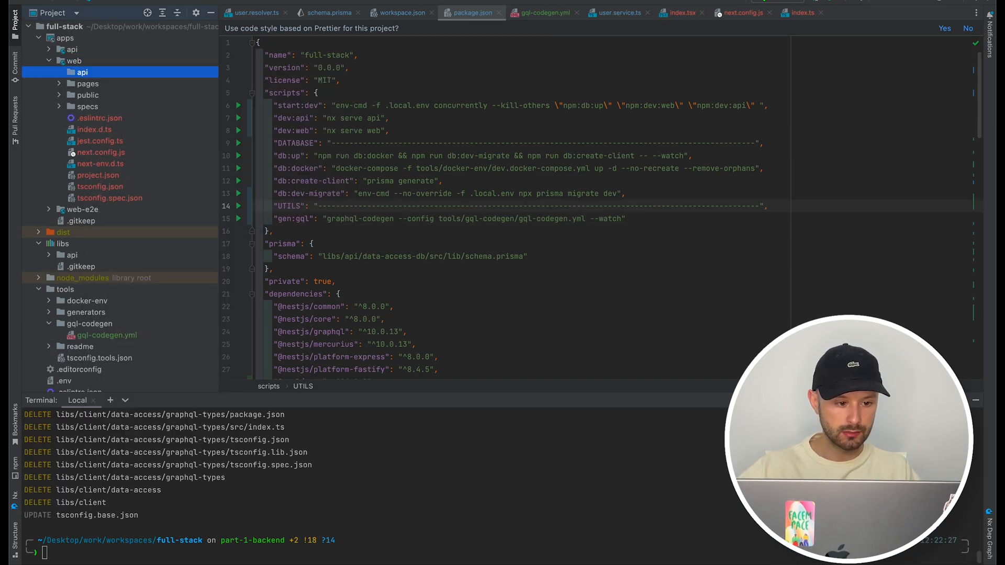
pyautogui.rightClick(82, 73)
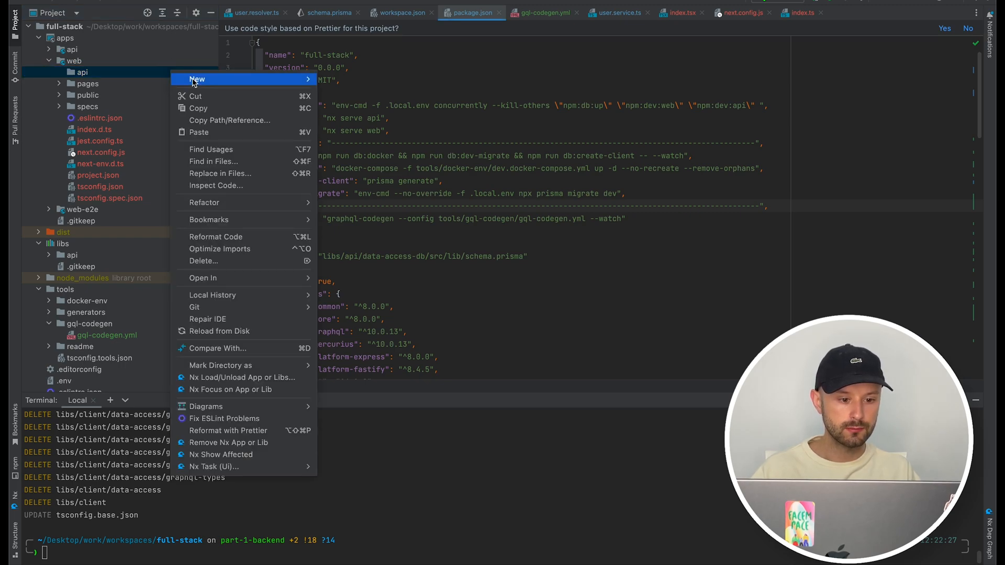
pyautogui.write('user')
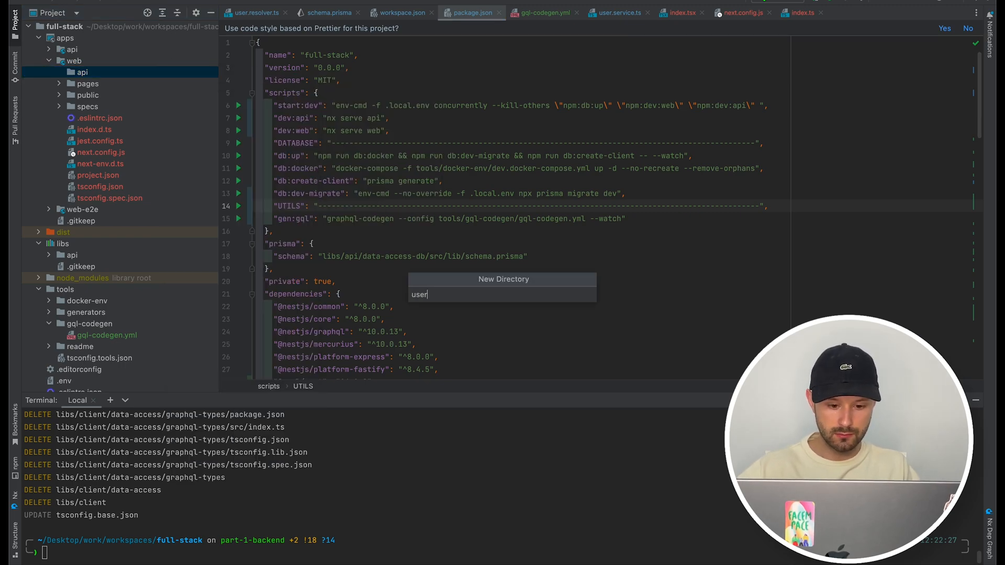
pyautogui.rightClick(94, 83)
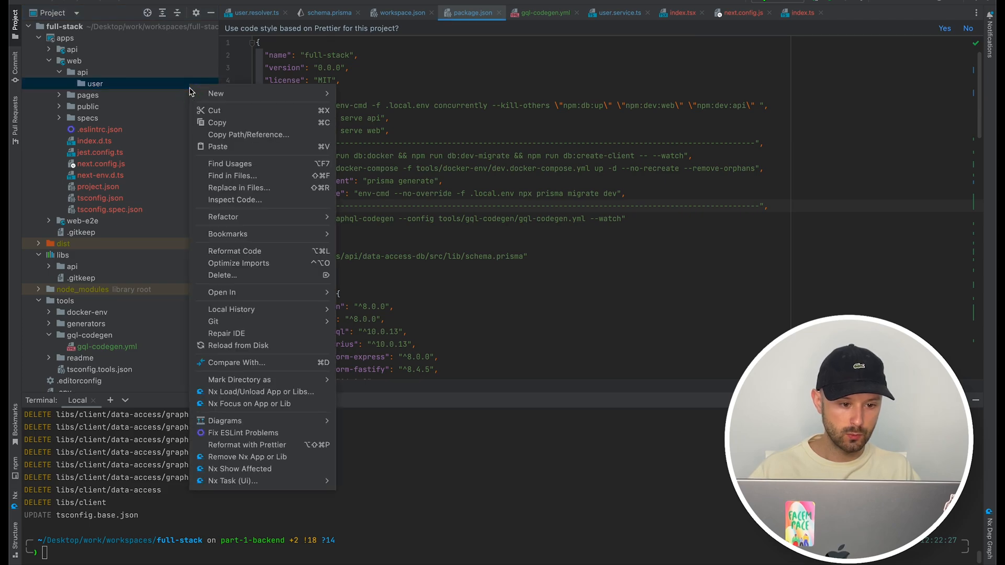
pyautogui.click(216, 94)
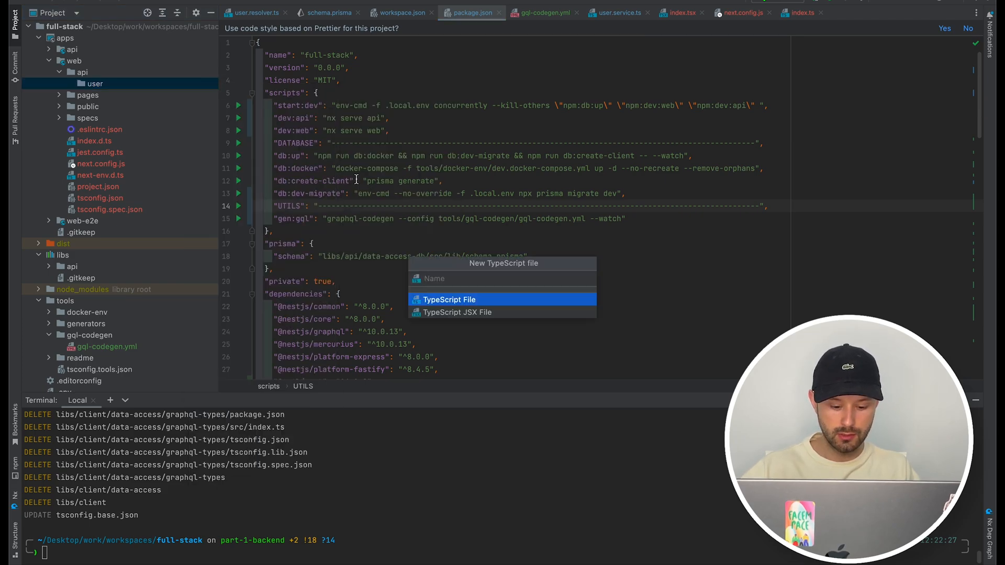
pyautogui.write('user.gql.ts')
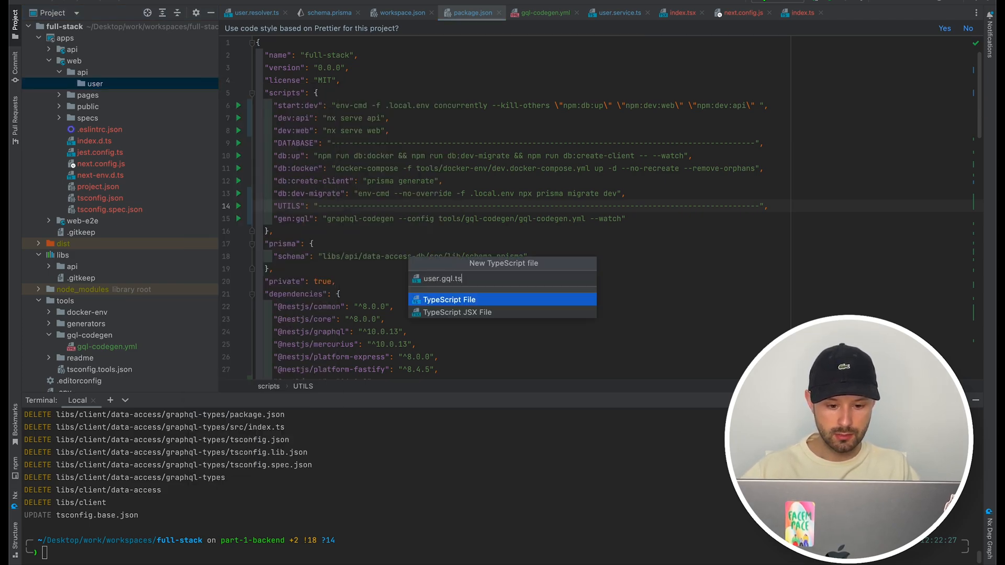
pyautogui.press('Enter')
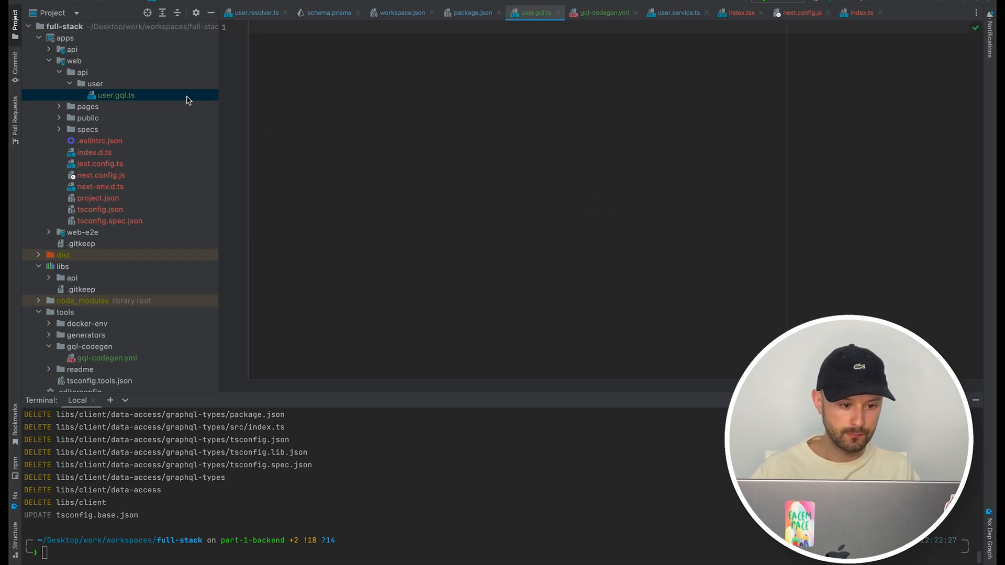
# Declare a GET_USER gql constant with a GetUser query taking an $args unique-input variable
pyautogui.write('const GET')
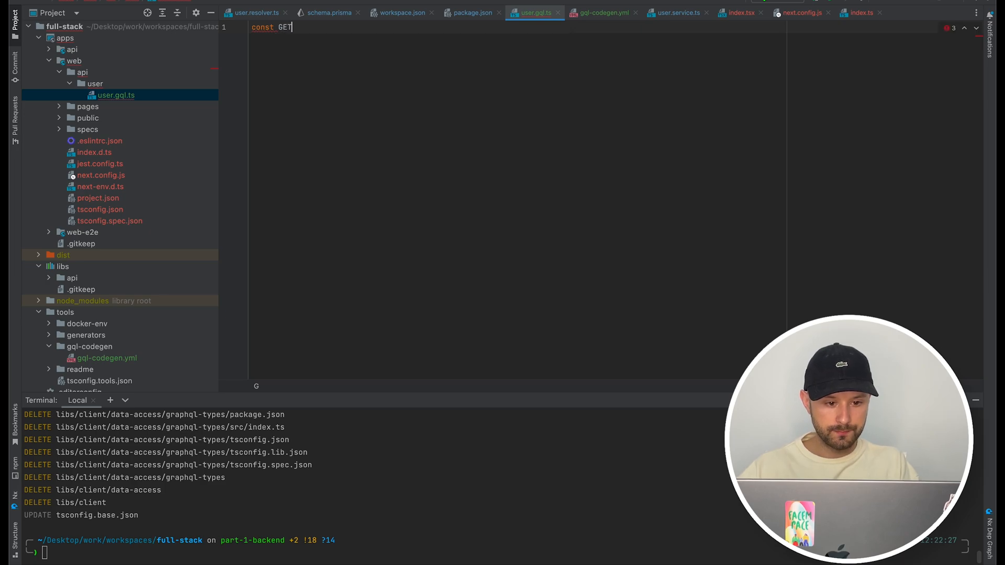
pyautogui.write('_USER =')
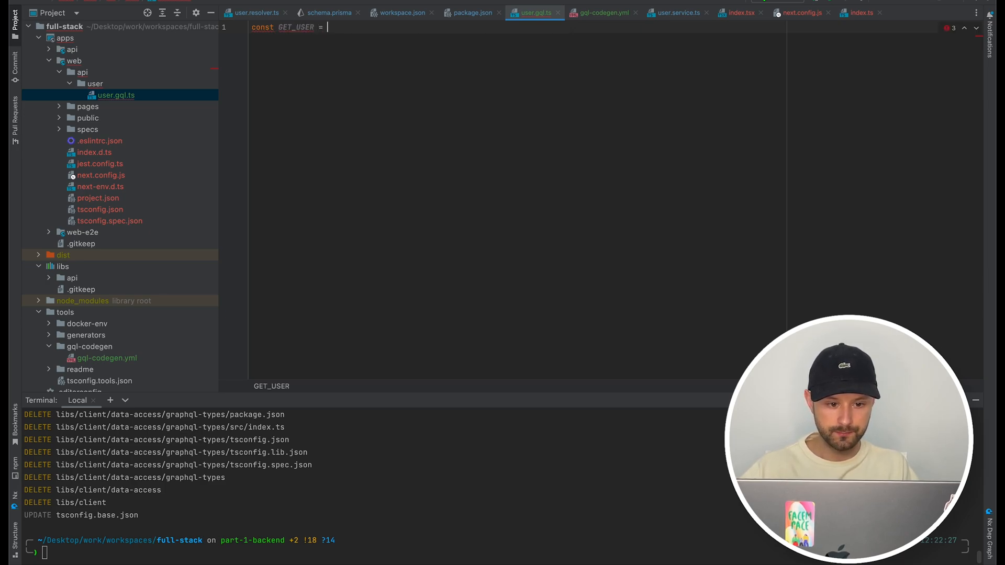
pyautogui.write('gql()')
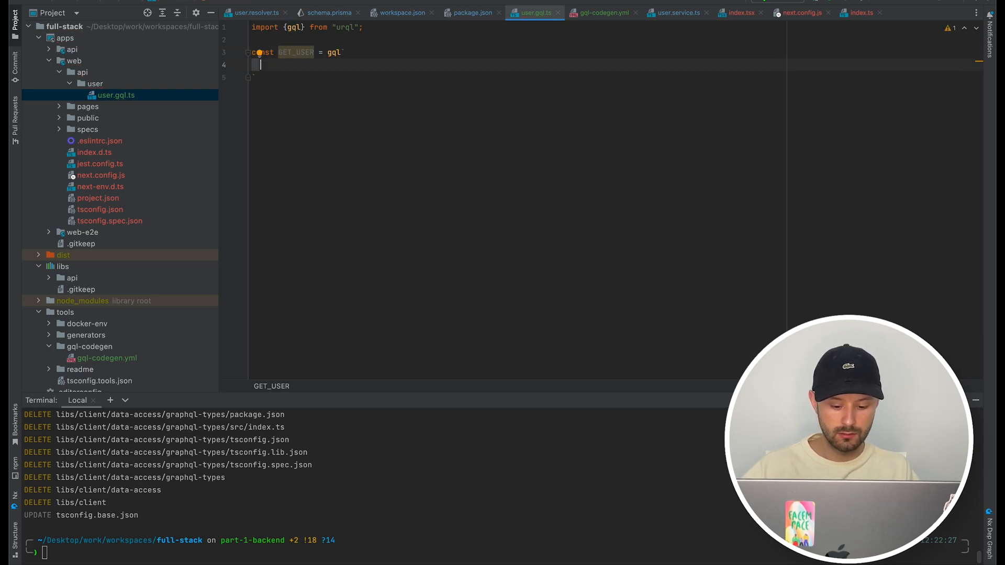
pyautogui.write('q')
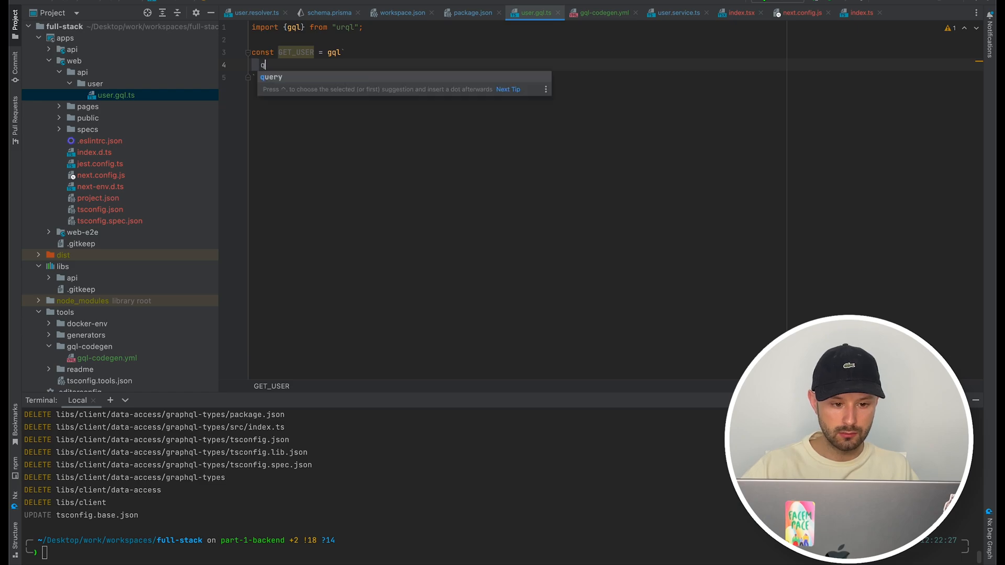
pyautogui.write('query Getuser (')
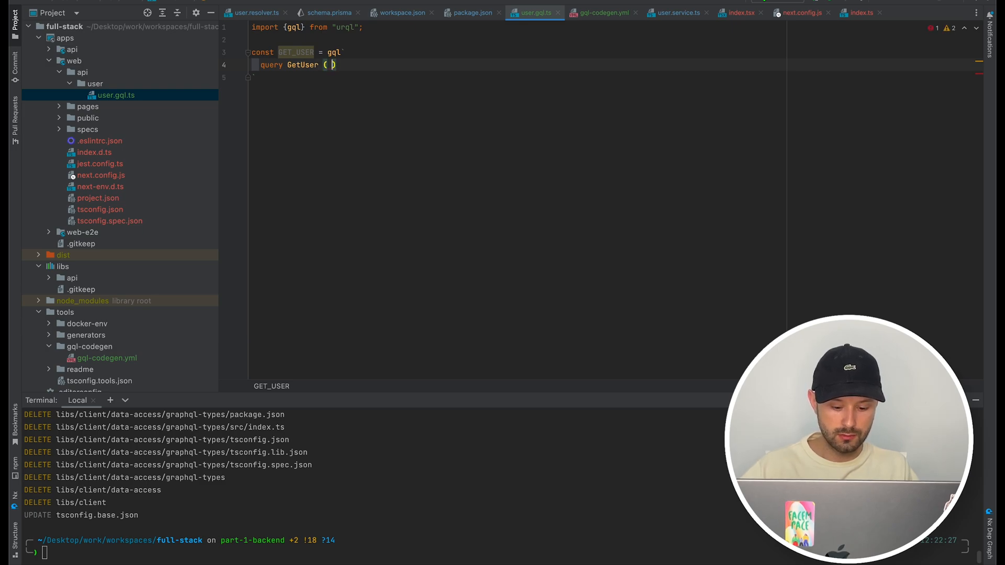
pyautogui.write('arg')
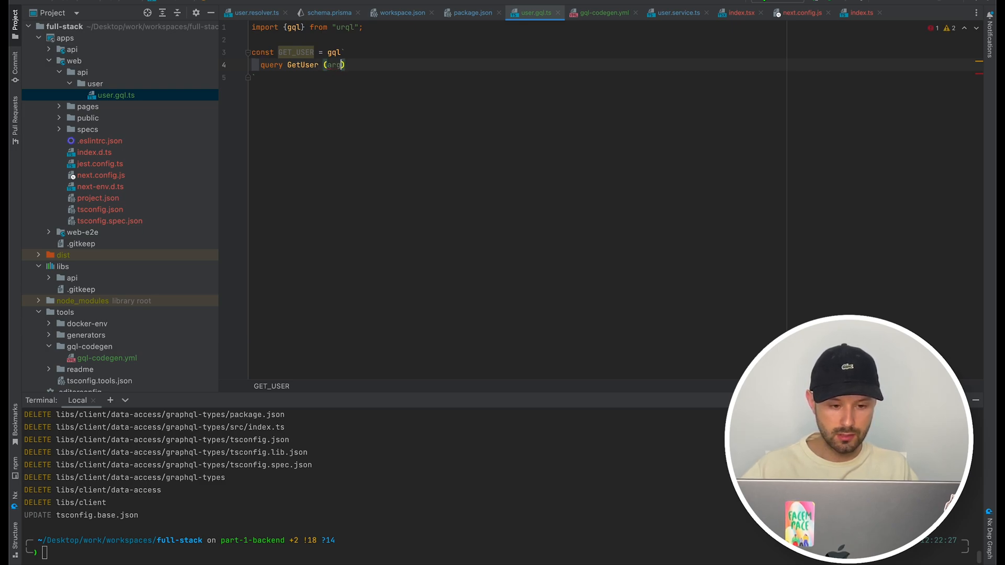
pyautogui.write(':')
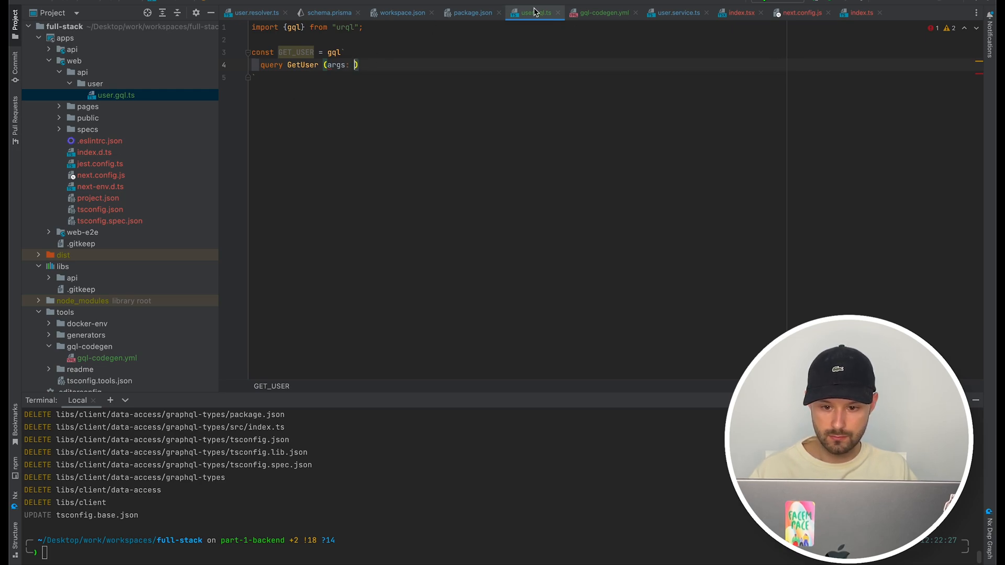
pyautogui.write('createu')
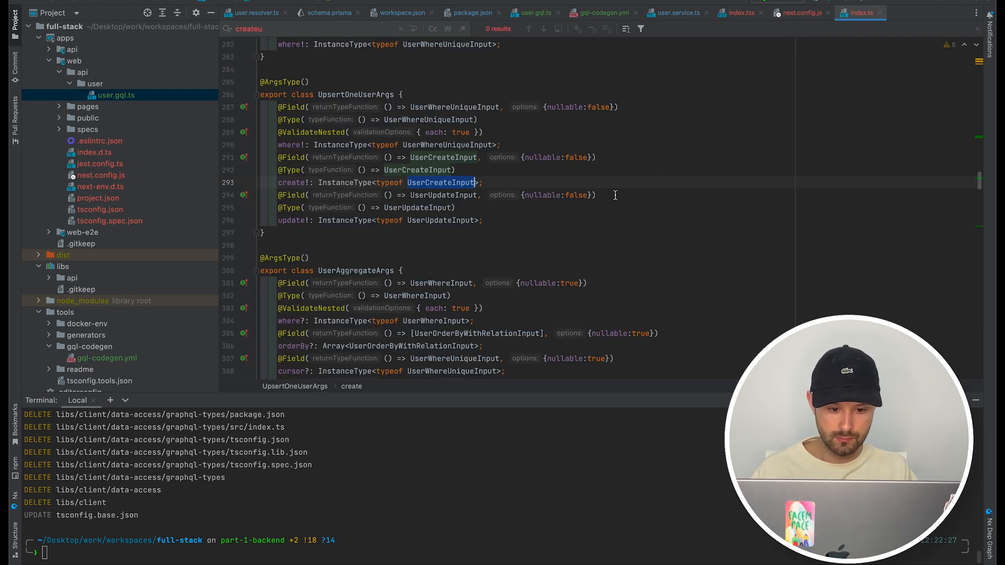
pyautogui.write('UserCreateInput')
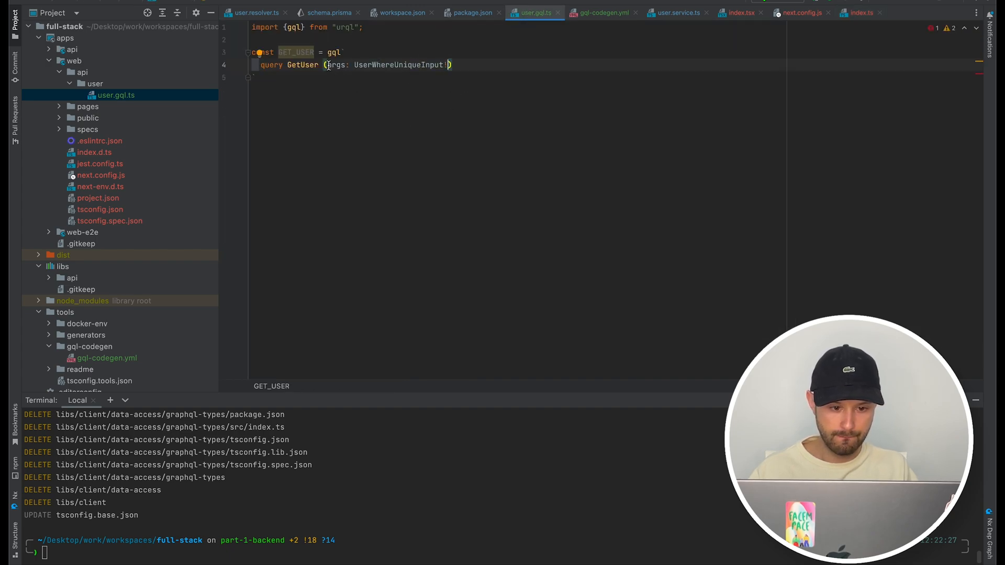
pyautogui.write('$')
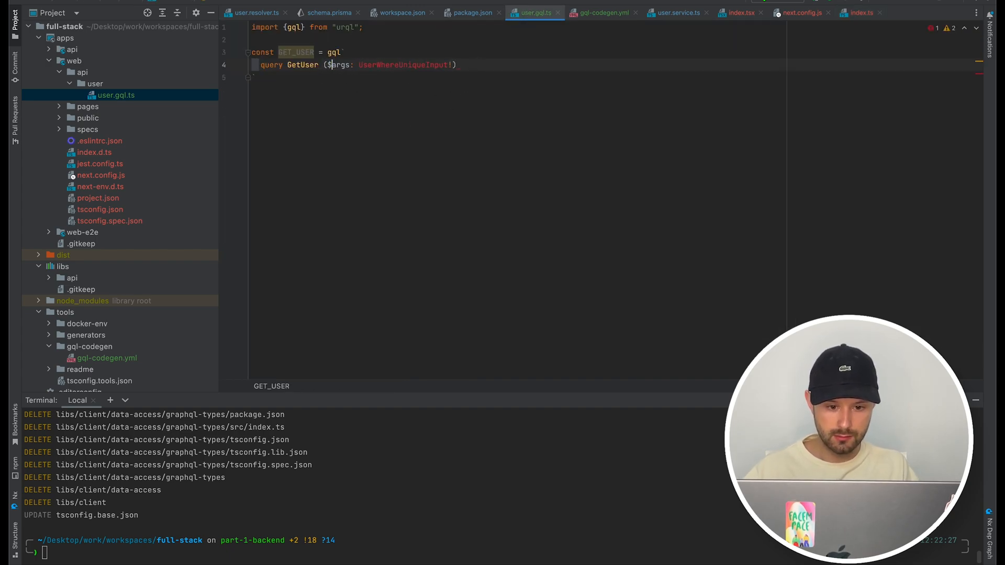
# Select name and email from user(where: $args) inside the GetUser query
pyautogui.write('{')
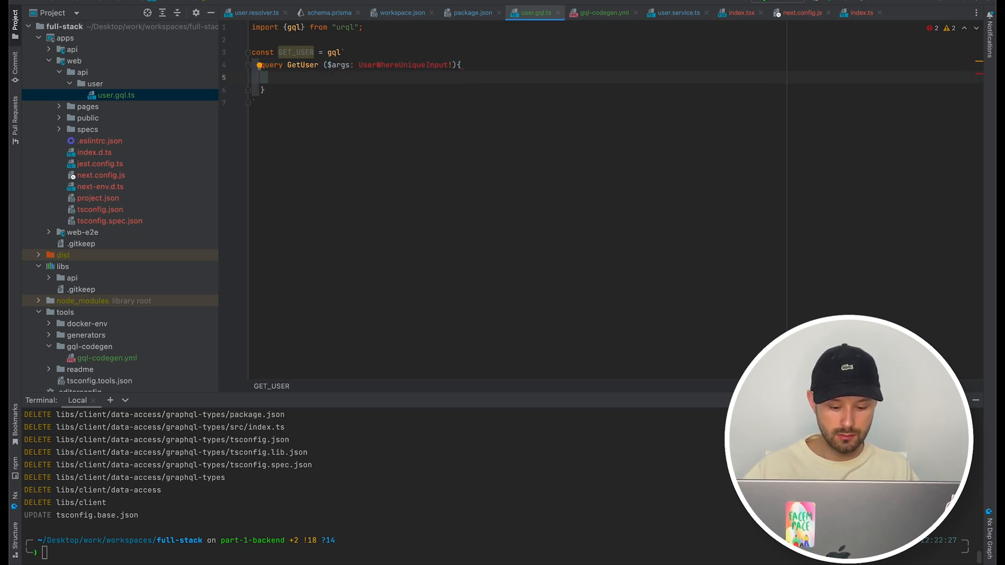
pyautogui.write('user()')
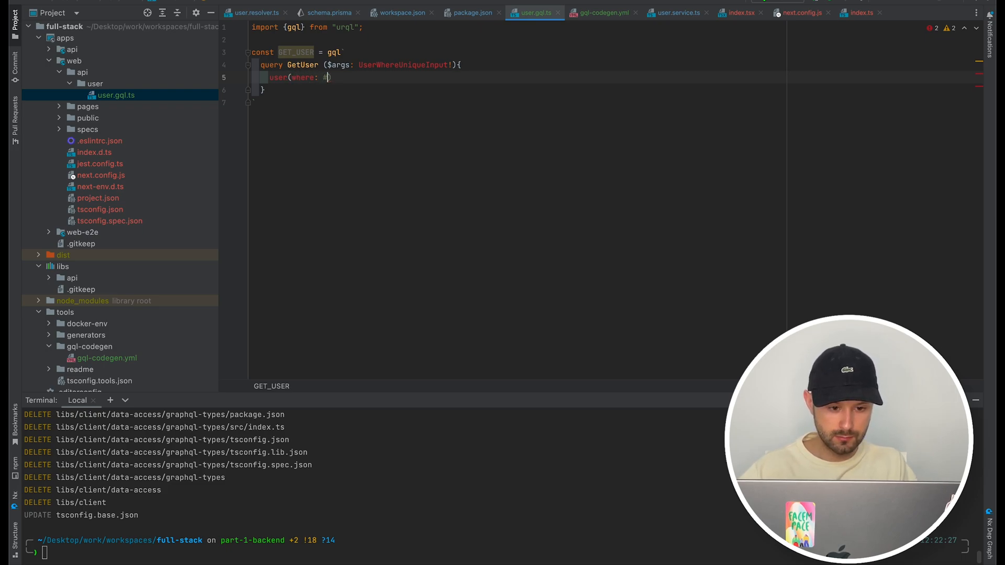
pyautogui.write('$args')
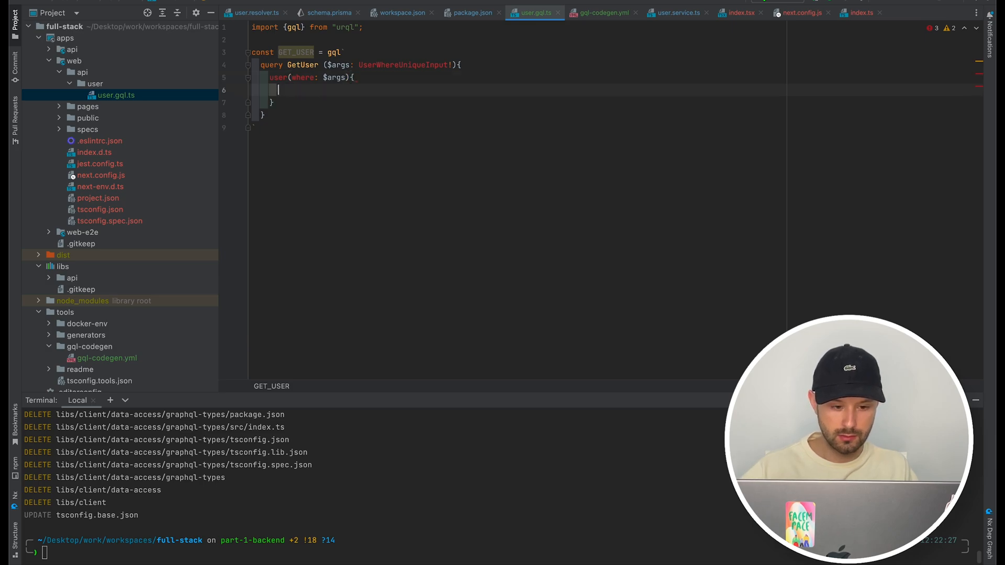
pyautogui.write('name')
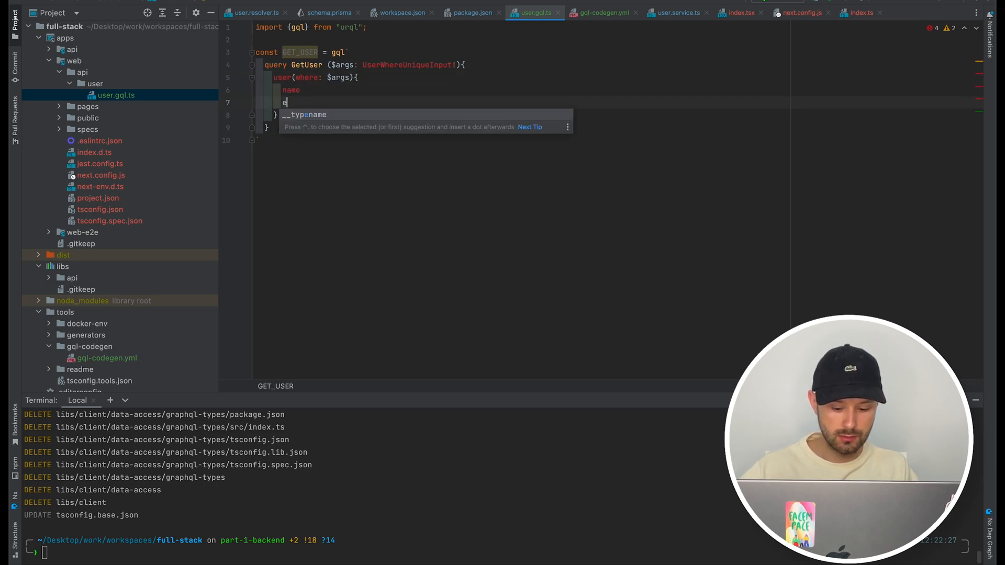
pyautogui.write('mail')
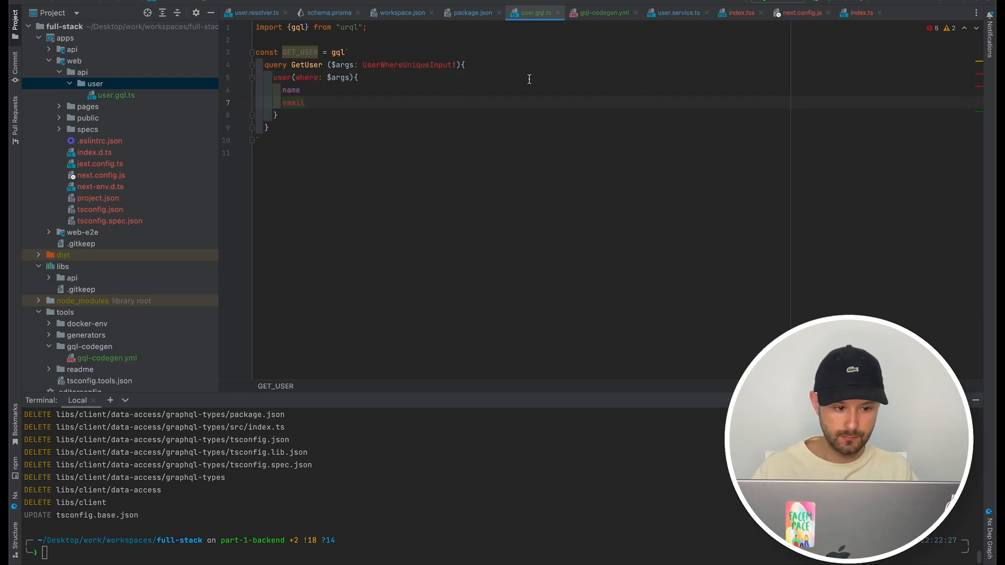
# Generate the client/generated/graphql-types library and check its src/index.ts, returning to package.json scripts
pyautogui.click(400, 12)
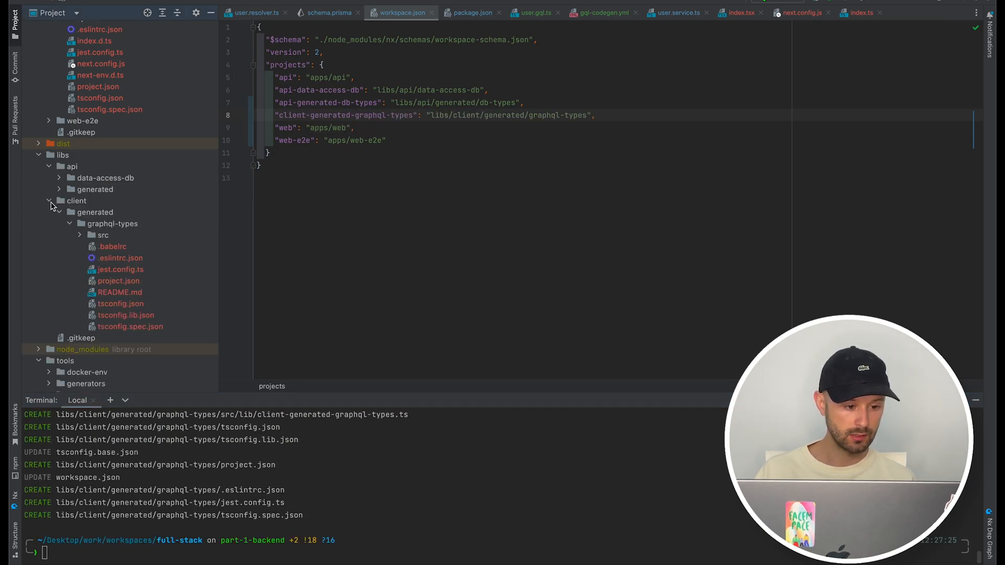
pyautogui.click(102, 236)
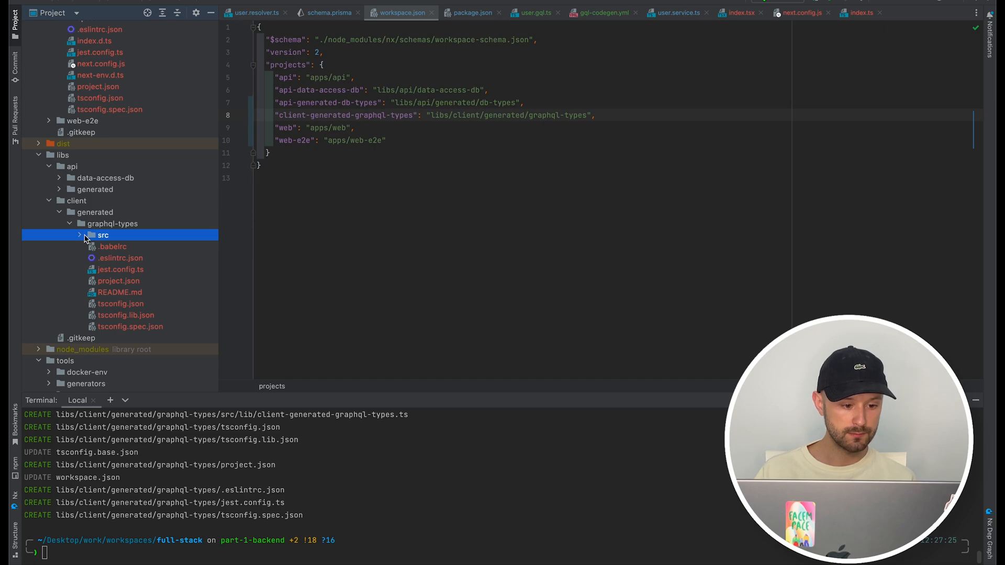
pyautogui.click(474, 13)
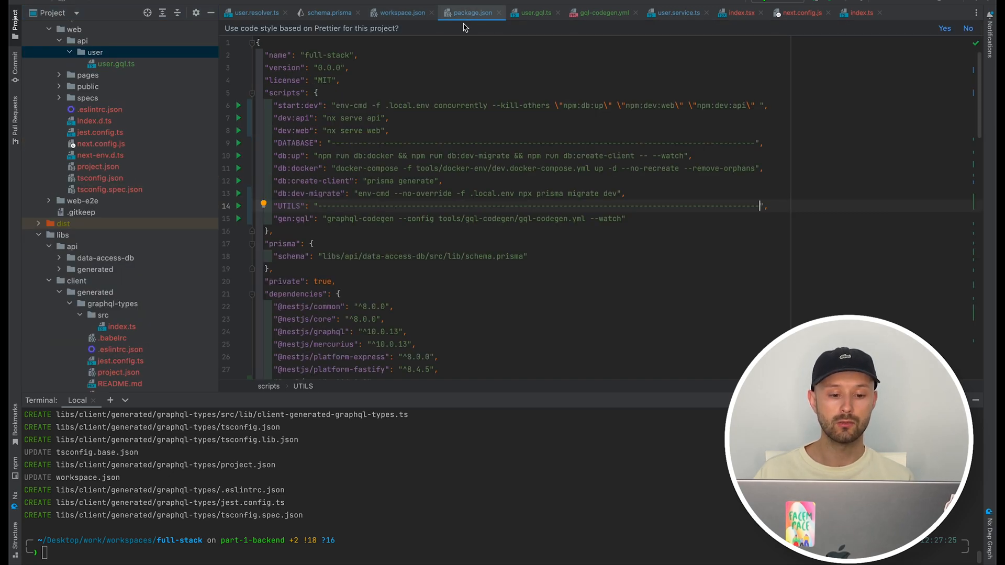
# Run gen:gql in watch mode and view the generated user.gql.gen.ts with its useGetUserQuery hook
pyautogui.click(238, 219)
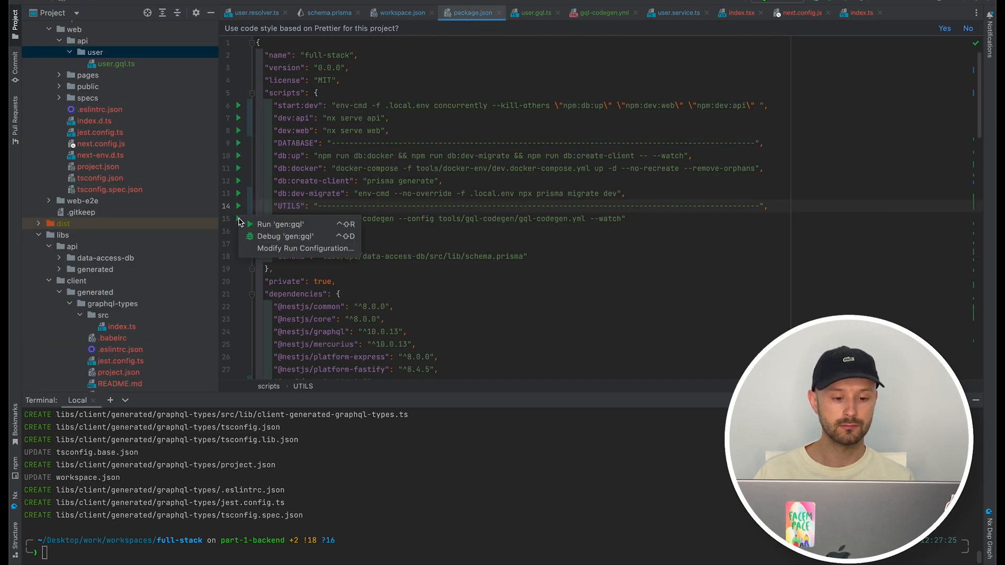
pyautogui.click(281, 224)
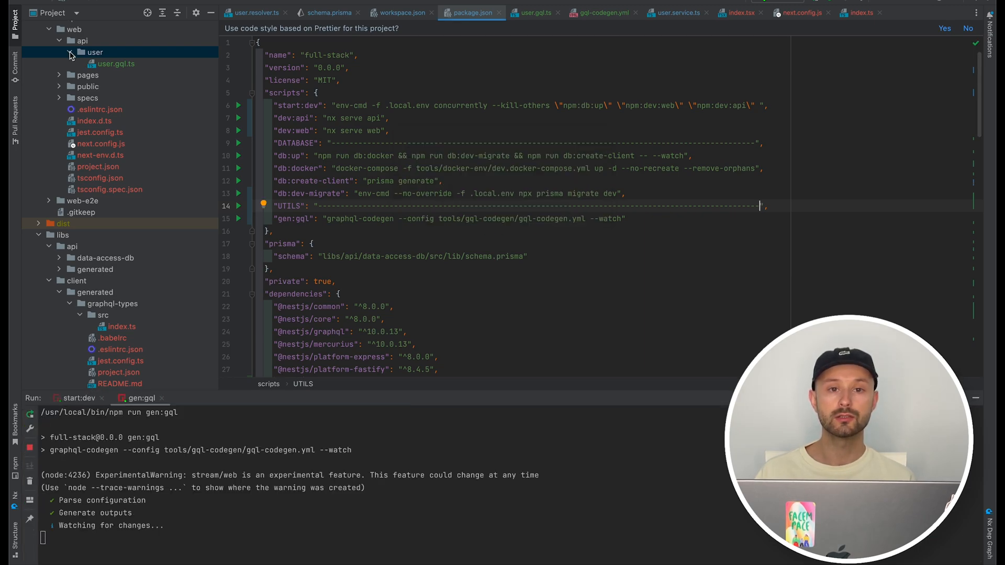
pyautogui.rightClick(95, 52)
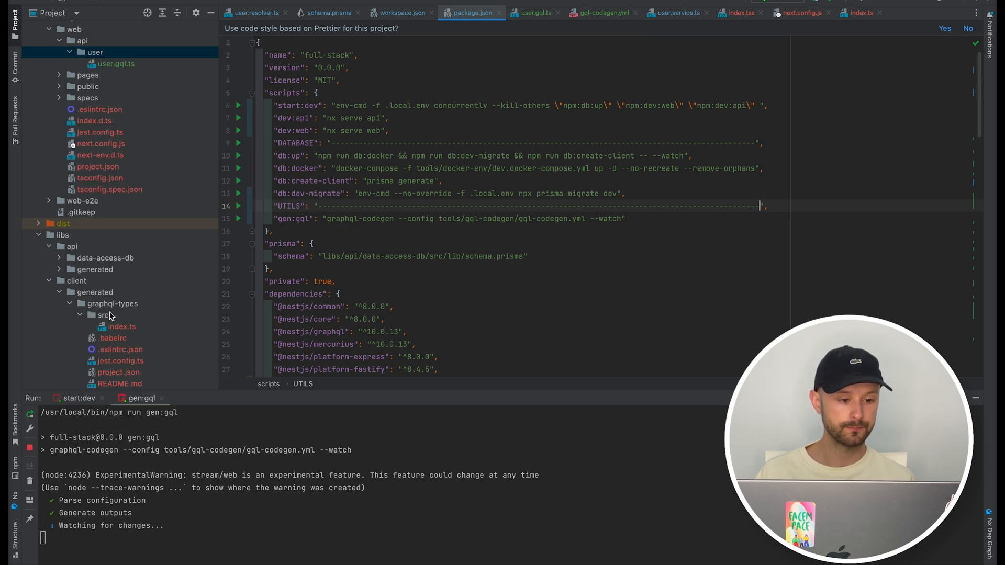
pyautogui.click(123, 64)
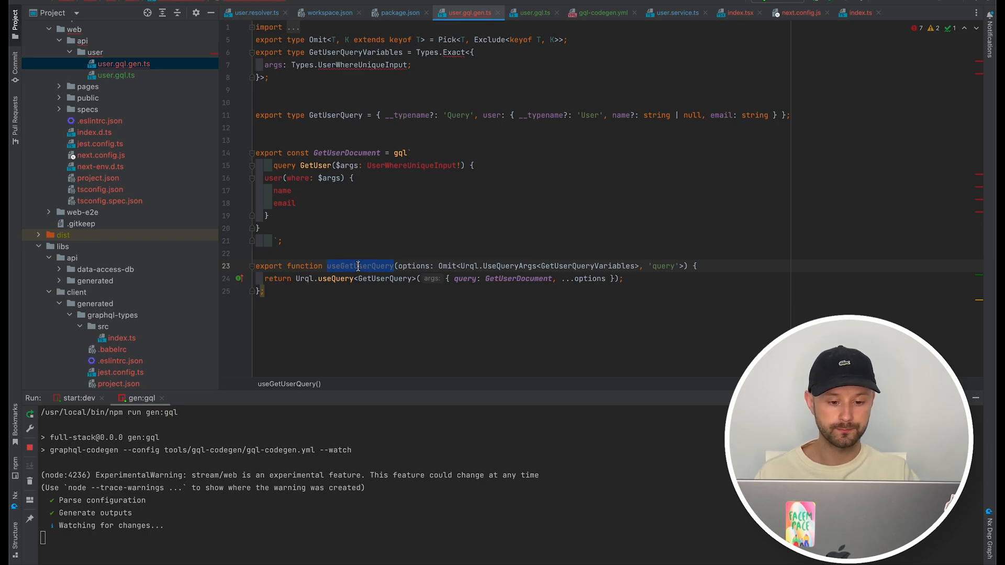
pyautogui.click(399, 12)
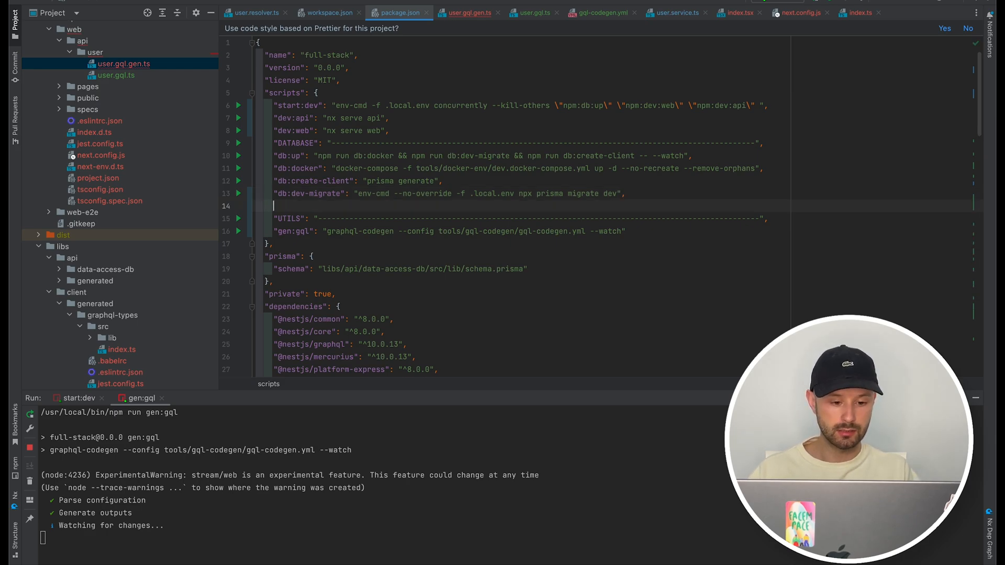
# Run the db:studio script from package.json to launch Prisma Studio
pyautogui.click(238, 210)
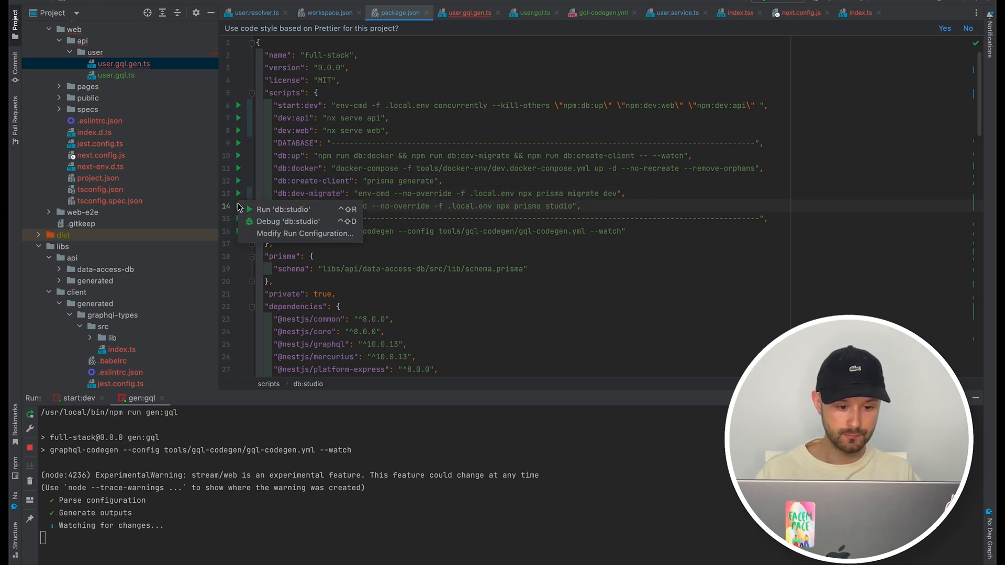
pyautogui.click(283, 210)
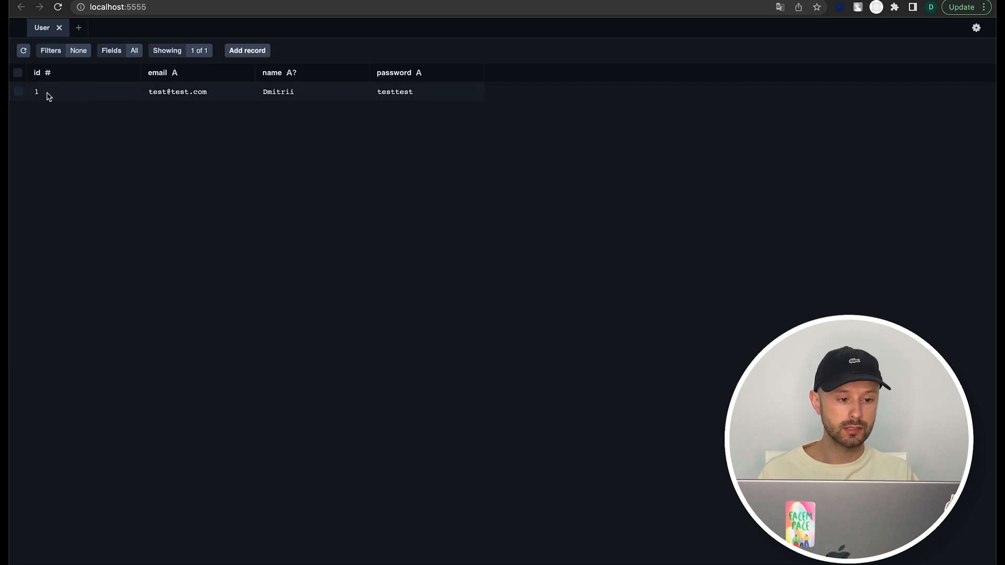
pyautogui.moveTo(171, 101)
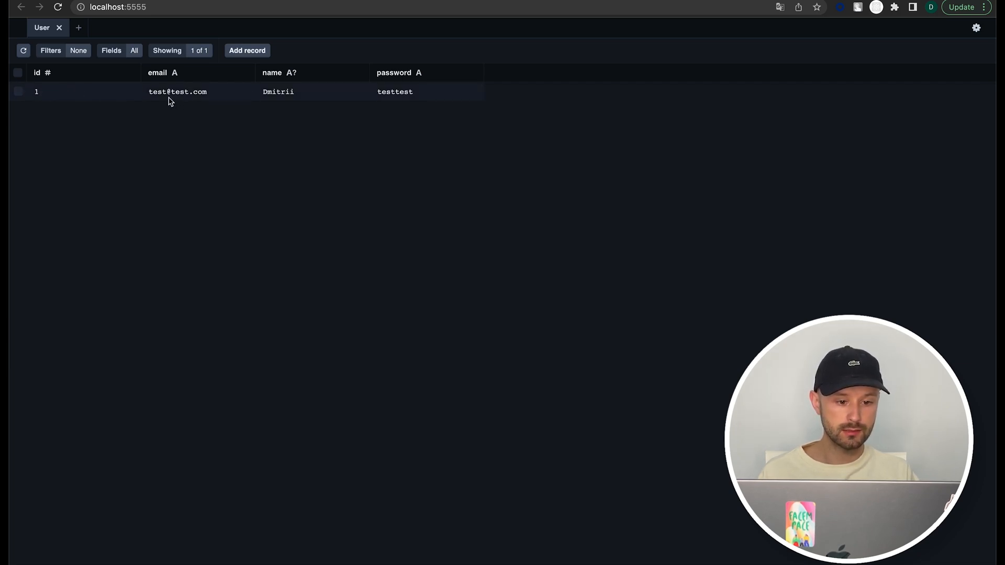
pyautogui.moveTo(401, 102)
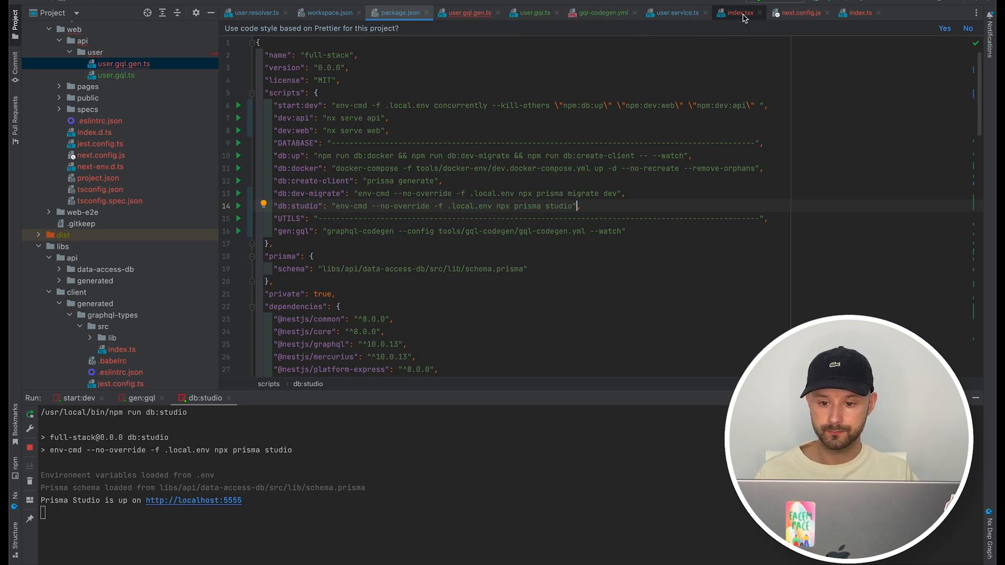
# In index.tsx add const [data] = useGetUserQuery({variables: {args: {id: 1}}})
pyautogui.click(738, 13)
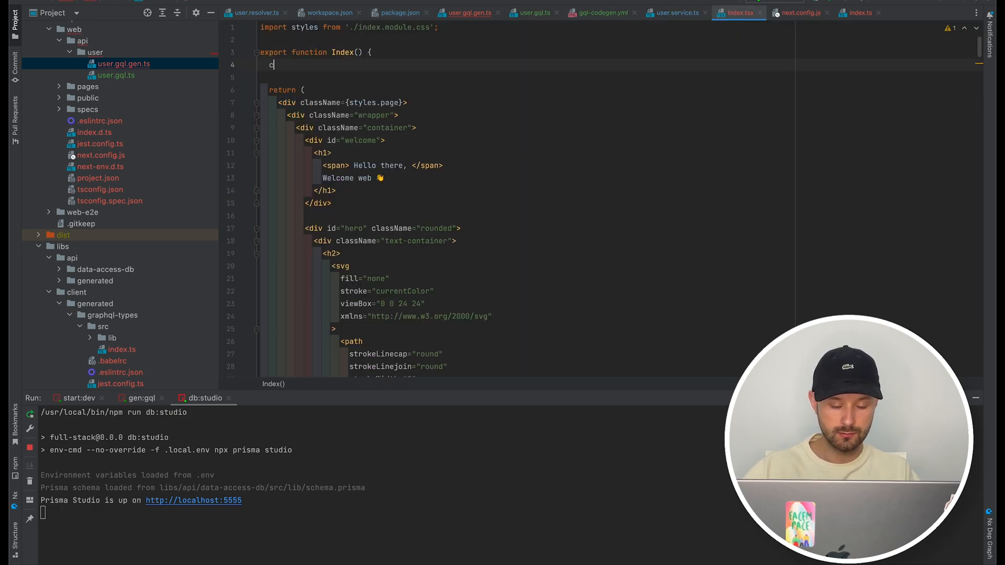
pyautogui.write('onst []')
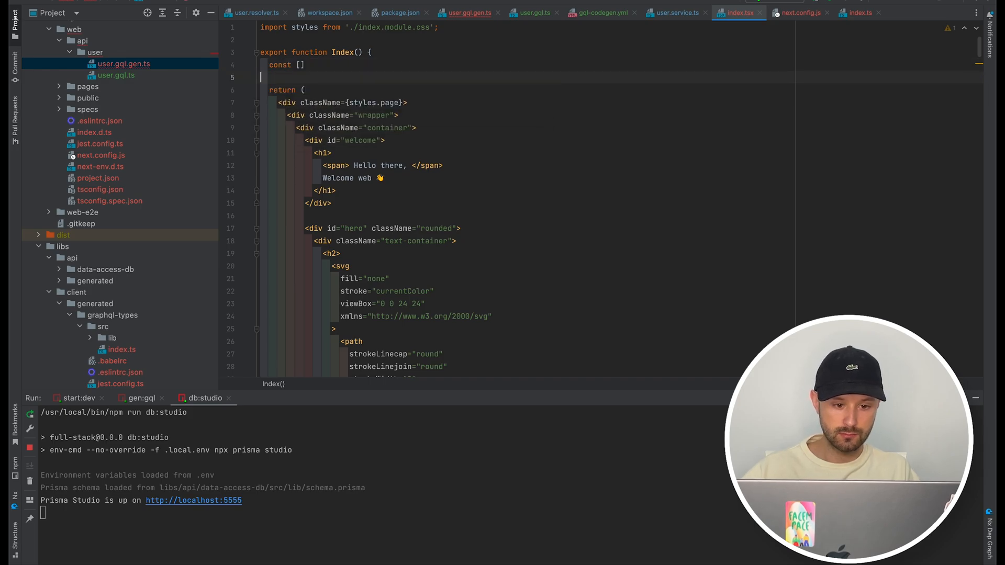
pyautogui.write('=')
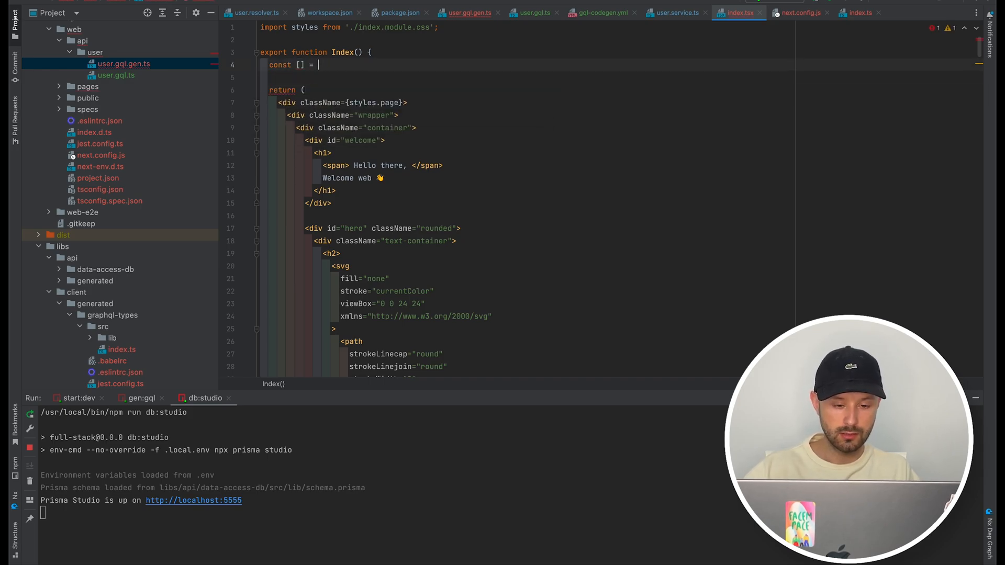
pyautogui.write('useGetUserQuery({')
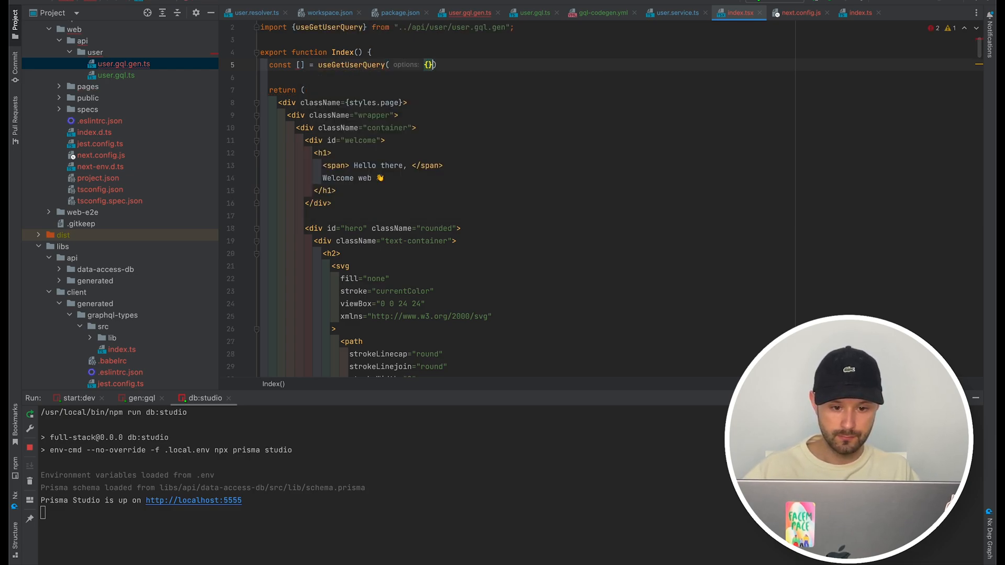
pyautogui.write('variables:')
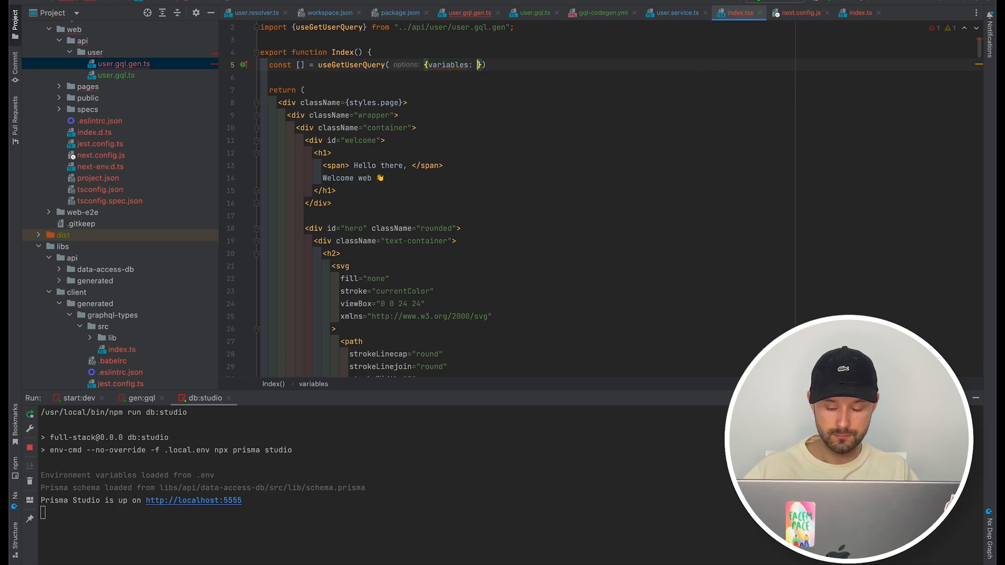
pyautogui.write('a')
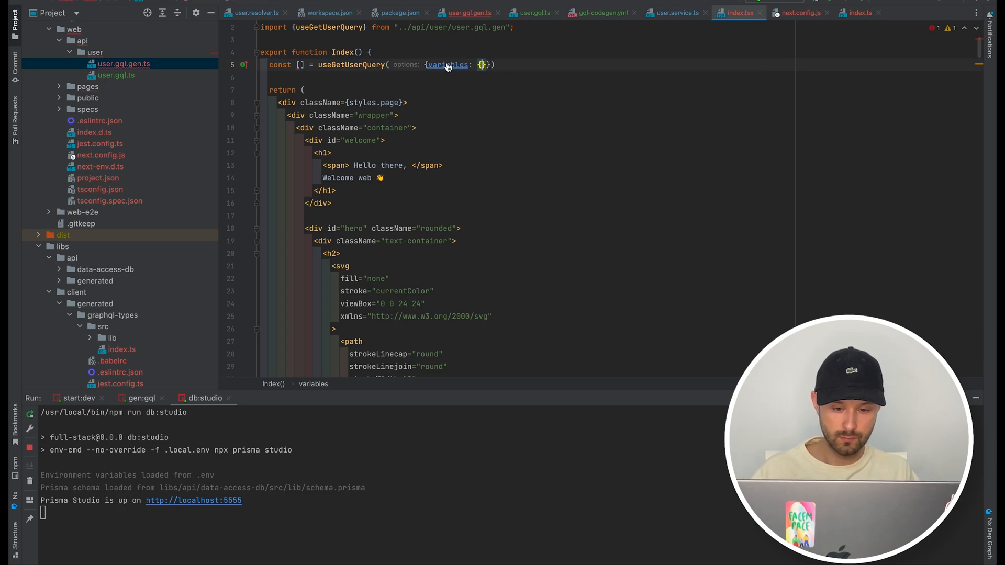
pyautogui.moveTo(449, 65)
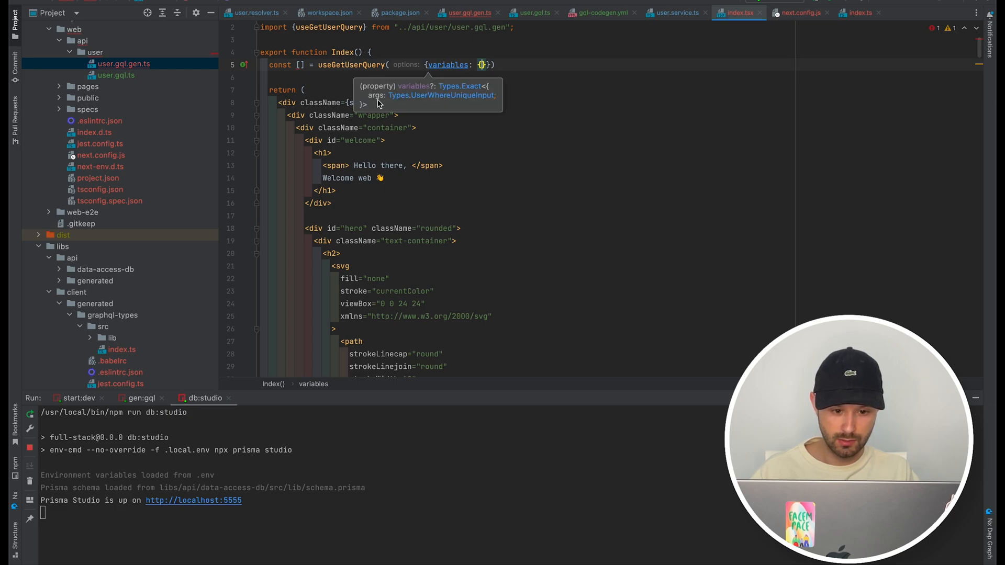
pyautogui.moveTo(424, 104)
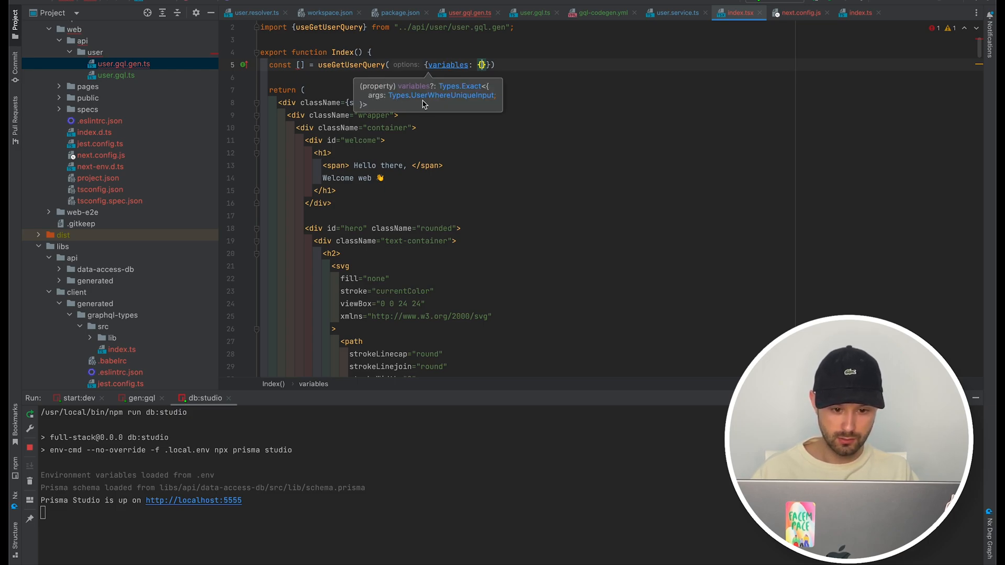
pyautogui.write('a')
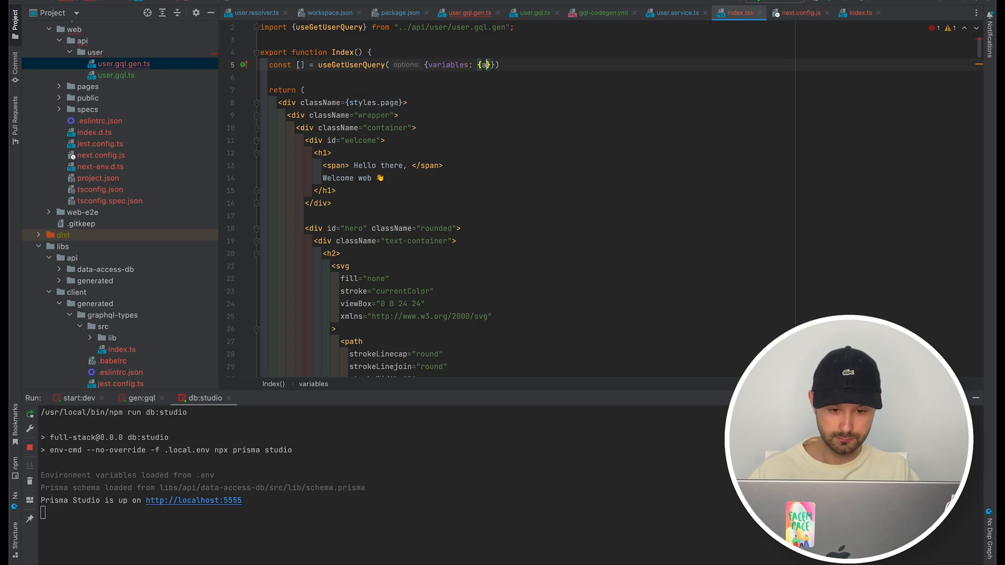
pyautogui.write('args:')
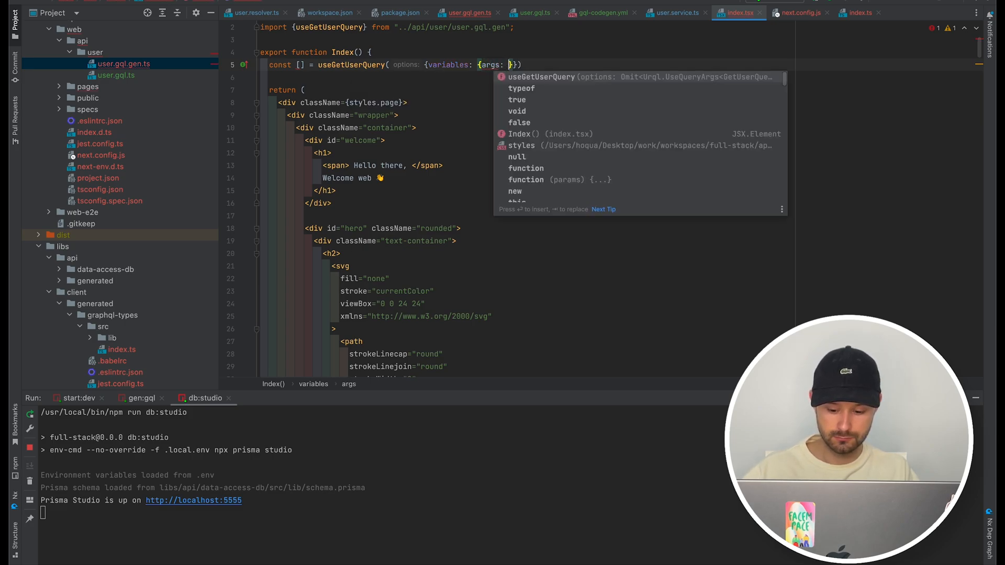
pyautogui.write('id: }')
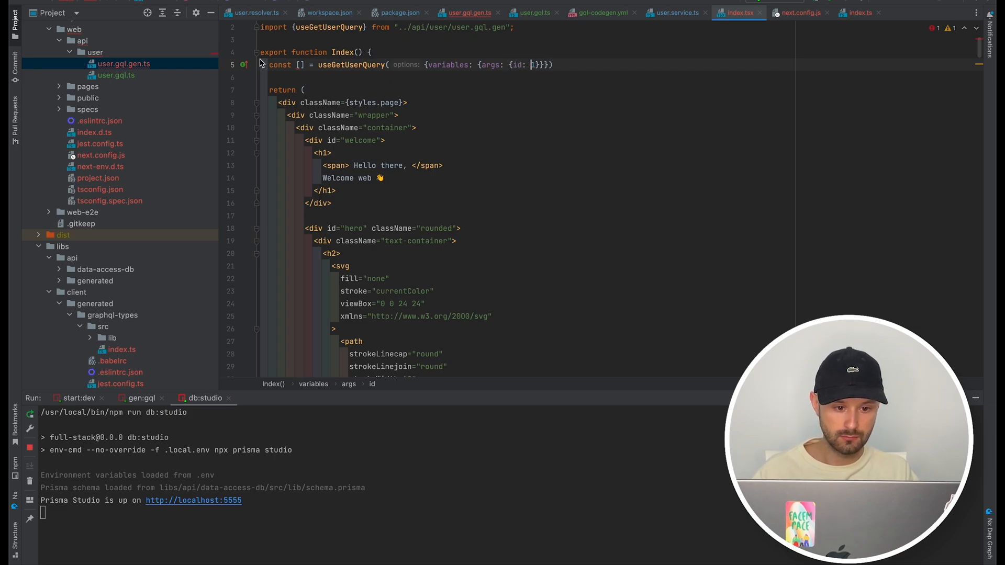
# Log the returned data with console.log(data) in the Index component
pyautogui.write('data')
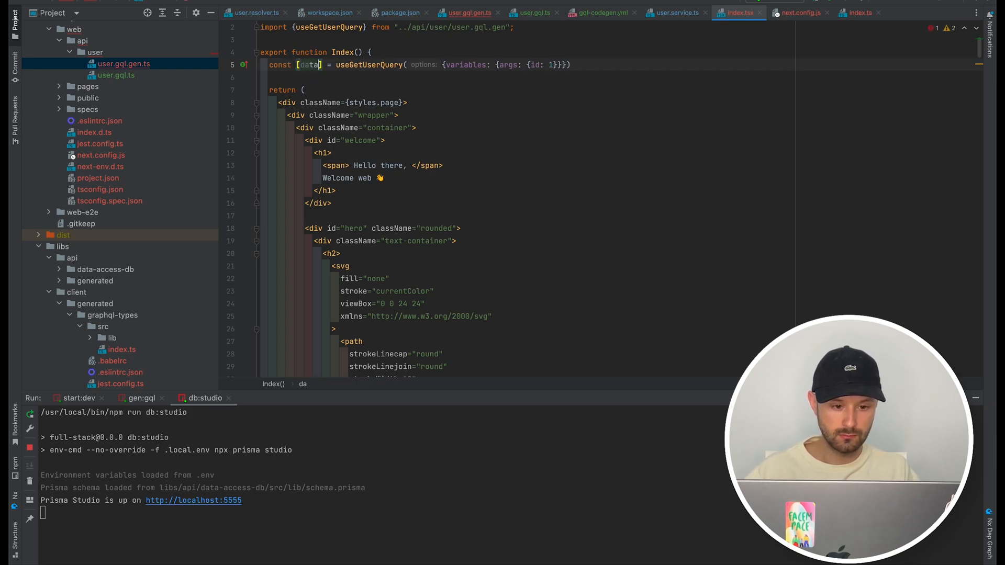
pyautogui.write('loga')
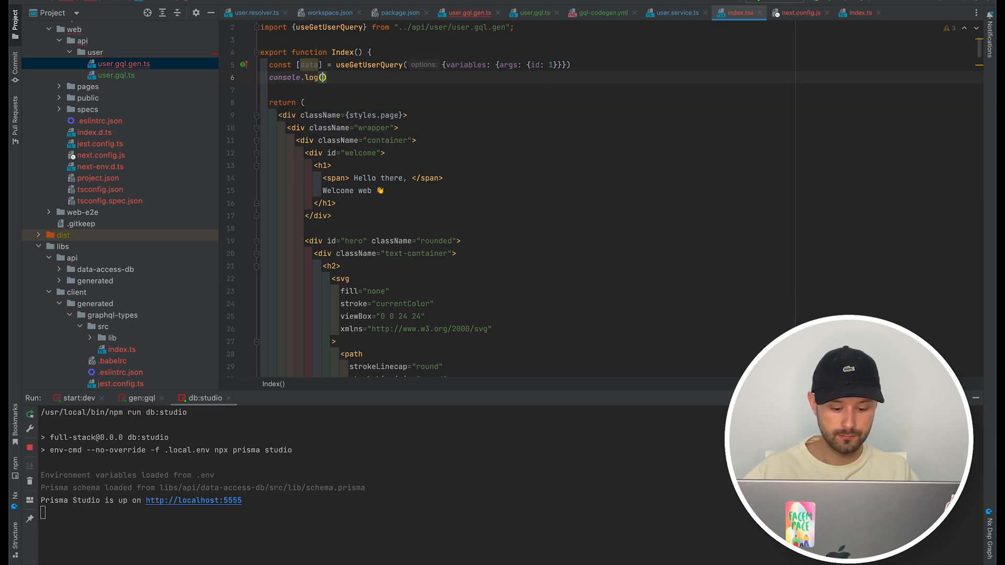
pyautogui.write('data')
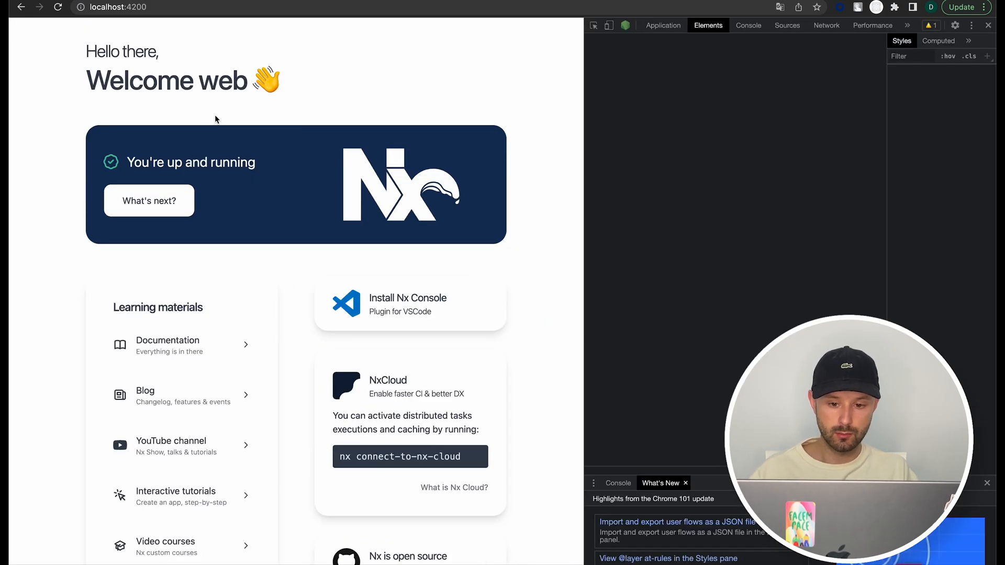
# Inspect the failed graphql request in DevTools Network, confirming the 404 page-not-found response
pyautogui.click(748, 25)
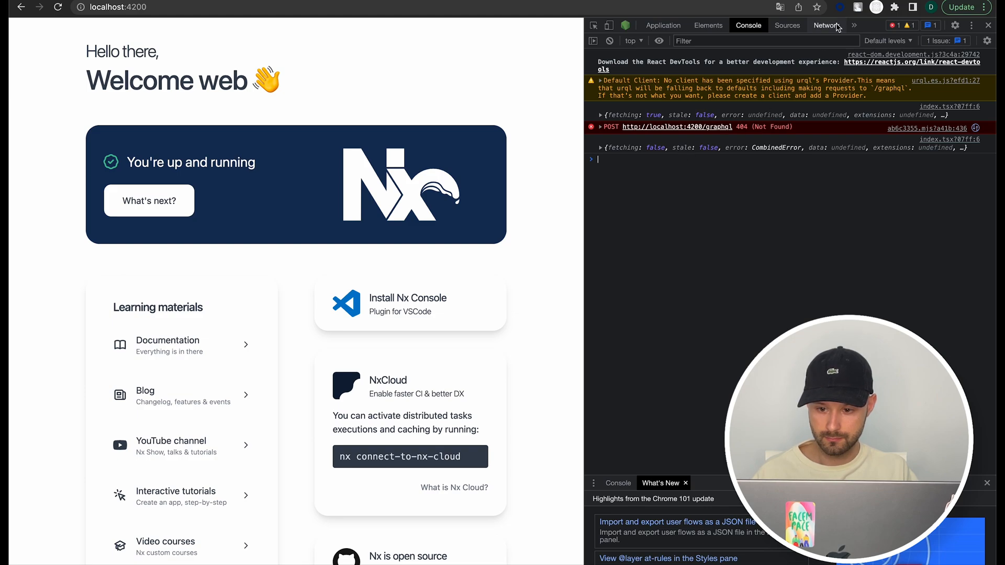
pyautogui.click(826, 25)
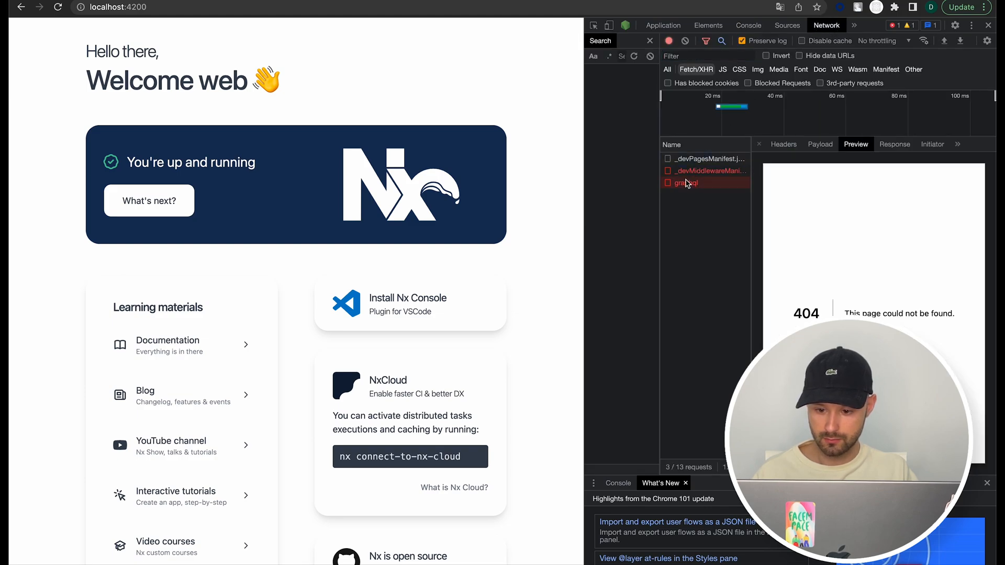
pyautogui.click(788, 25)
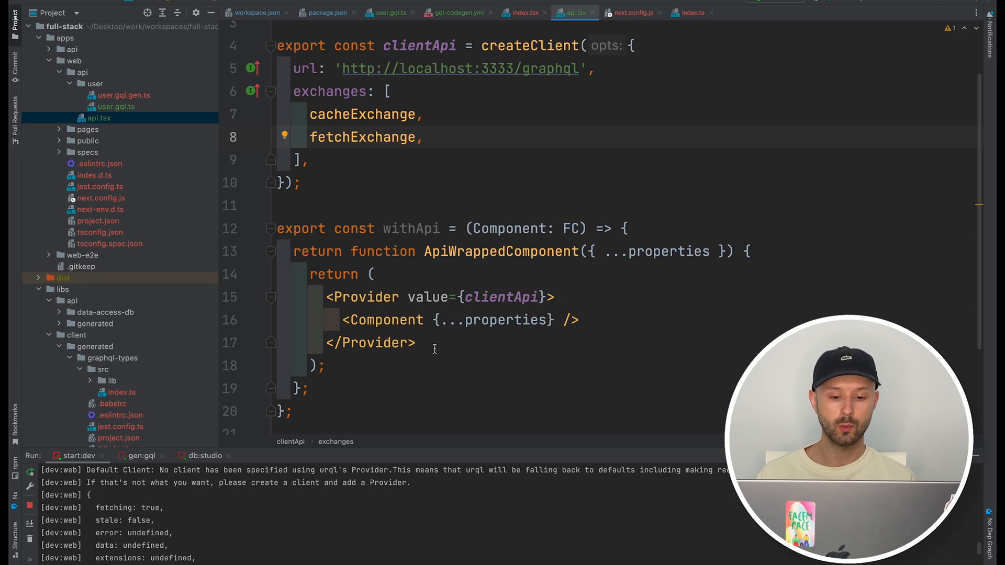
# Review the clientApi urql client for localhost:3333 in api.tsx
pyautogui.doubleClick(420, 45)
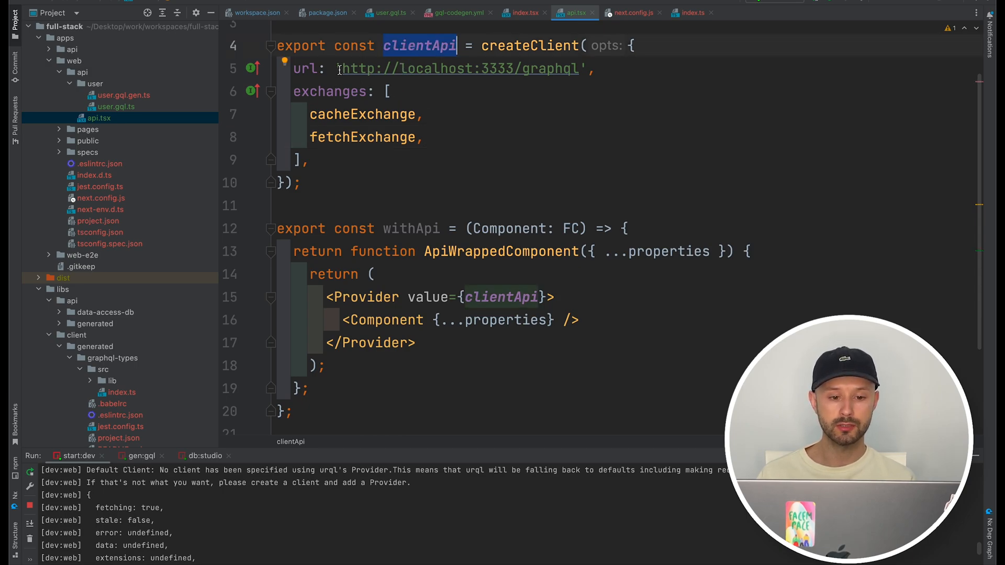
pyautogui.doubleClick(459, 69)
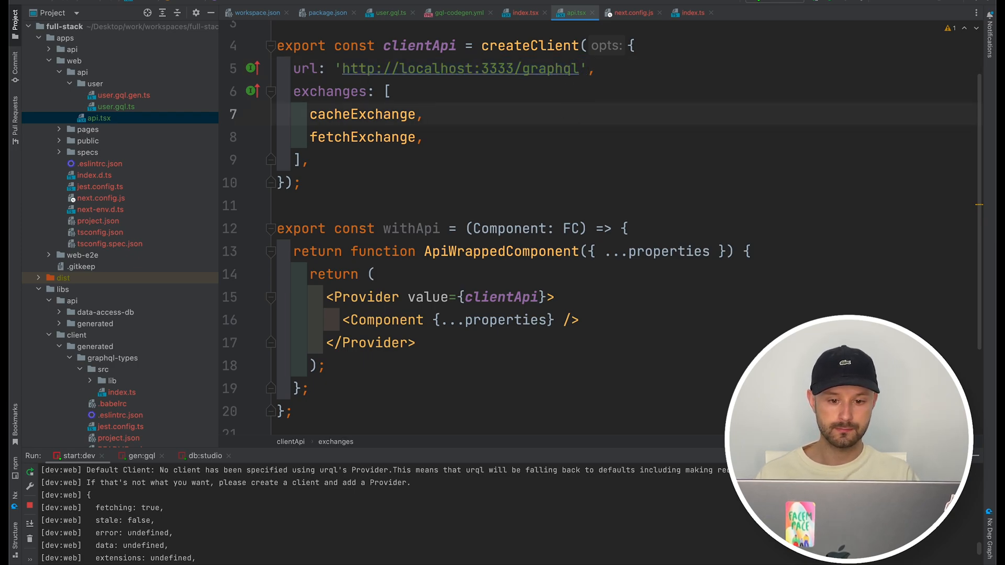
pyautogui.click(525, 12)
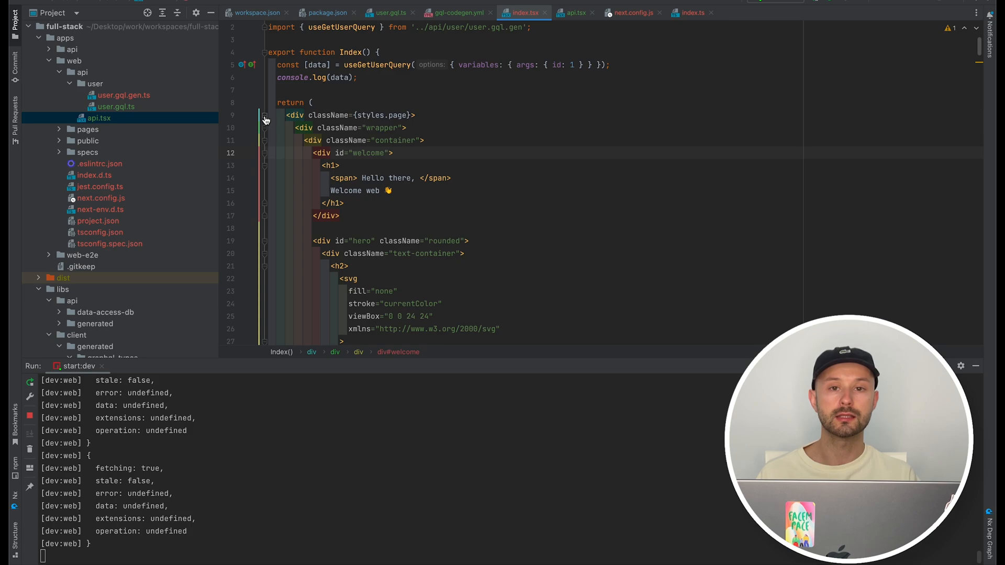
# Change index.tsx's default export to withApi(Index)
pyautogui.click(264, 128)
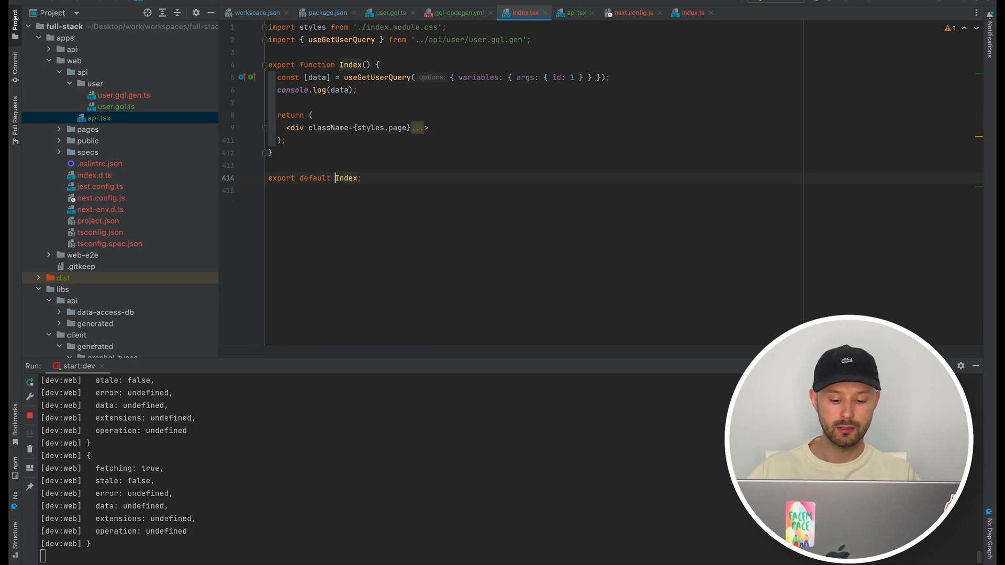
pyautogui.write('w')
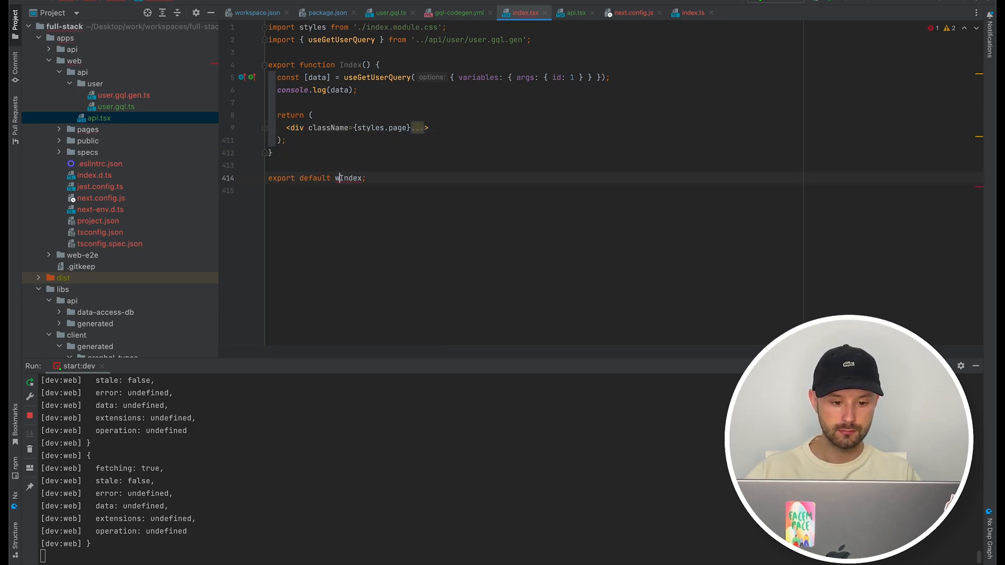
pyautogui.write('ithApi(')
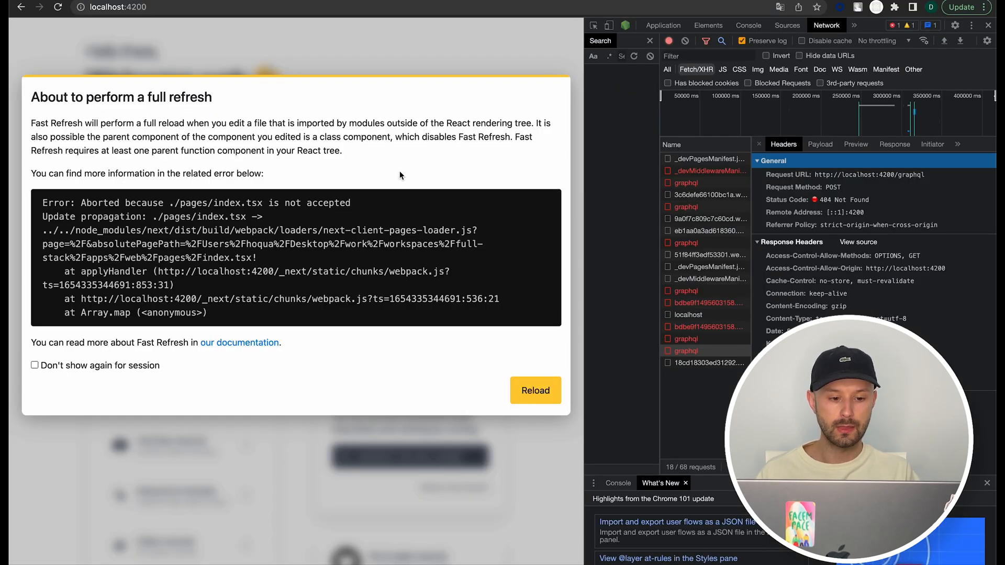
# Fully reload the page after the Fast Refresh notice and check the graphql requests
pyautogui.click(535, 391)
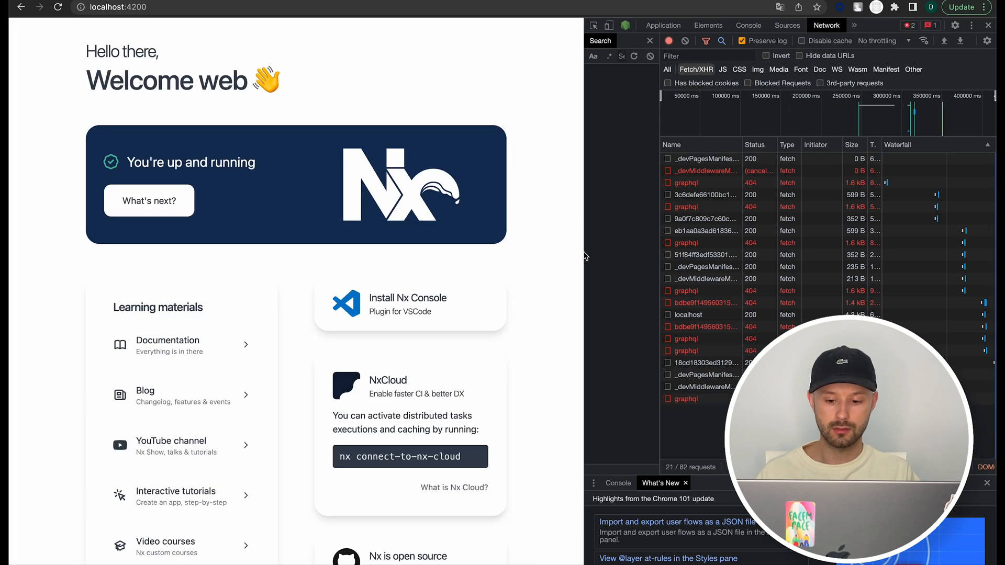
pyautogui.click(686, 399)
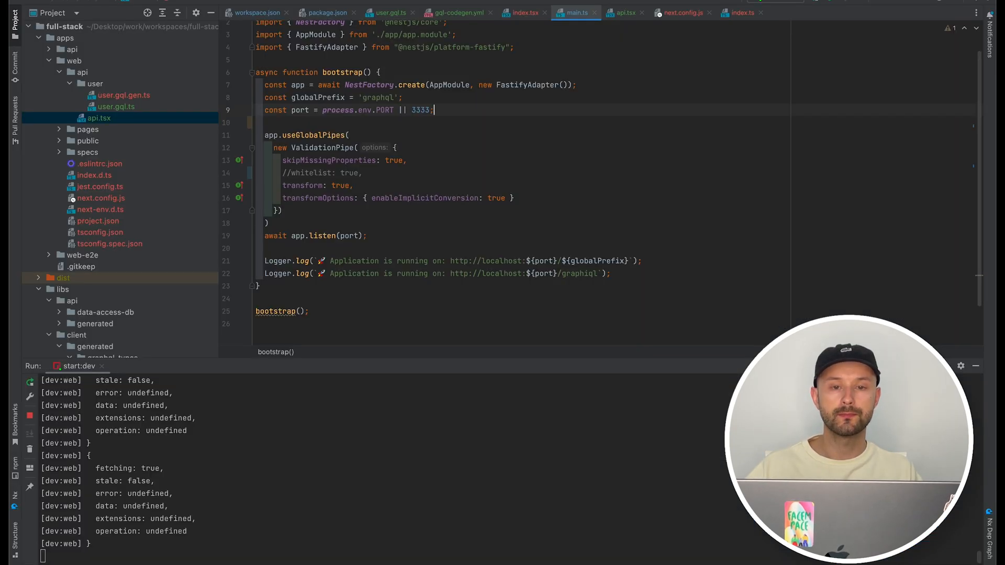
# Add app.enableCors({origin: true}) to the api's main.ts bootstrap
pyautogui.write('app')
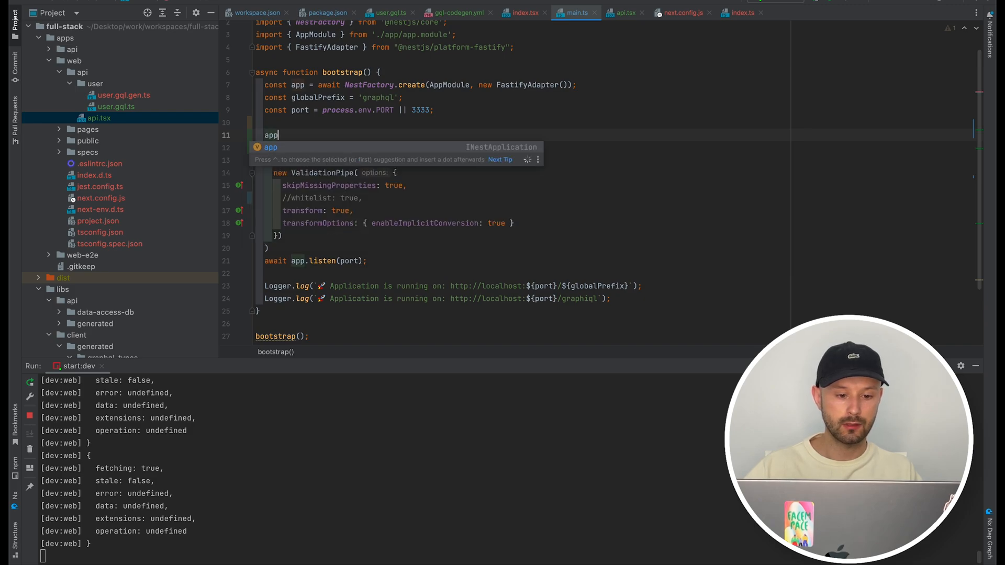
pyautogui.write('.enableCors({')
pyautogui.write('origin: true')
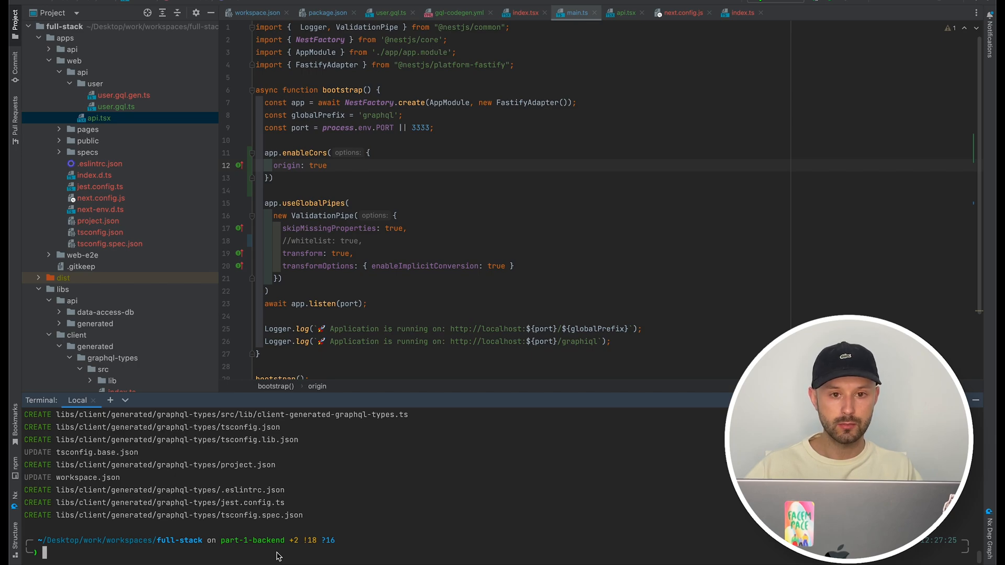
# Install helmet with npm i helmet and apply app.use(helmet({...})) with a dev security policy
pyautogui.write('npm i')
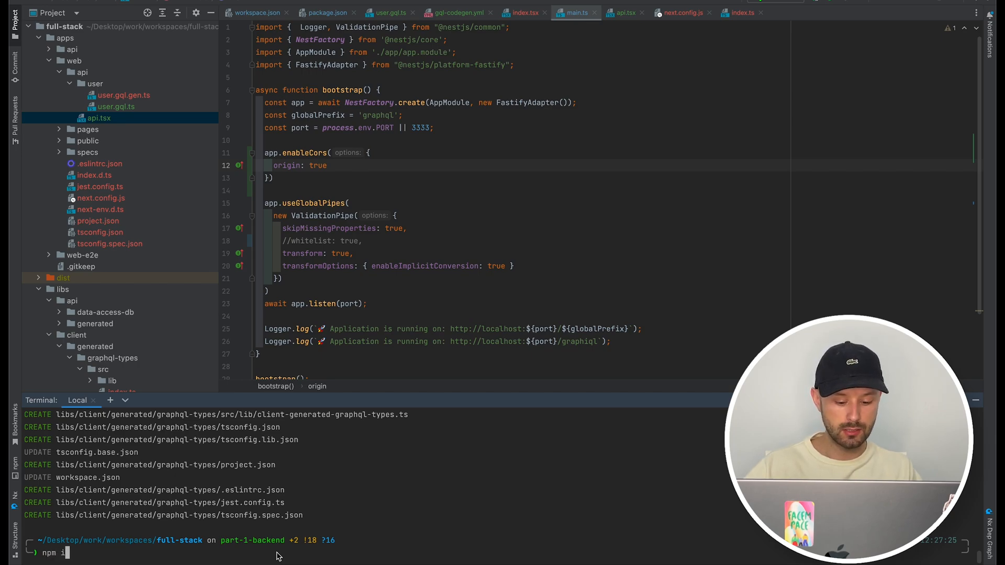
pyautogui.write('helmet')
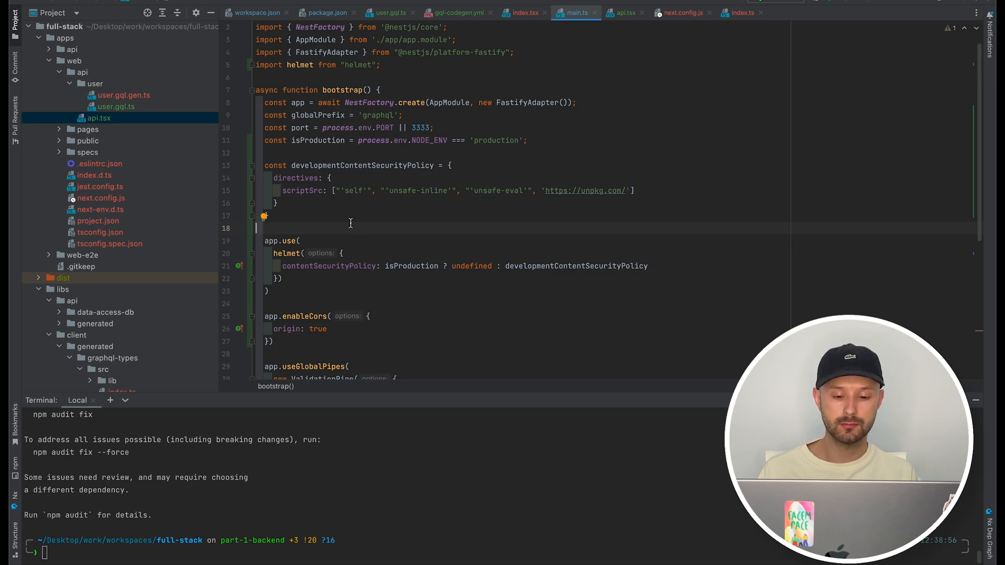
pyautogui.doubleClick(362, 166)
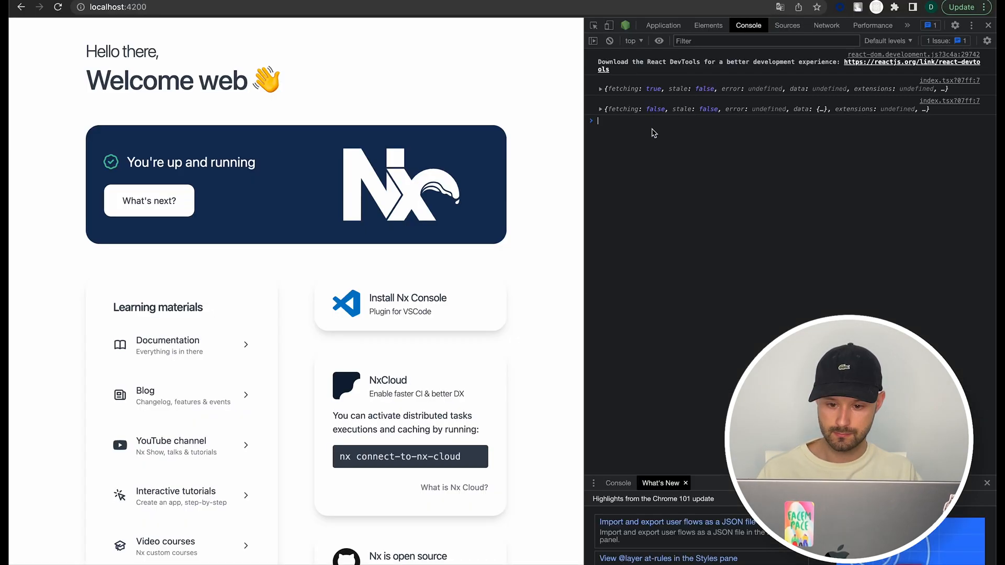
# Reload localhost:4200 to confirm the user query returns data, then return to index.tsx
pyautogui.click(601, 109)
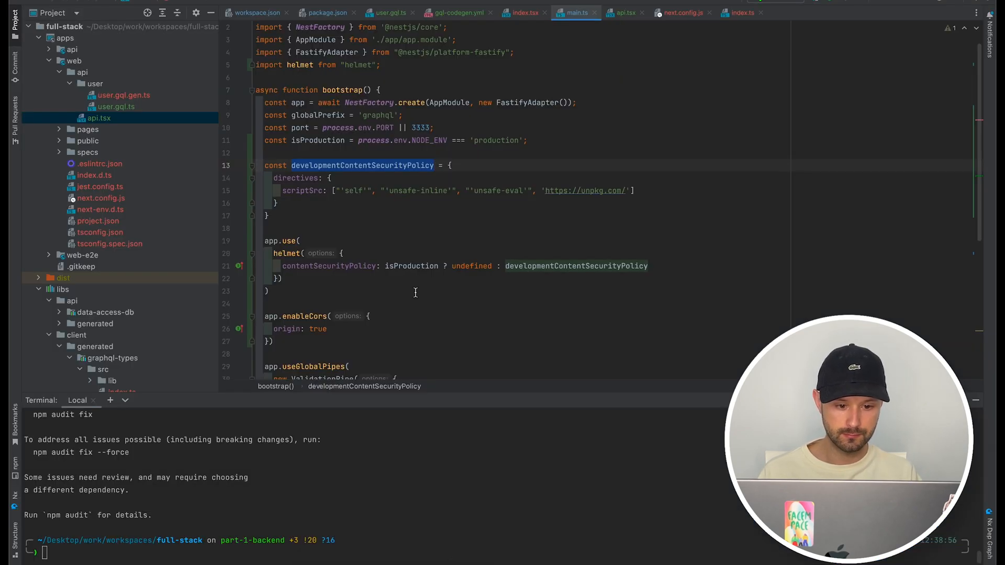
pyautogui.click(524, 13)
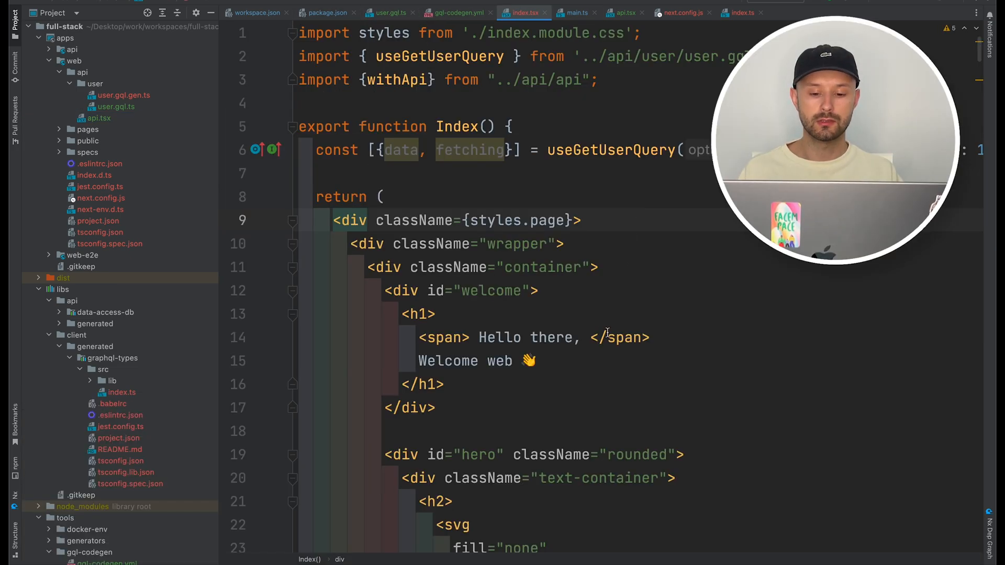
# Destructure {data, fetching} and make the greeting {fetching ? 'there' : data.user?.name}
pyautogui.write('{}')
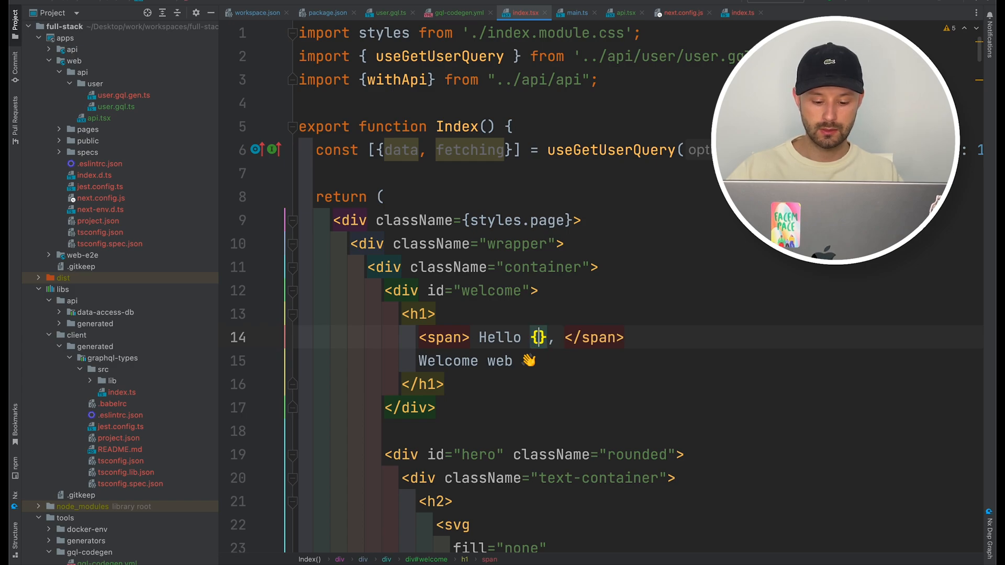
pyautogui.write("fetching? '")
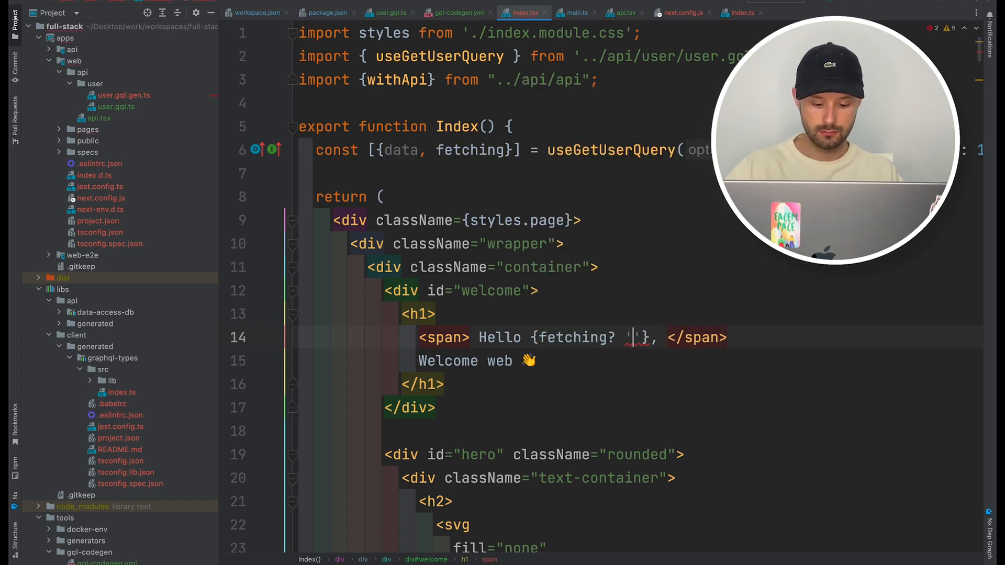
pyautogui.write('there')
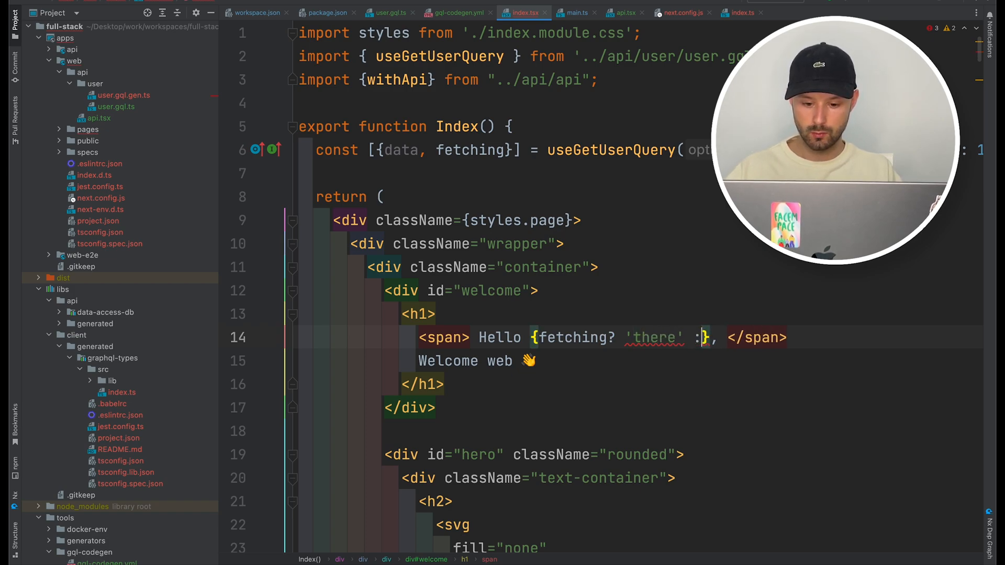
pyautogui.write('data.')
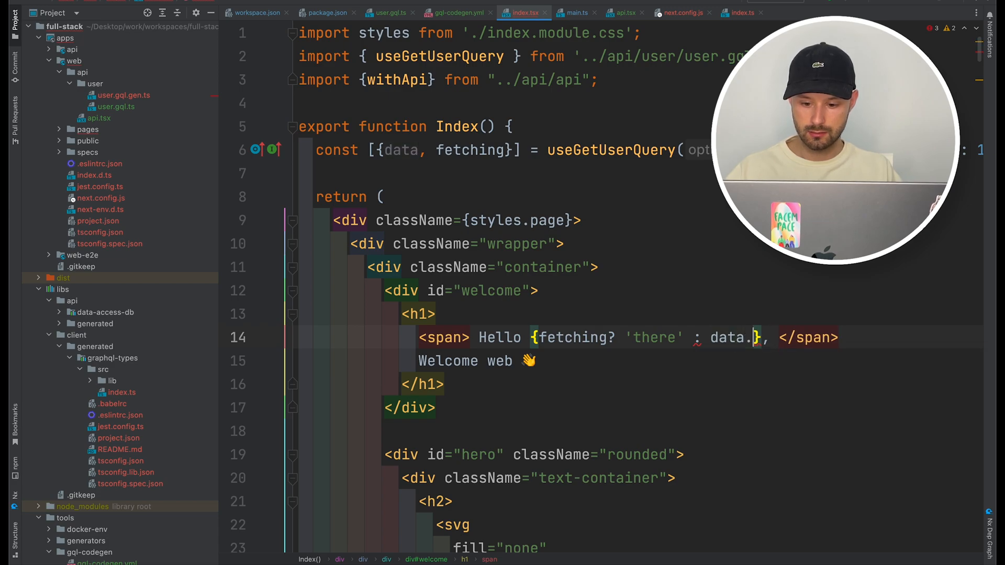
pyautogui.write('user.name')
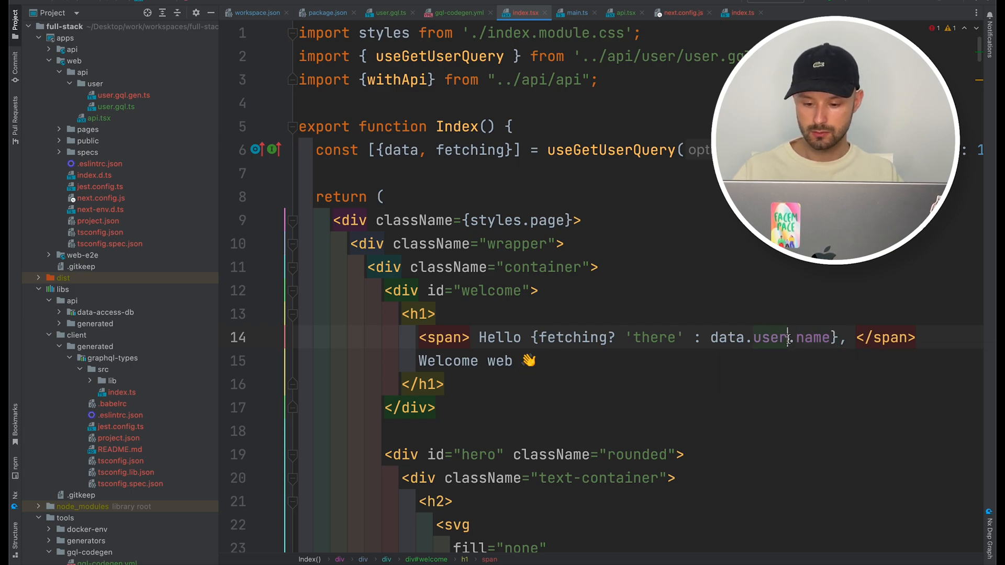
pyautogui.write('?.')
pyautogui.write('c')
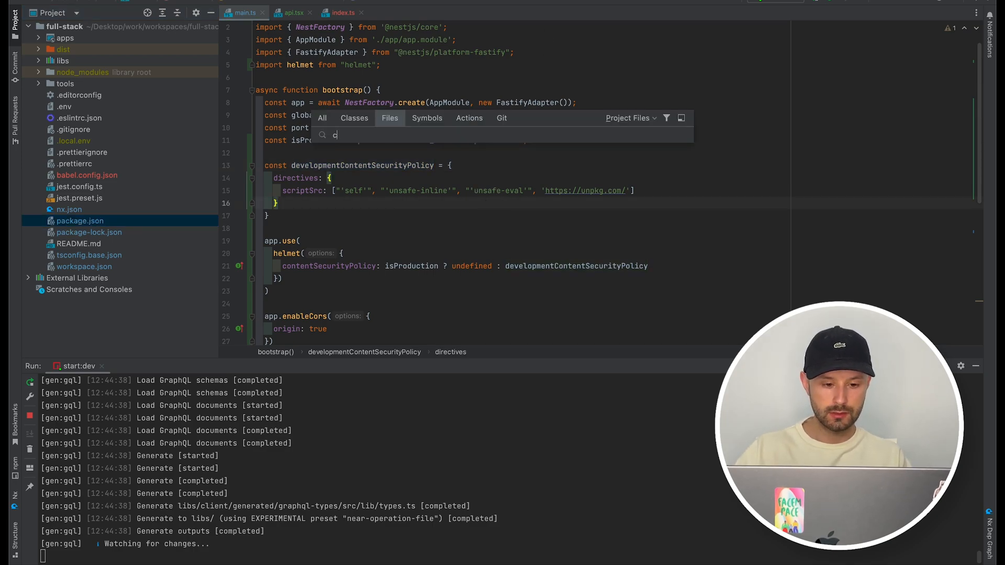
# Browse the generated DTO and input classes for the User schema
pyautogui.write('sch')
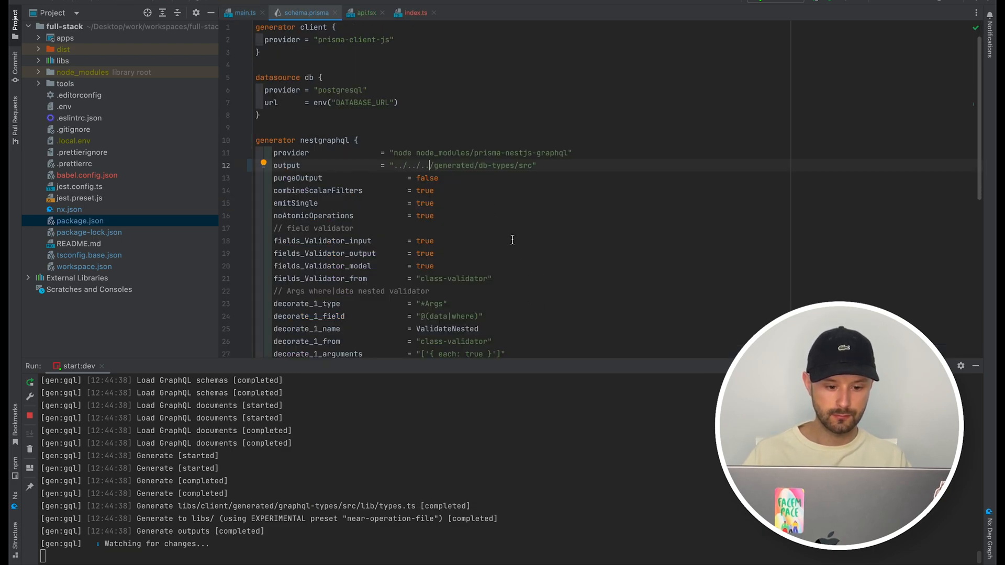
pyautogui.scroll(-3)
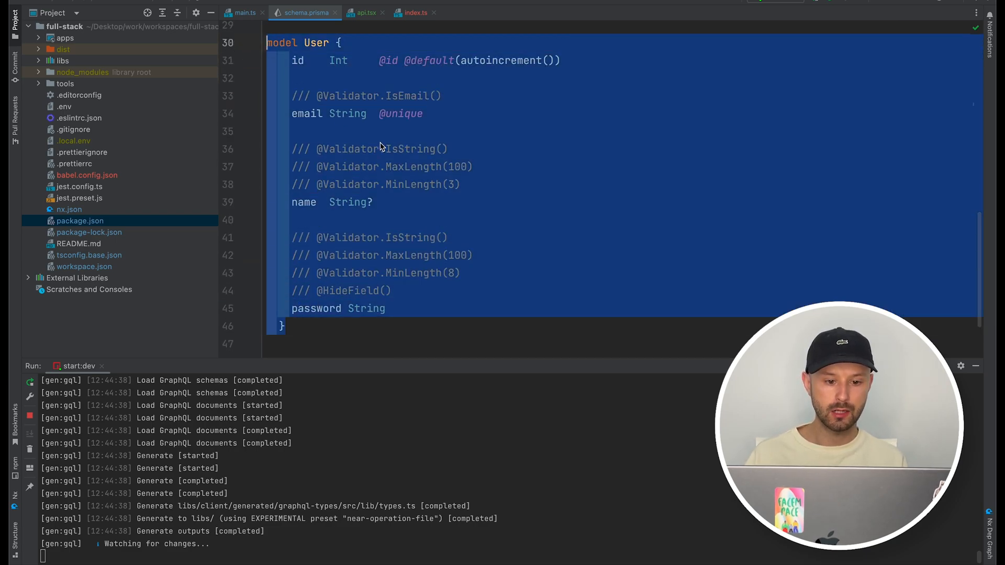
pyautogui.click(360, 95)
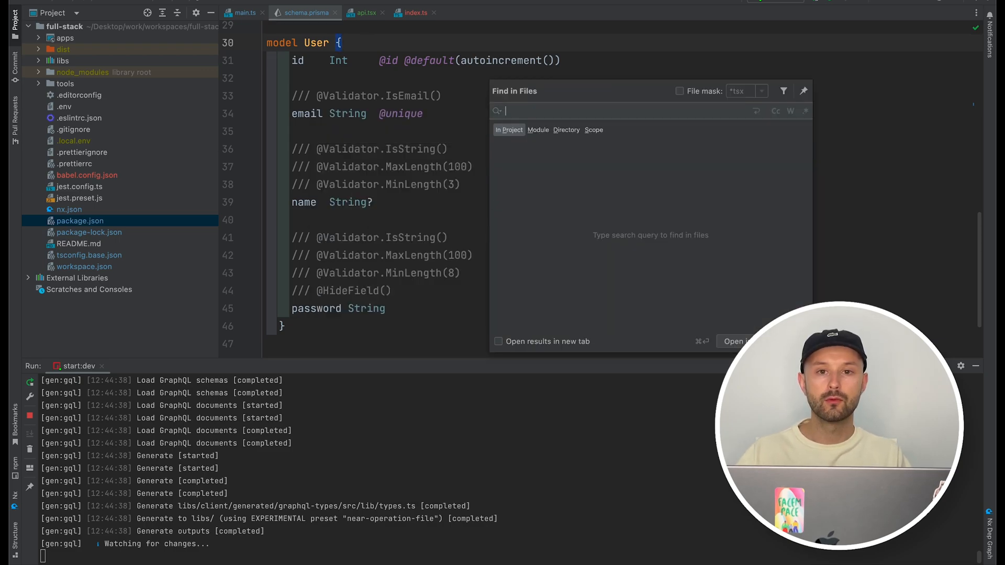
pyautogui.write('User')
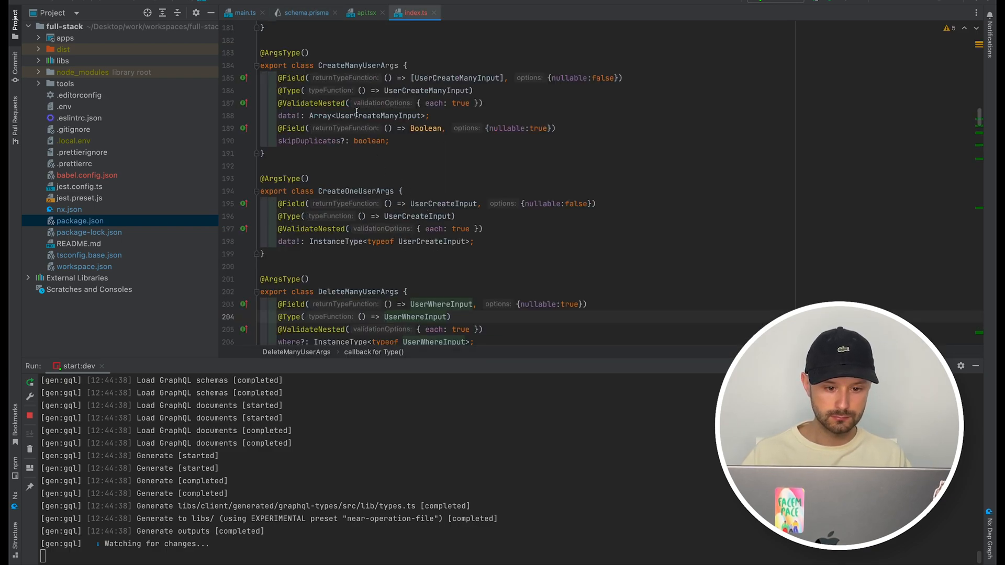
pyautogui.doubleClick(356, 190)
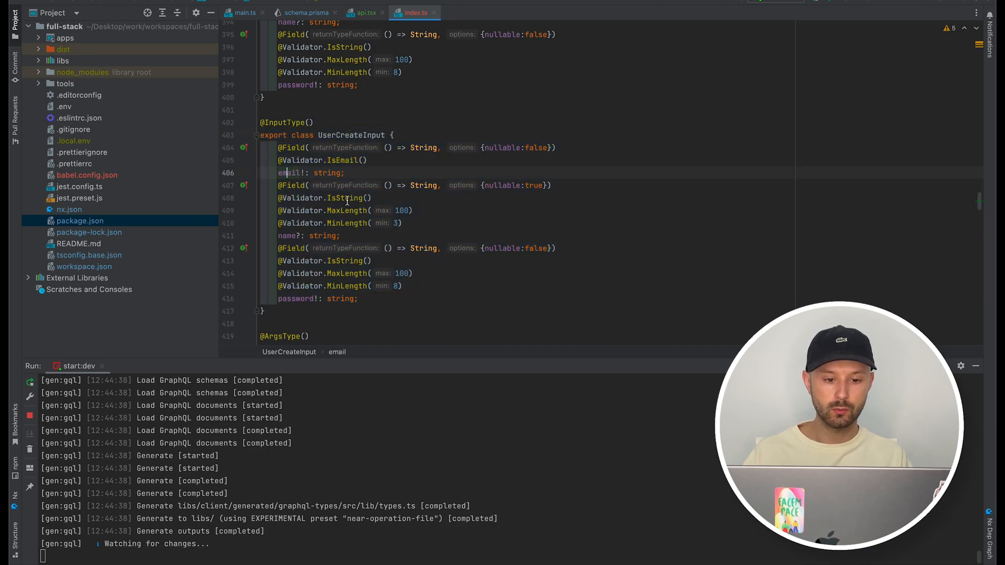
pyautogui.click(416, 124)
pyautogui.write('reso')
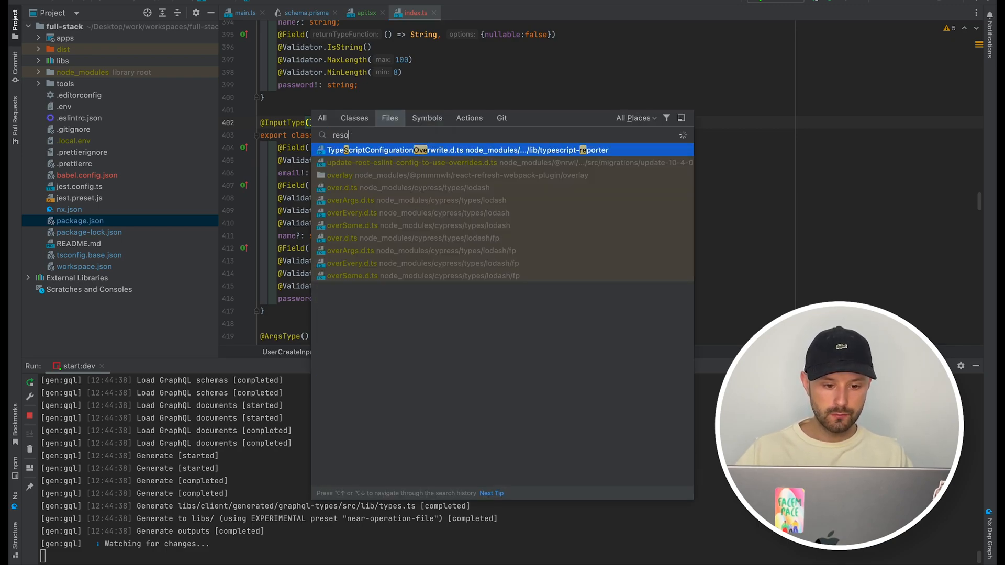
# Open the api app's user.resolver.ts via Search Everywhere
pyautogui.write('user.re')
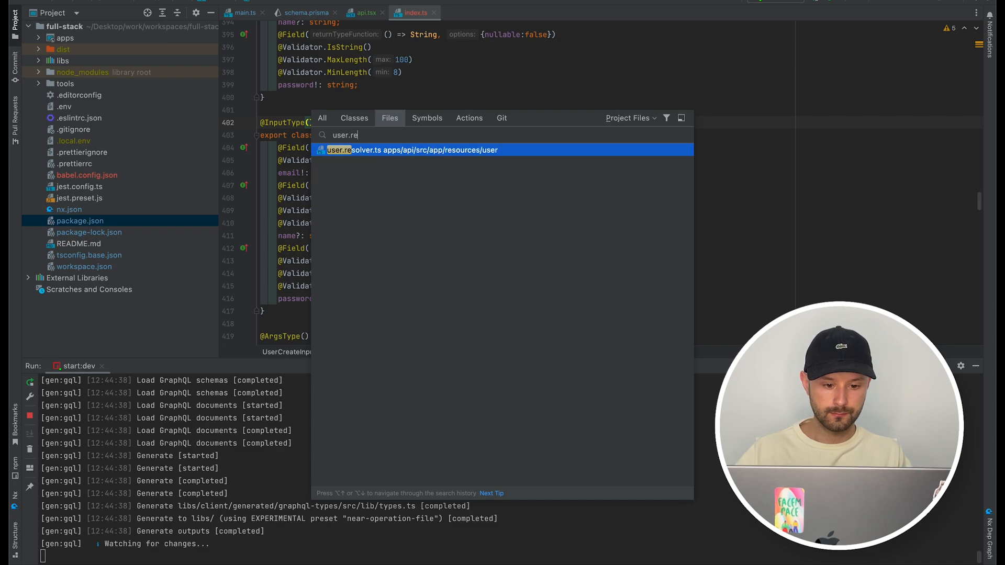
pyautogui.click(411, 149)
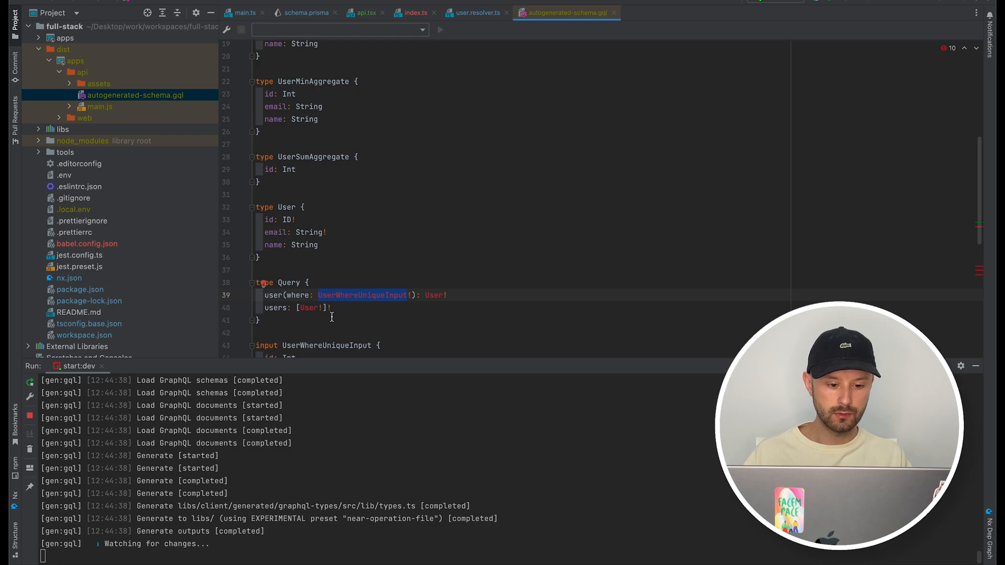
# Review the schema's Mutation type with createUser returning User
pyautogui.scroll(-3)
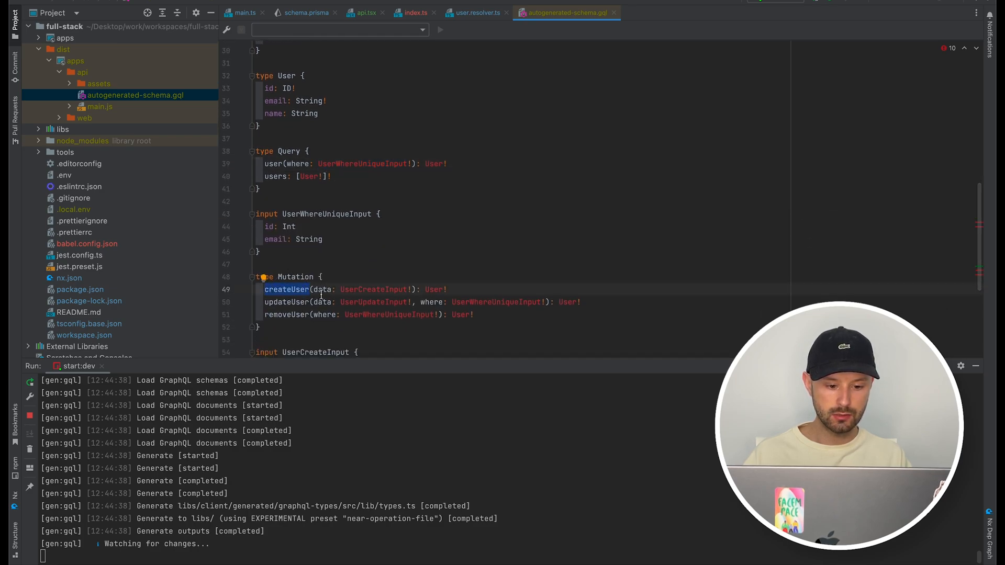
pyautogui.doubleClick(373, 289)
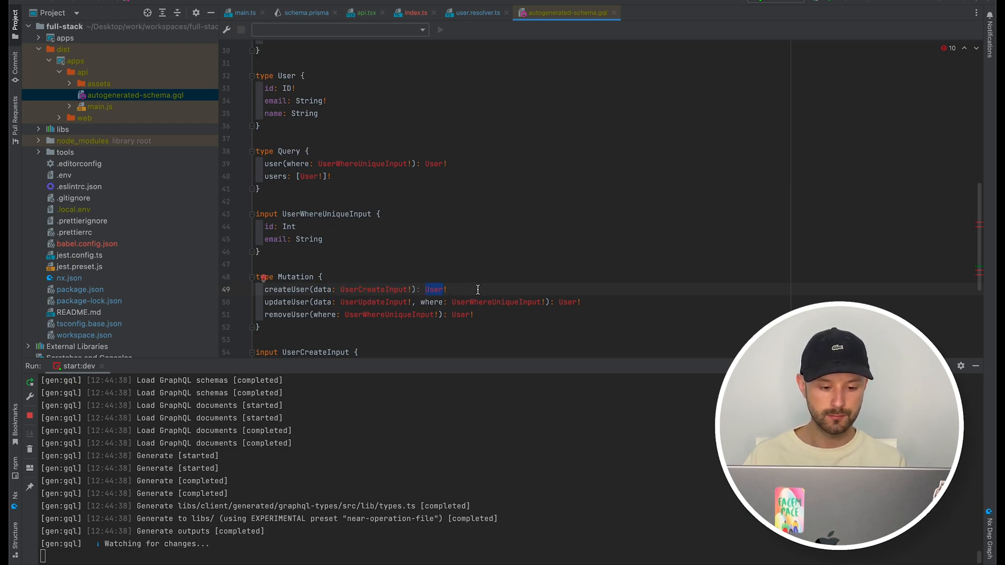
pyautogui.click(257, 326)
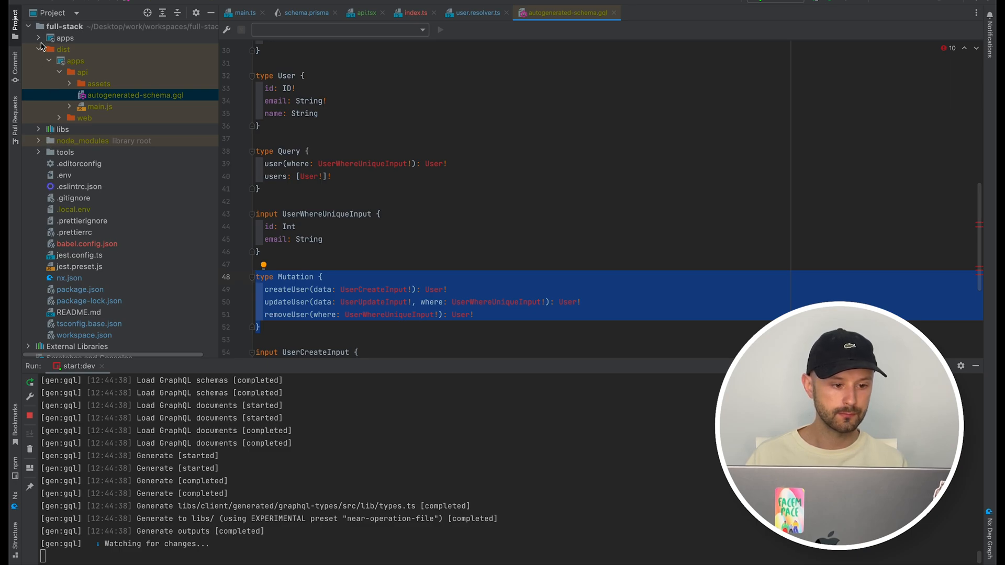
# Expand apps > web > api in the Project tree to reach user.gql.ts
pyautogui.click(39, 38)
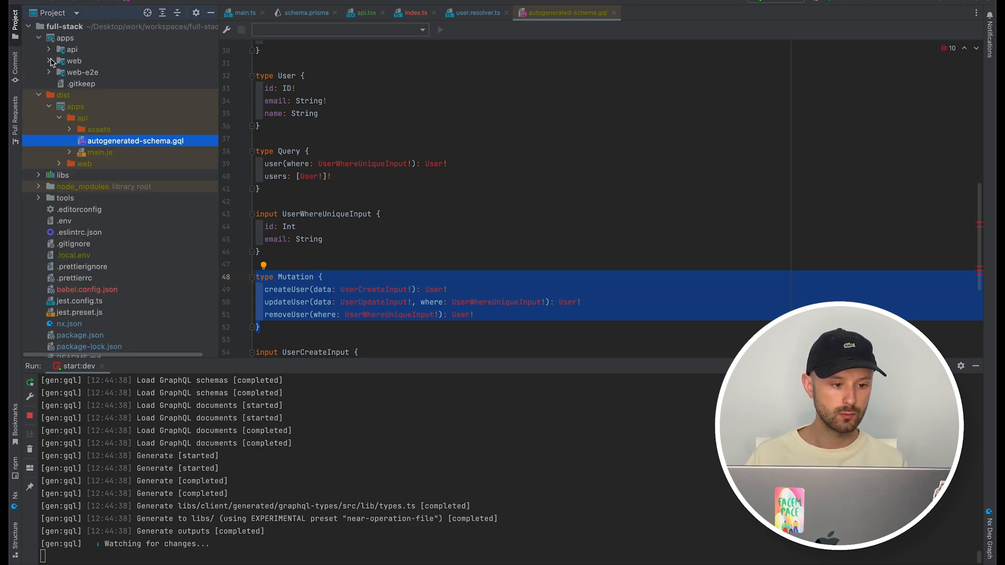
pyautogui.click(49, 61)
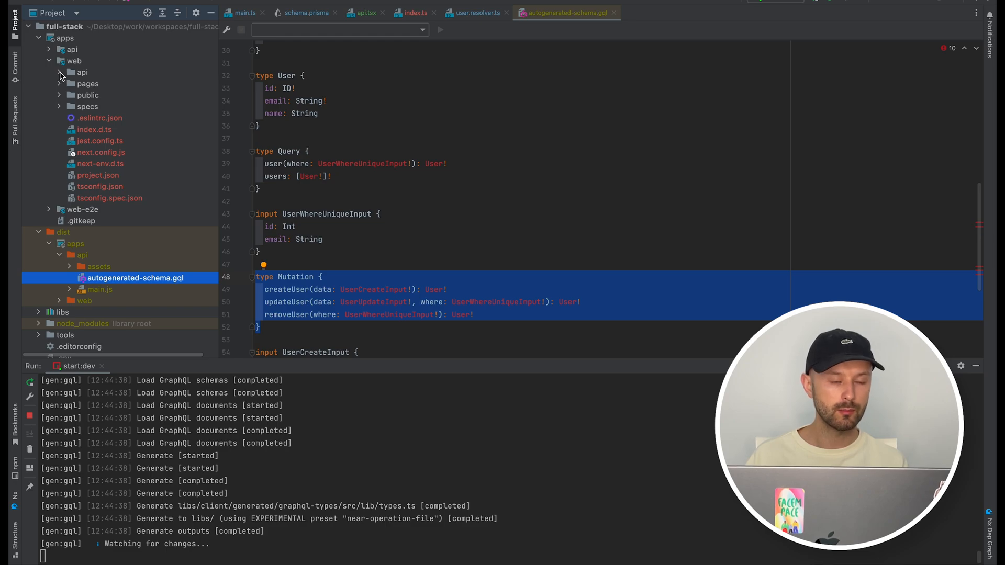
pyautogui.click(60, 72)
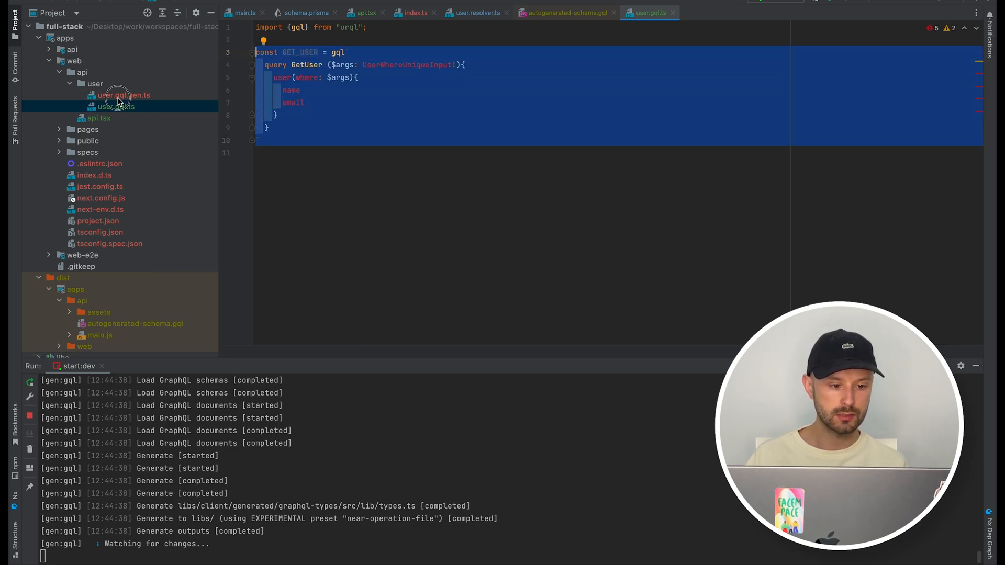
# Review the generated useGetUserQuery hook in user.gql.gen.ts, then bring up the web app's pages/index.tsx
pyautogui.click(122, 95)
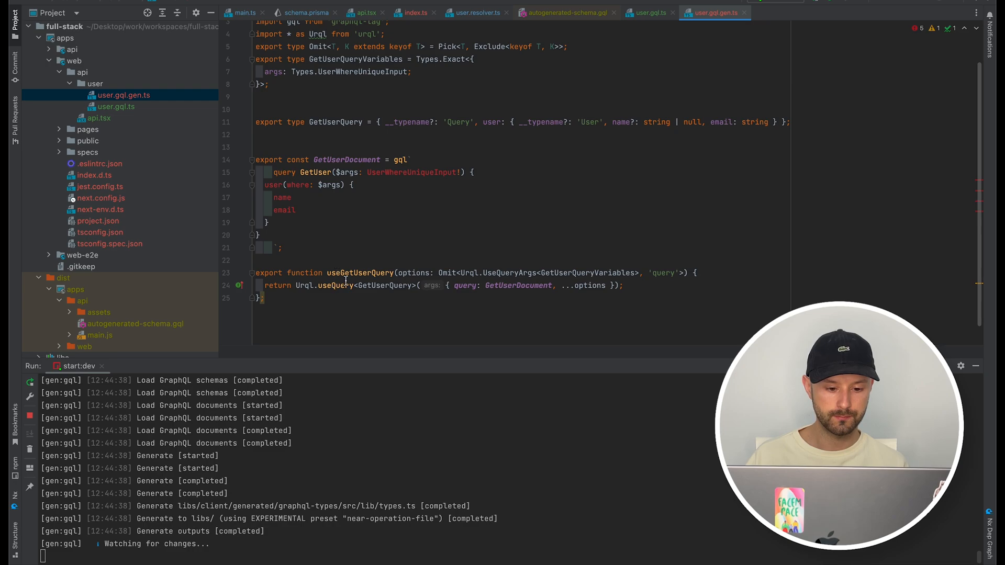
pyautogui.click(116, 107)
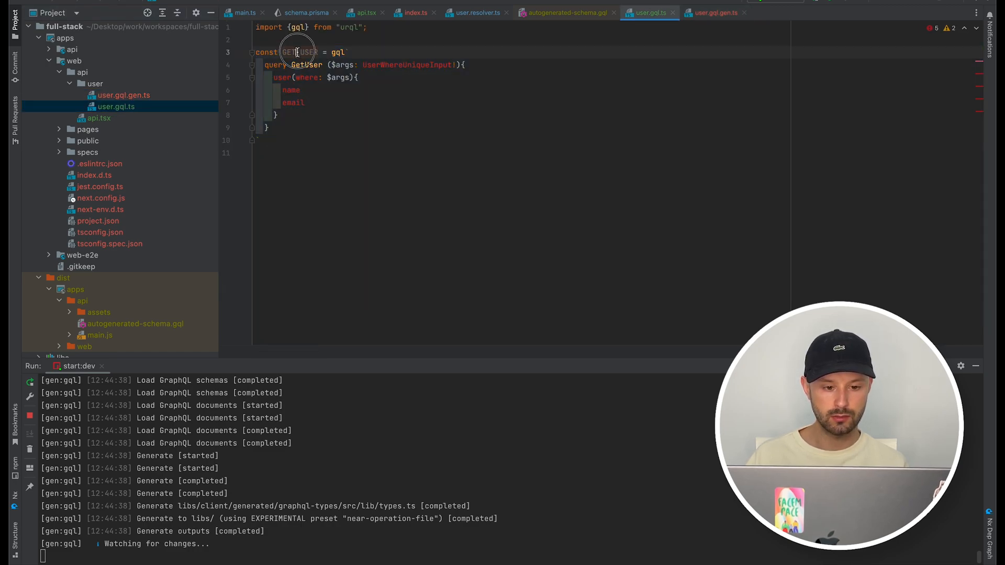
pyautogui.click(263, 134)
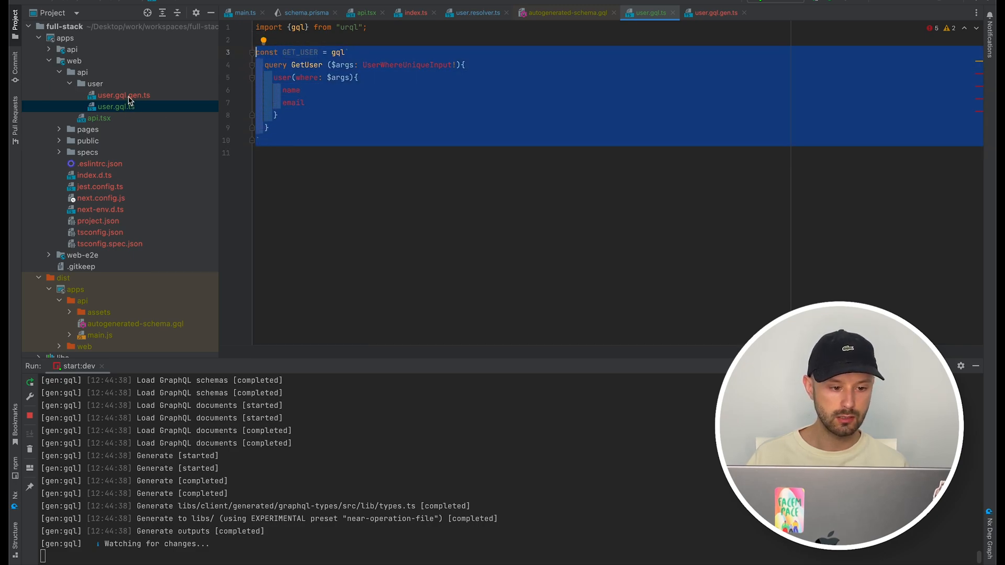
pyautogui.click(123, 96)
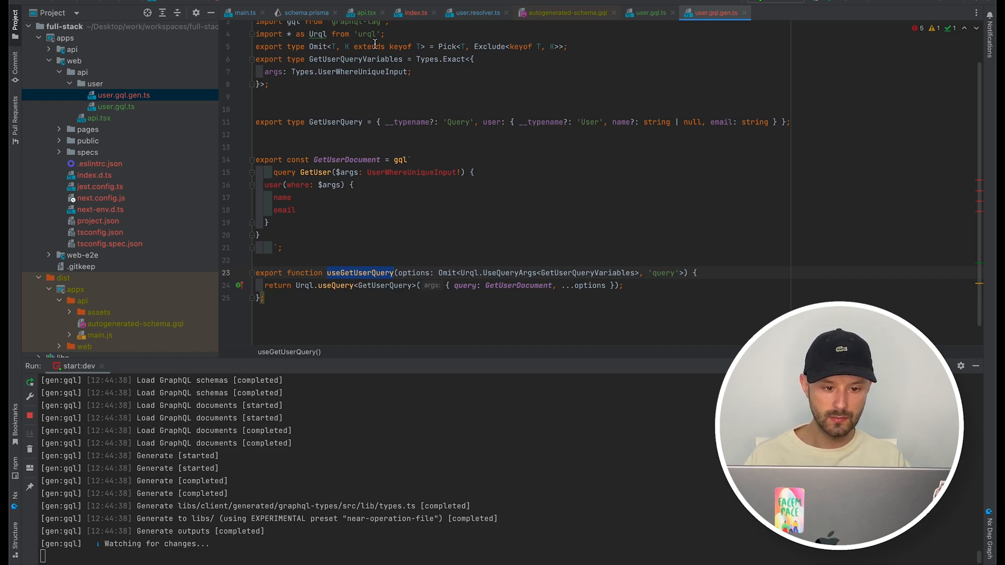
pyautogui.click(87, 128)
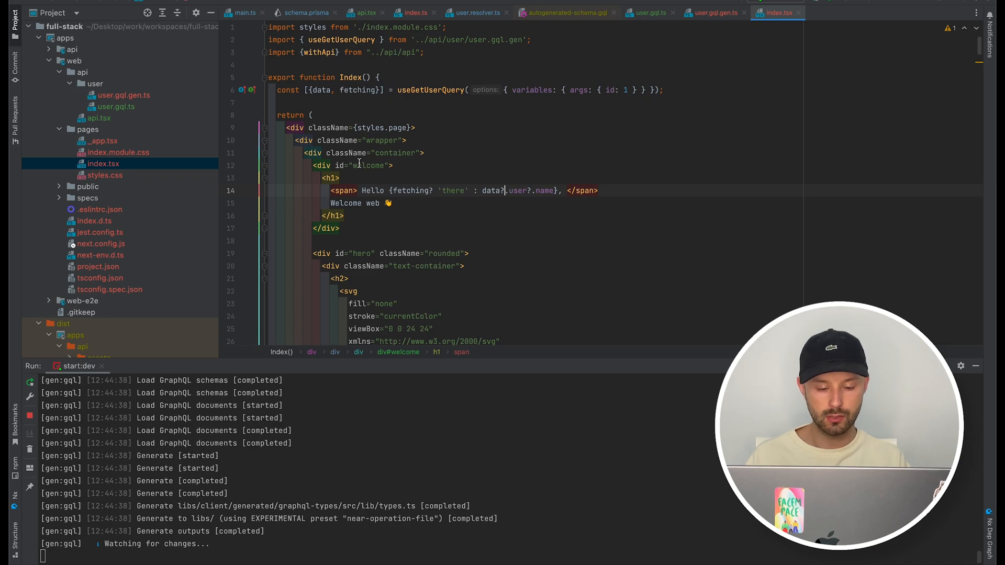
# Inspect useGetUserQuery's signature in index.tsx, sourced from apps/web/api/user/user.gql.gen.ts
pyautogui.doubleClick(430, 90)
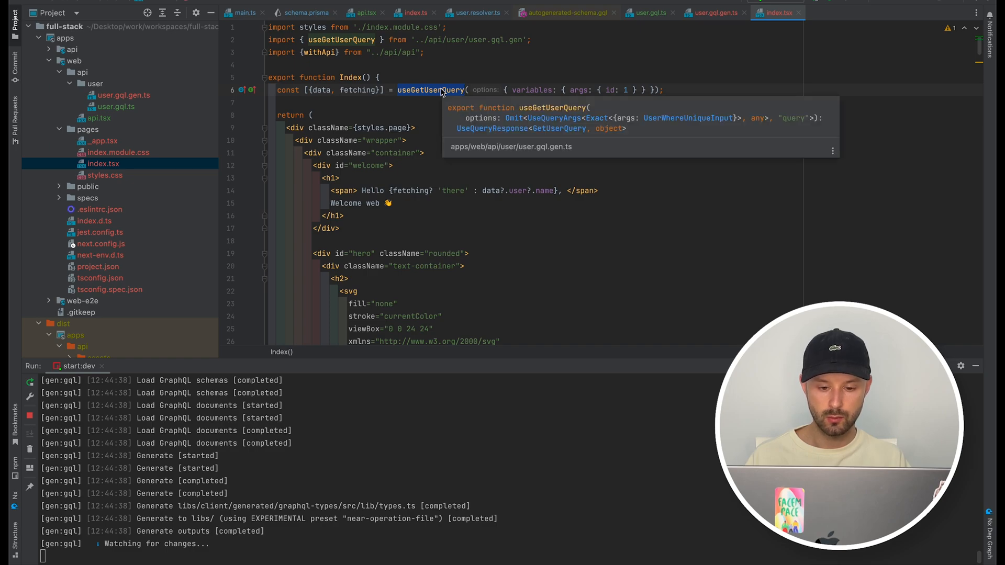
pyautogui.moveTo(481, 120)
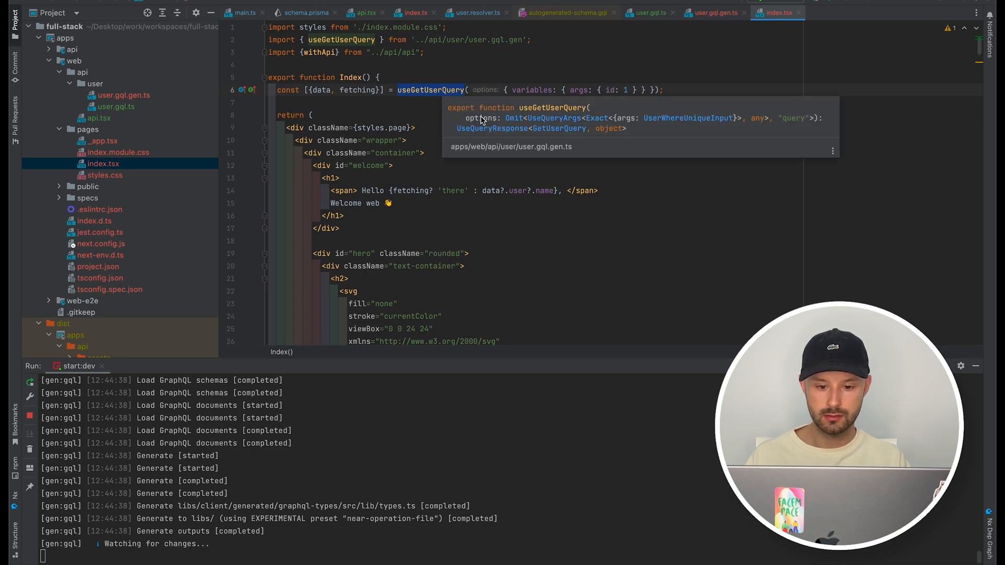
pyautogui.moveTo(562, 144)
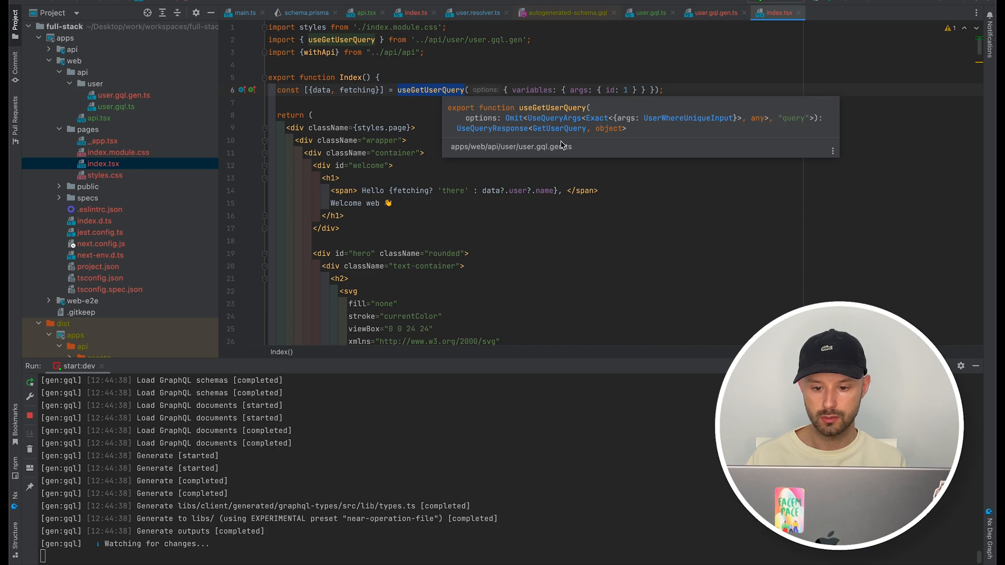
pyautogui.moveTo(666, 135)
pyautogui.write('nx')
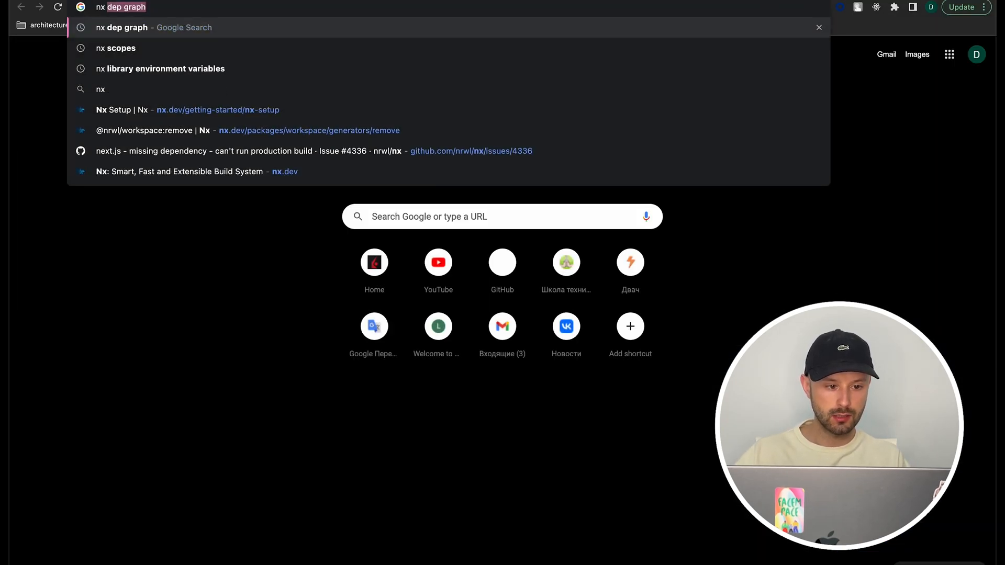
# Read the Nx docs page on imposing constraints from an 'nx scopes' search, then launch nx graph from the terminal
pyautogui.click(116, 48)
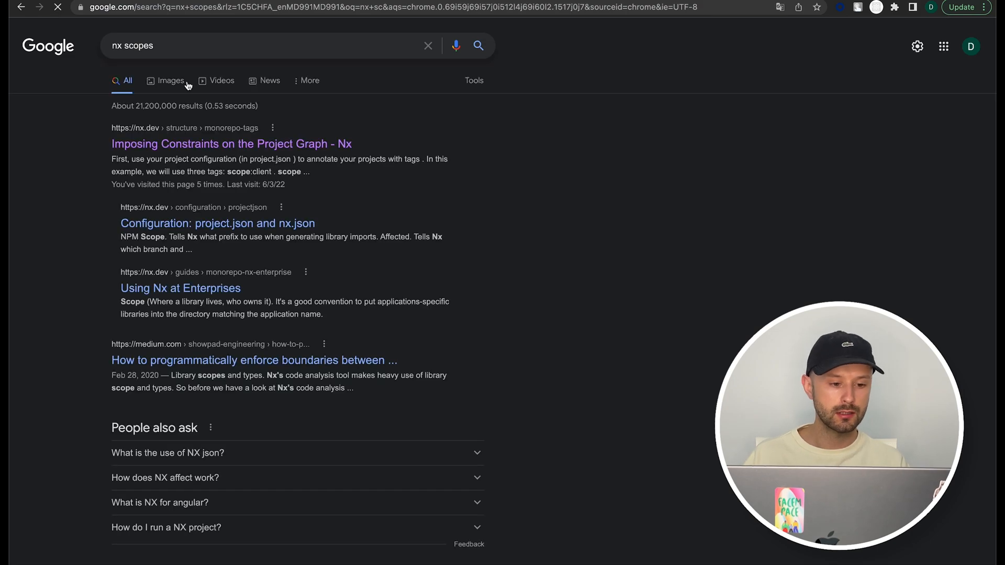
pyautogui.click(230, 143)
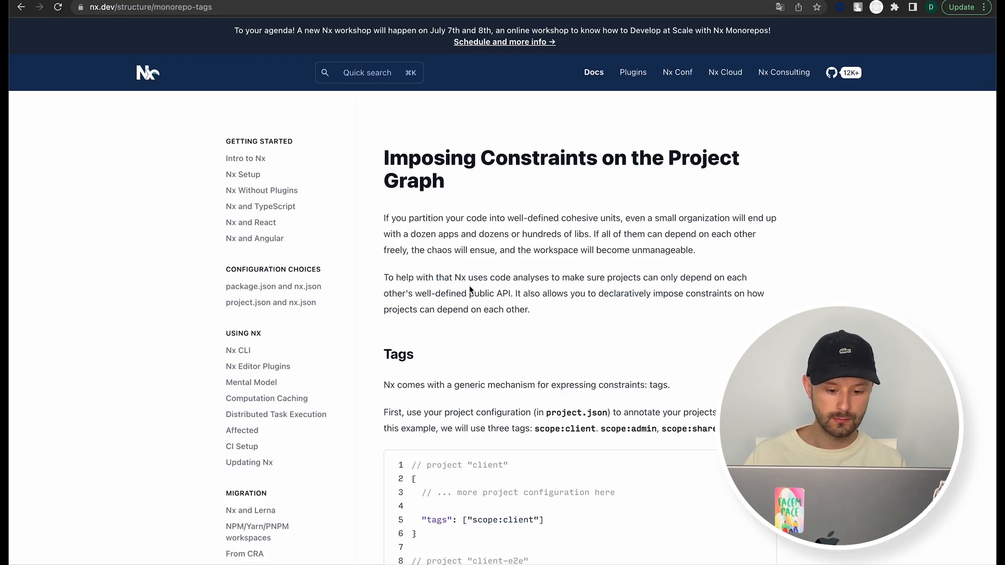
pyautogui.scroll(-3)
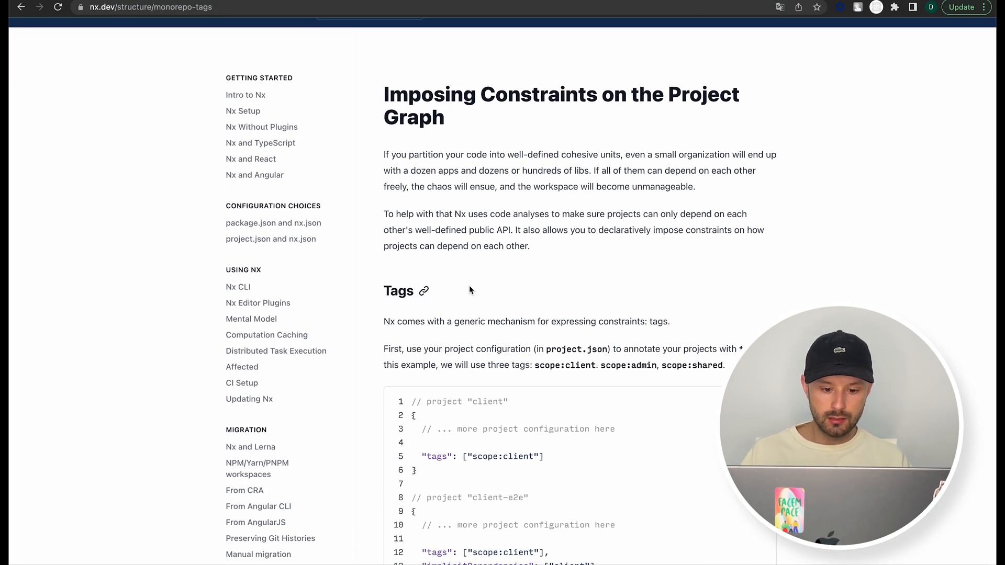
pyautogui.scroll(-3)
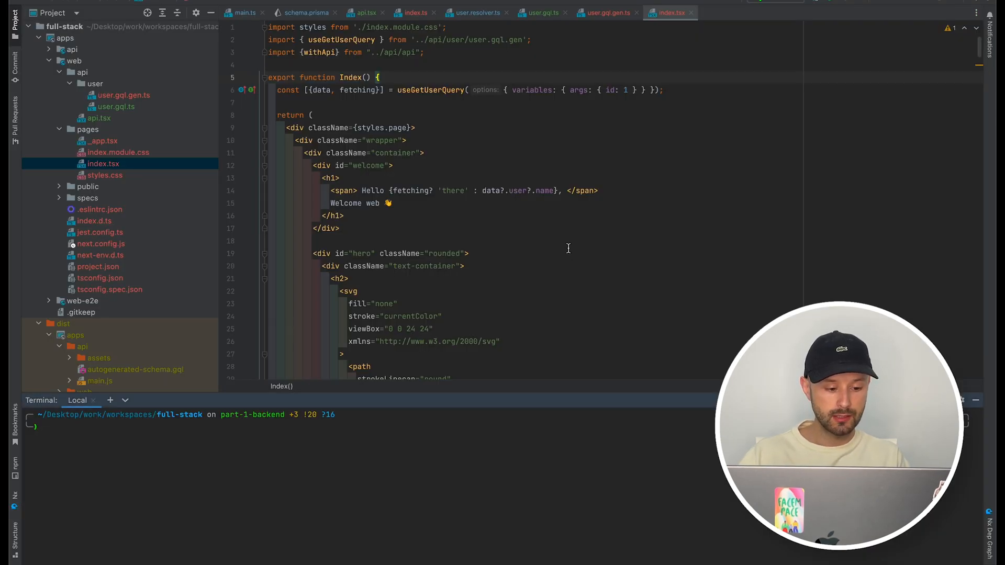
pyautogui.write('nx grap')
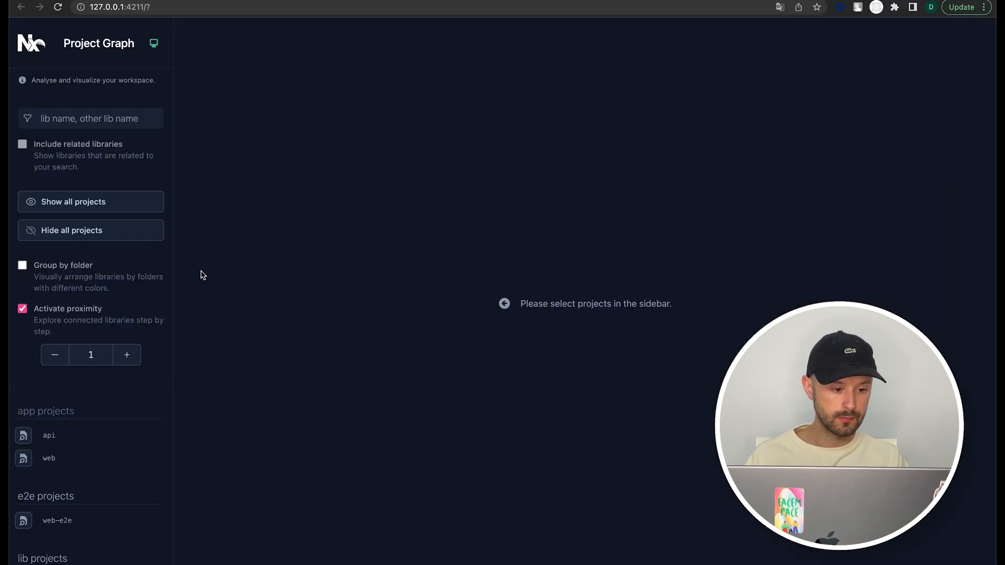
# Show all projects and highlight api with its api-data-access-db and api-generated-db-types dependencies
pyautogui.click(90, 201)
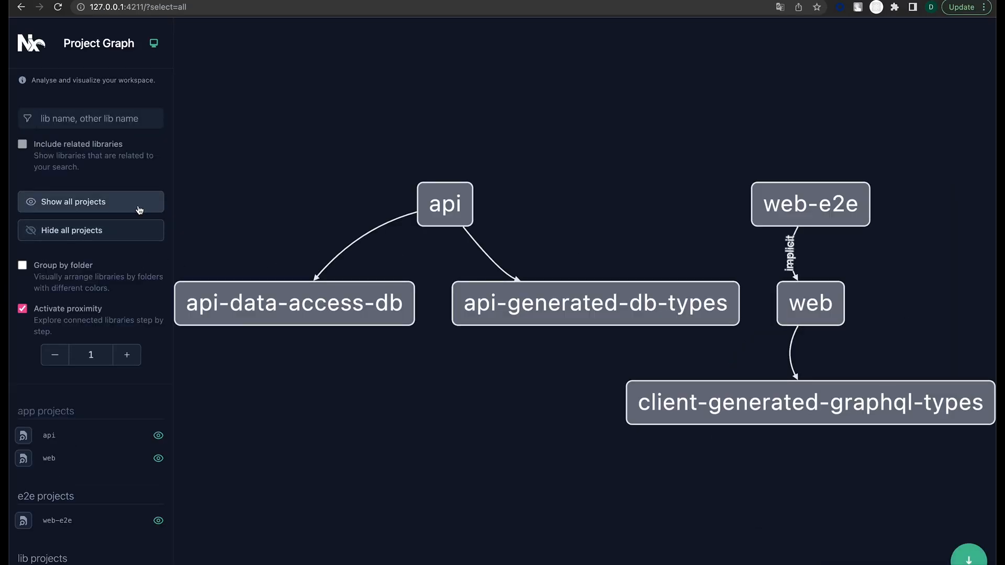
pyautogui.moveTo(608, 281)
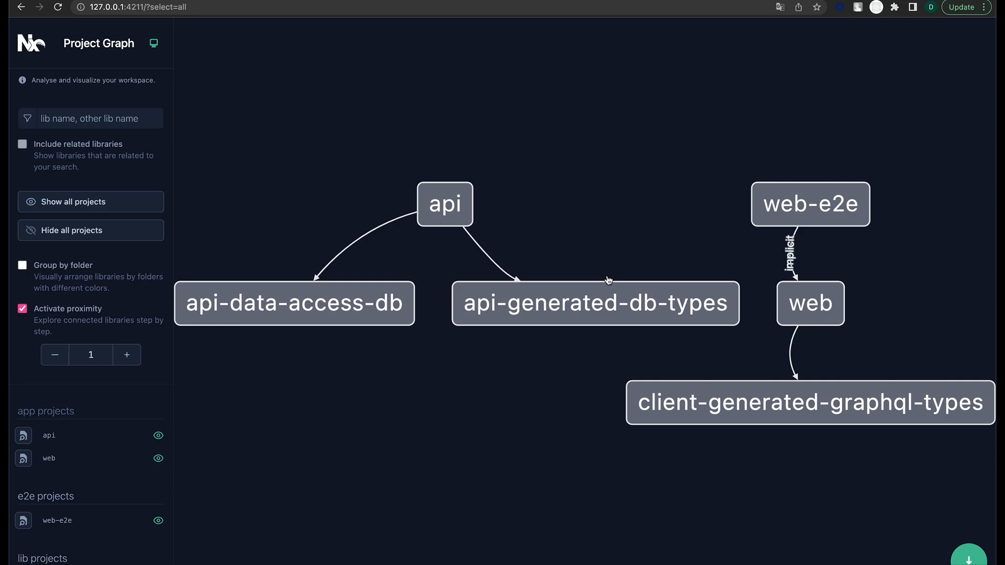
pyautogui.click(444, 204)
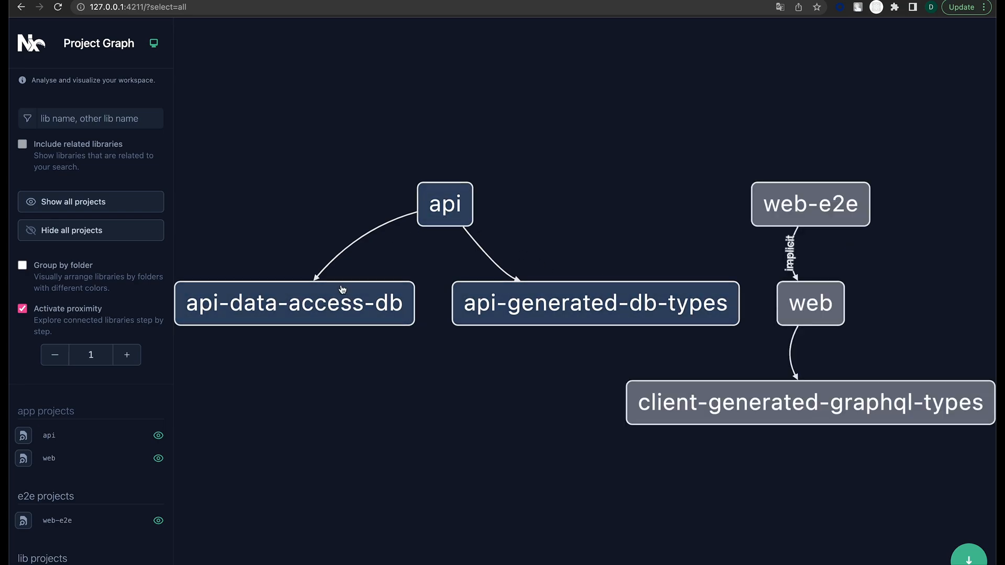
pyautogui.click(294, 303)
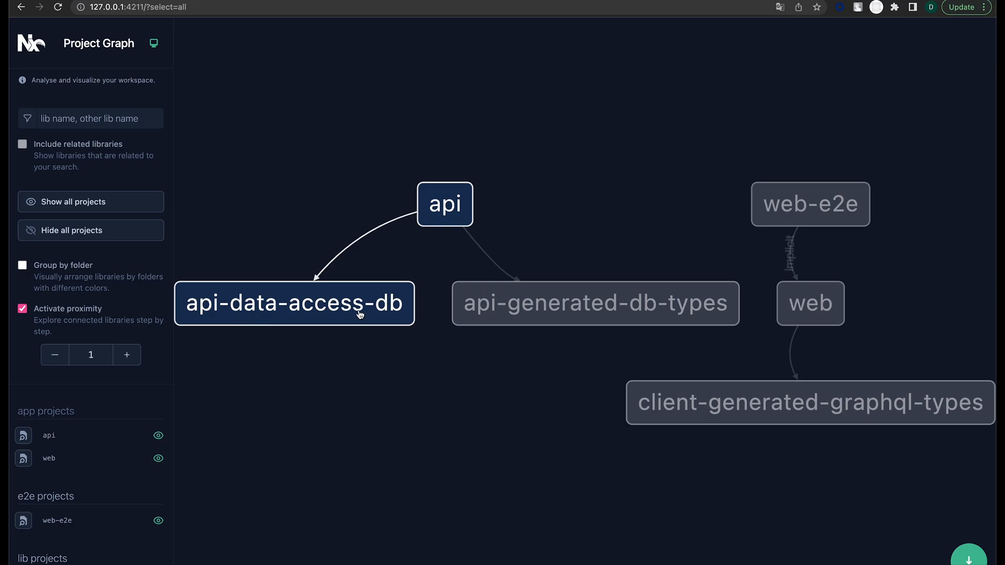
pyautogui.click(594, 303)
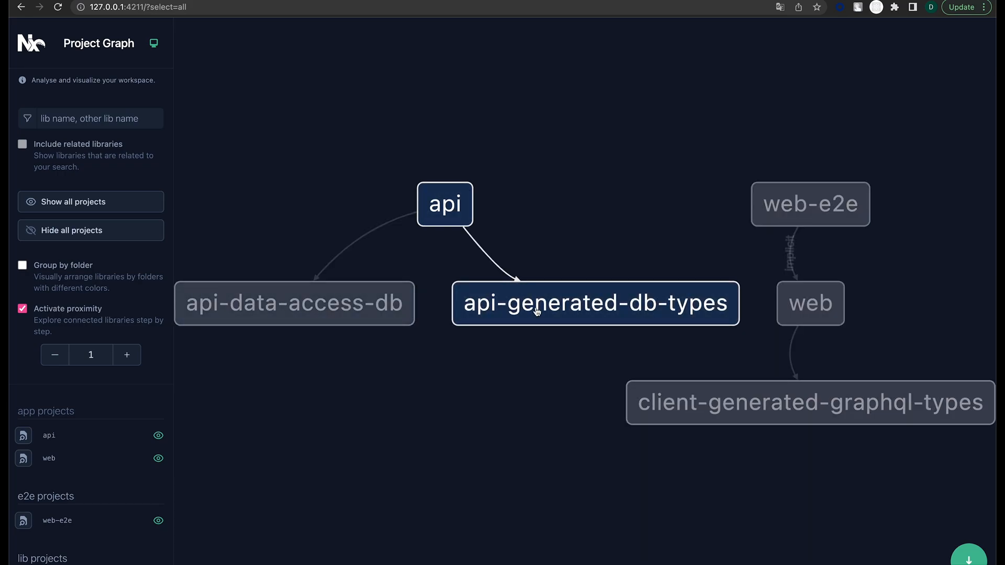
pyautogui.click(809, 304)
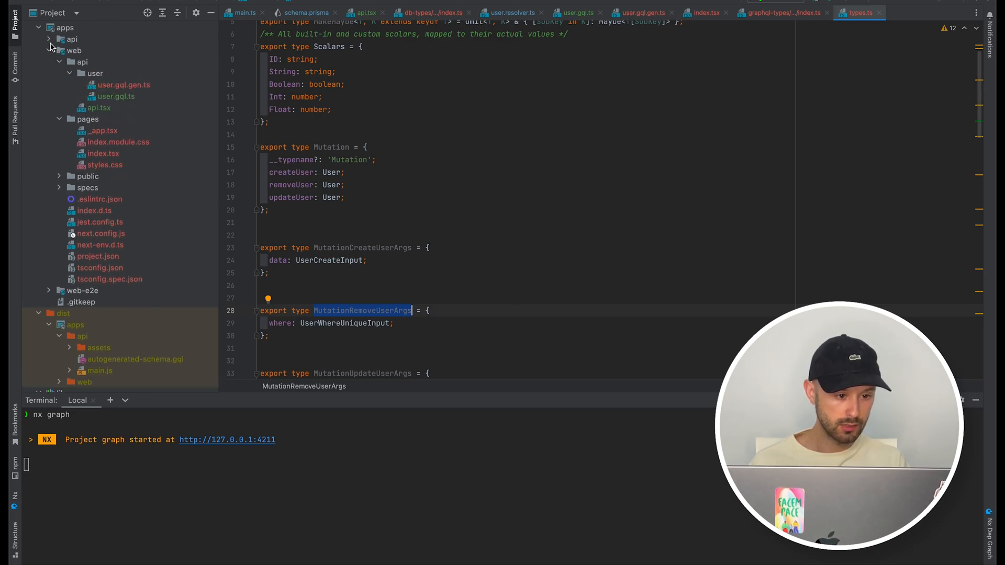
# In apps/api user.resolver.ts, import MutationRemoveUserArgs from client graphql-types and add 'type a = MutationRemoveUserArgs'
pyautogui.click(72, 39)
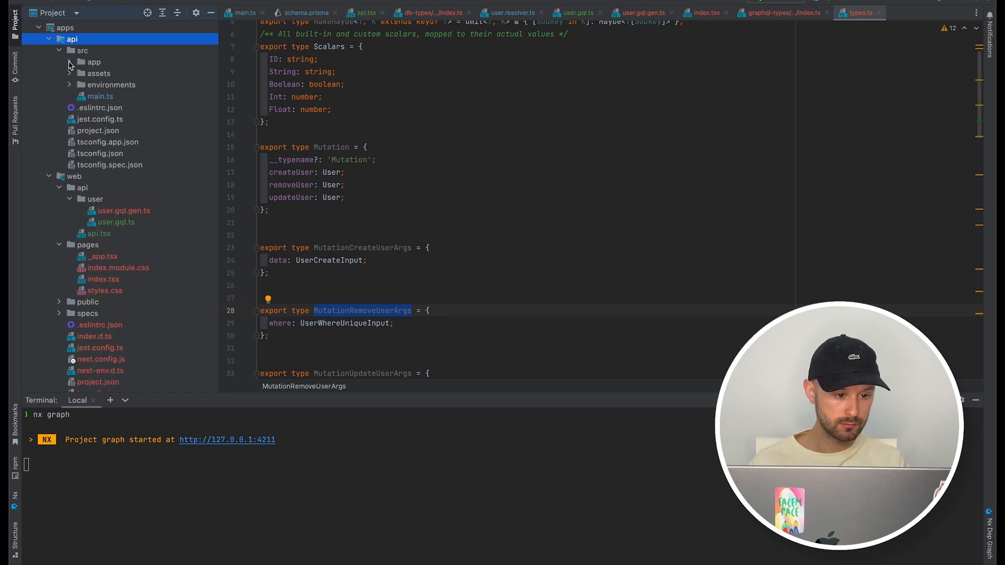
pyautogui.click(93, 62)
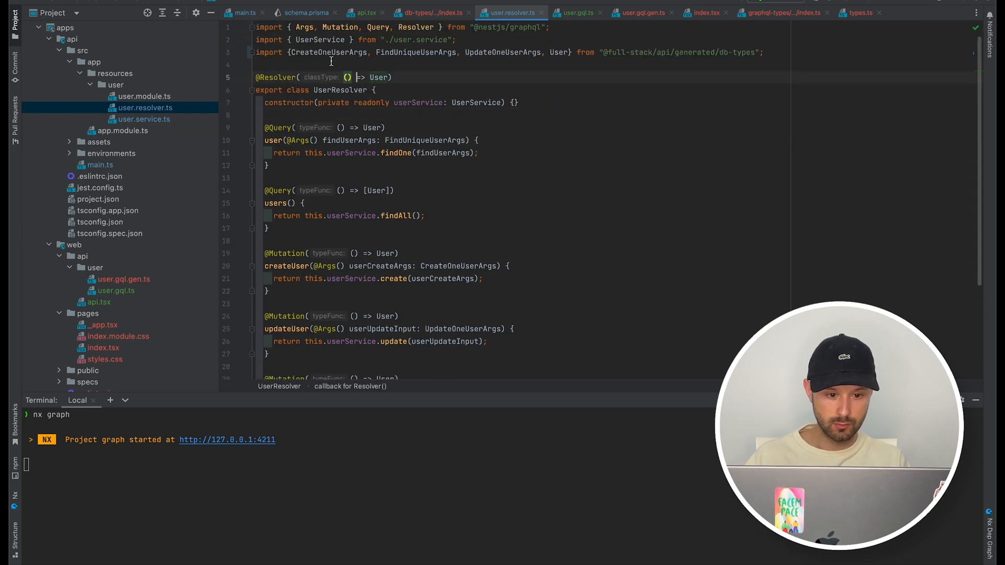
pyautogui.write('type a = MutationRemoveUserArgs')
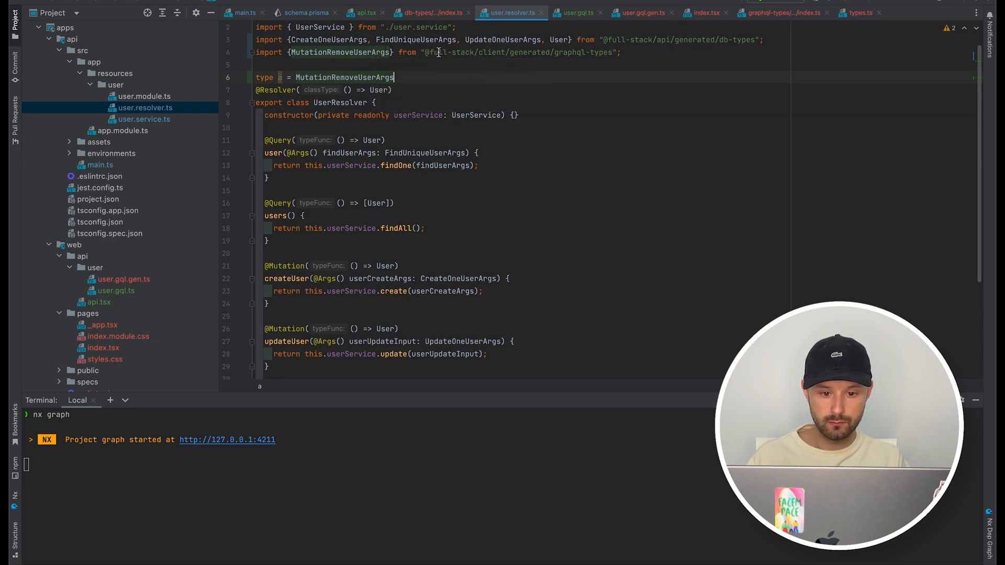
pyautogui.doubleClick(492, 53)
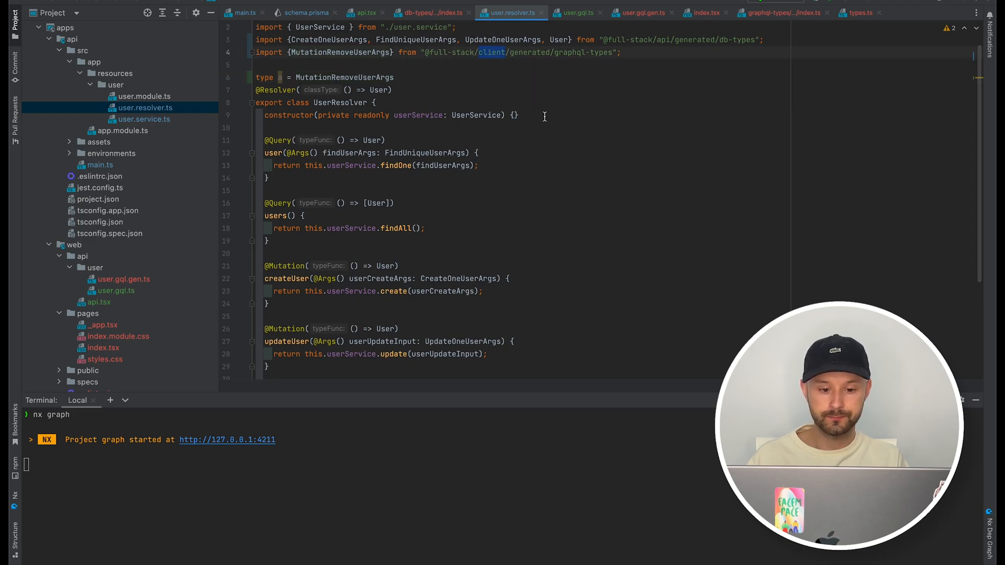
pyautogui.press('Ctrl+Z')
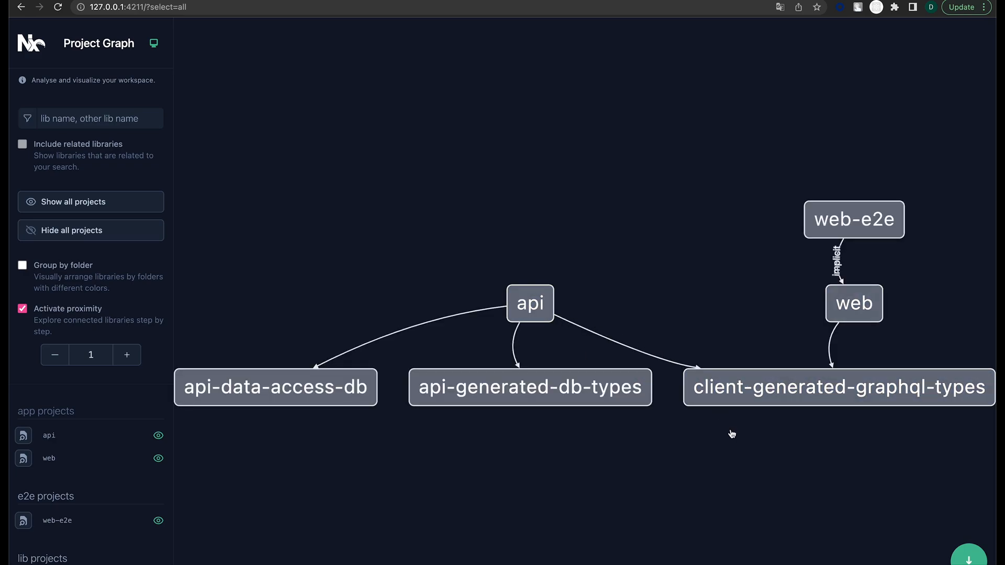
# Reload the graph and highlight the new api edge to client-generated-graphql-types
pyautogui.click(838, 386)
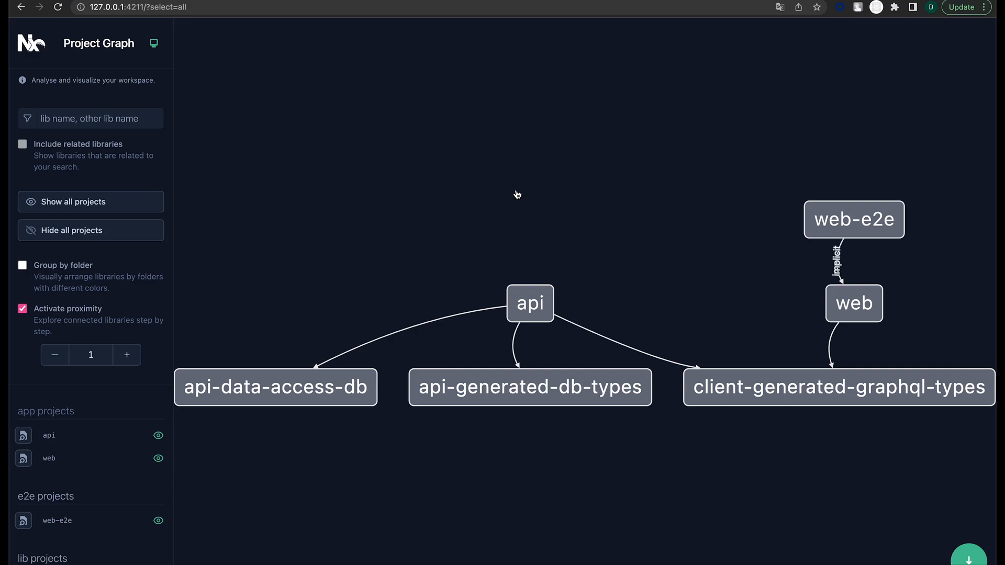
pyautogui.moveTo(622, 333)
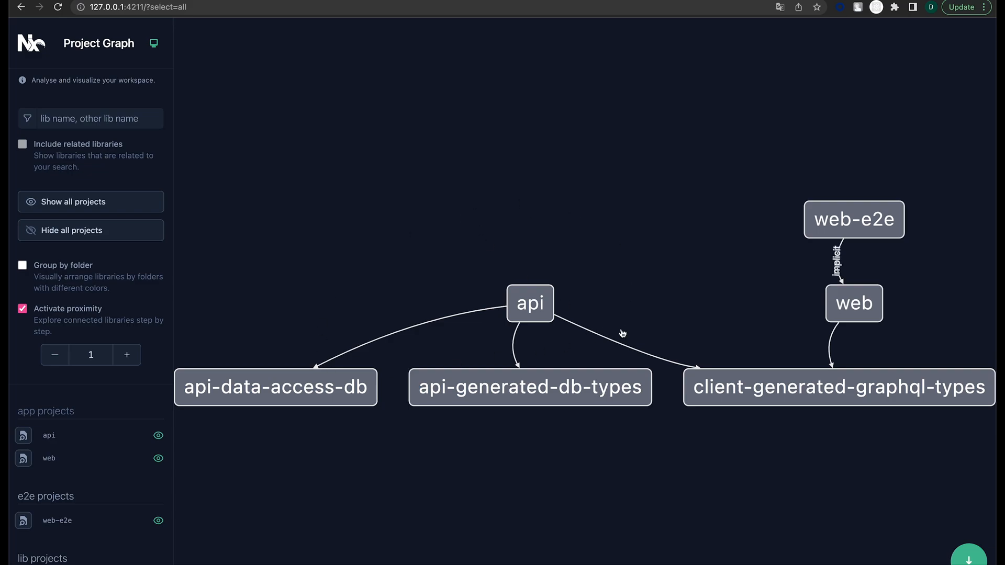
pyautogui.click(855, 304)
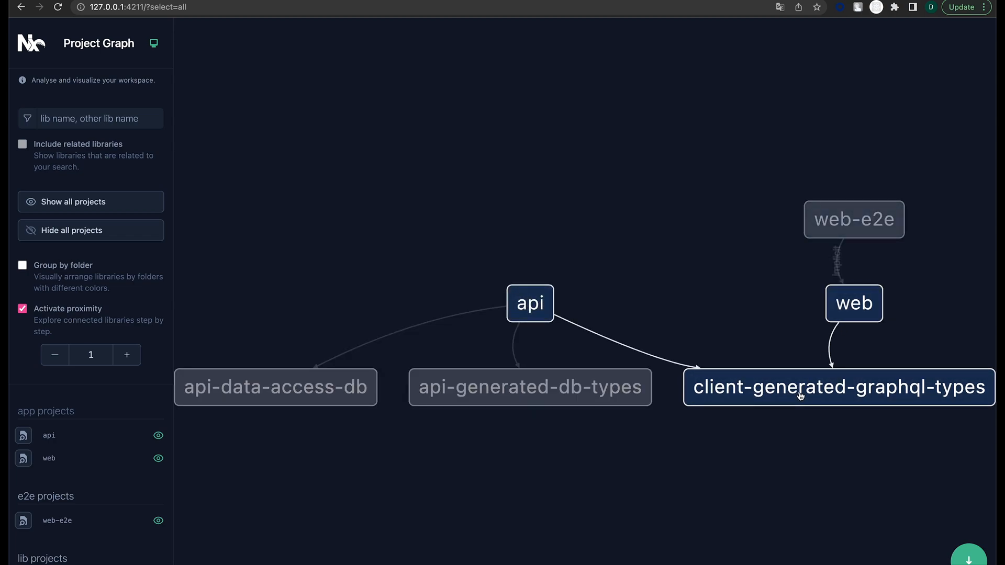
pyautogui.click(530, 304)
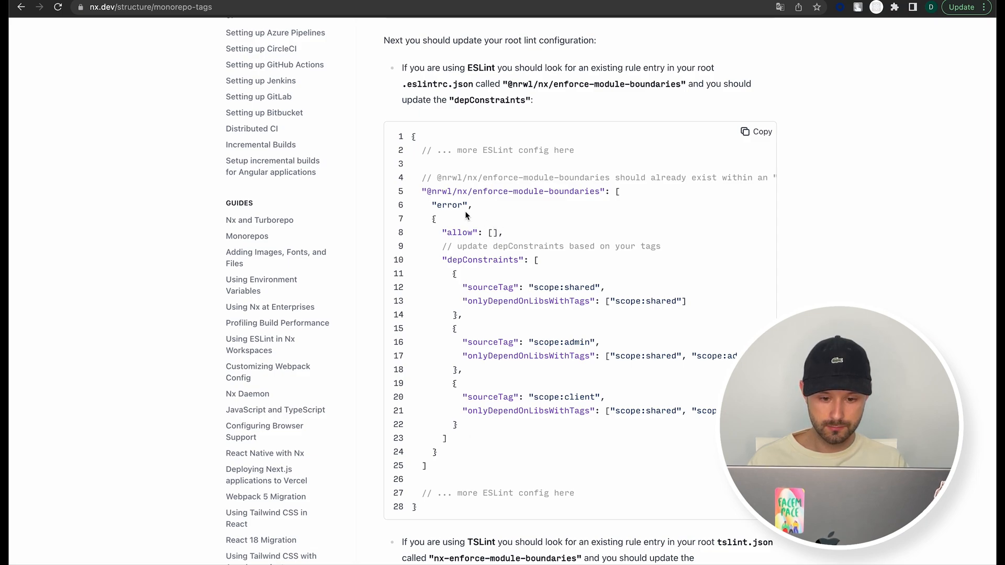
# Select the .eslintrc.json depConstraints sample on the Nx monorepo tags docs page
pyautogui.moveTo(425, 190); pyautogui.dragTo(504, 300)
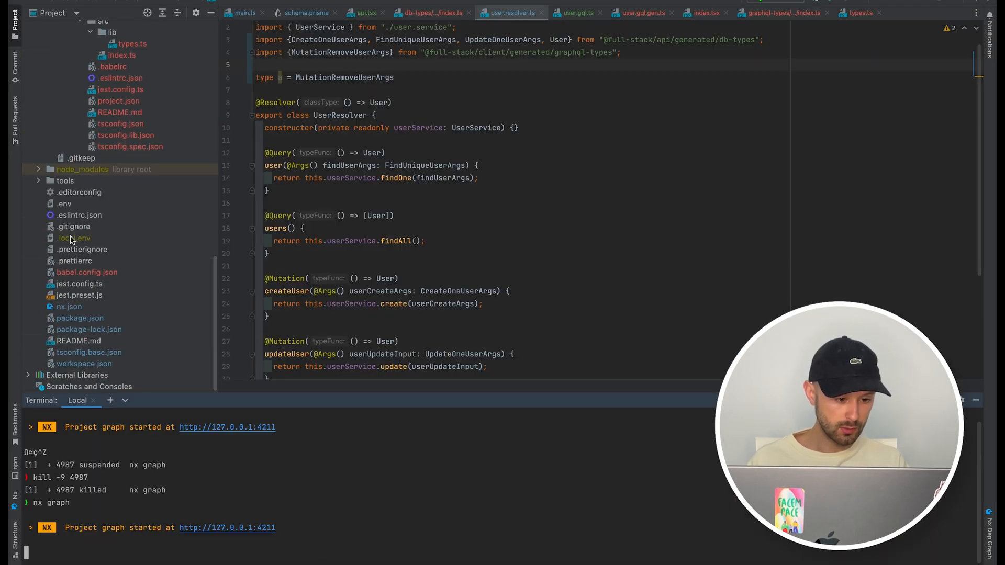
# Paste depConstraints into the root .eslintrc.json, renaming scope:admin to scope:api alongside scope:shared and scope:client
pyautogui.click(78, 215)
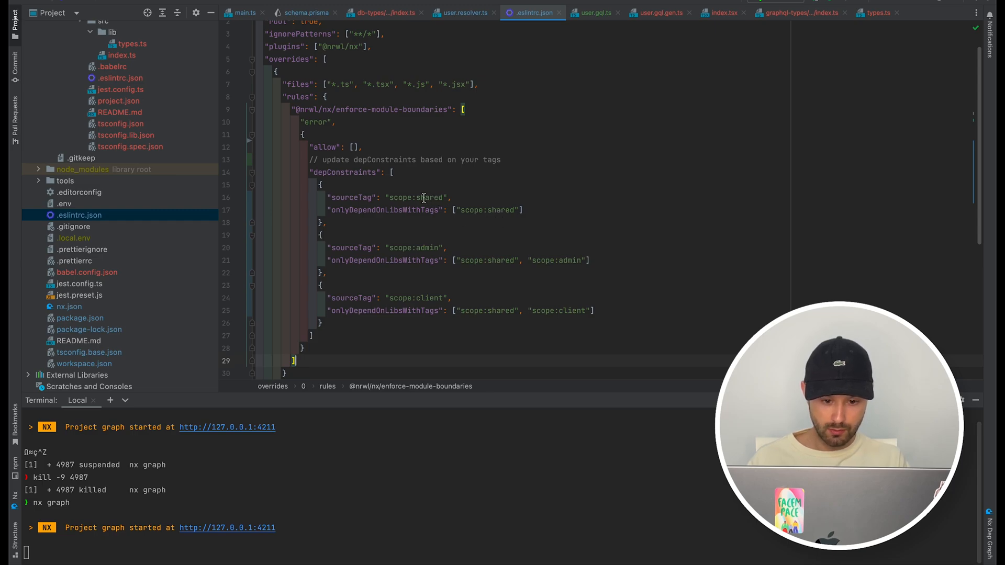
pyautogui.doubleClick(502, 210)
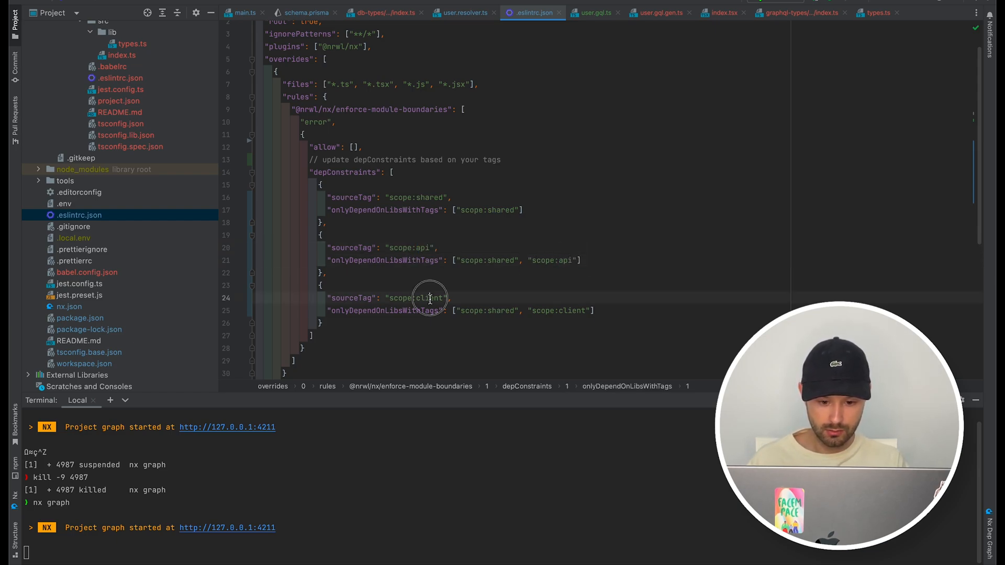
pyautogui.doubleClick(569, 311)
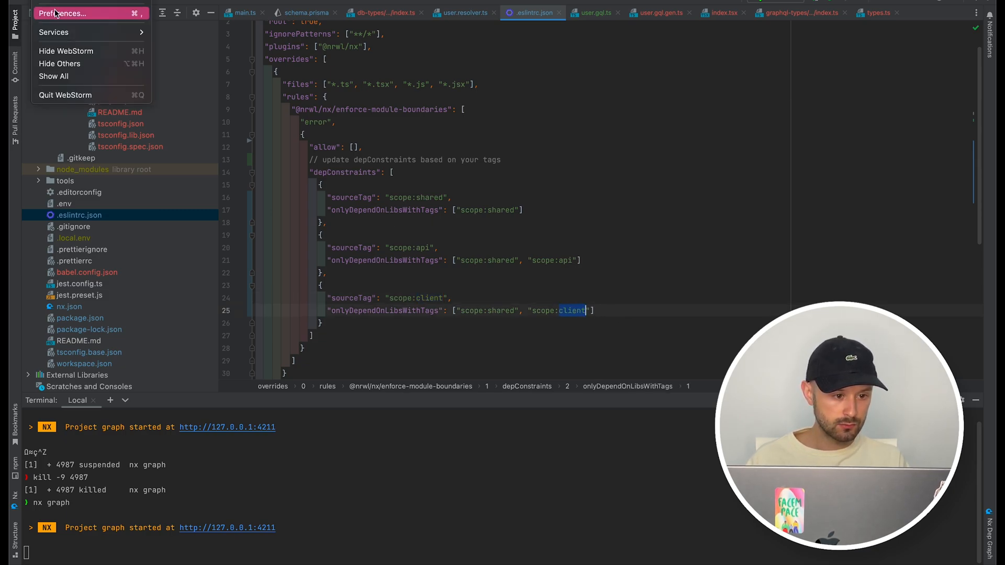
# In Preferences, toggle ESLint to Disable, then back to Automatic configuration, and apply
pyautogui.click(62, 13)
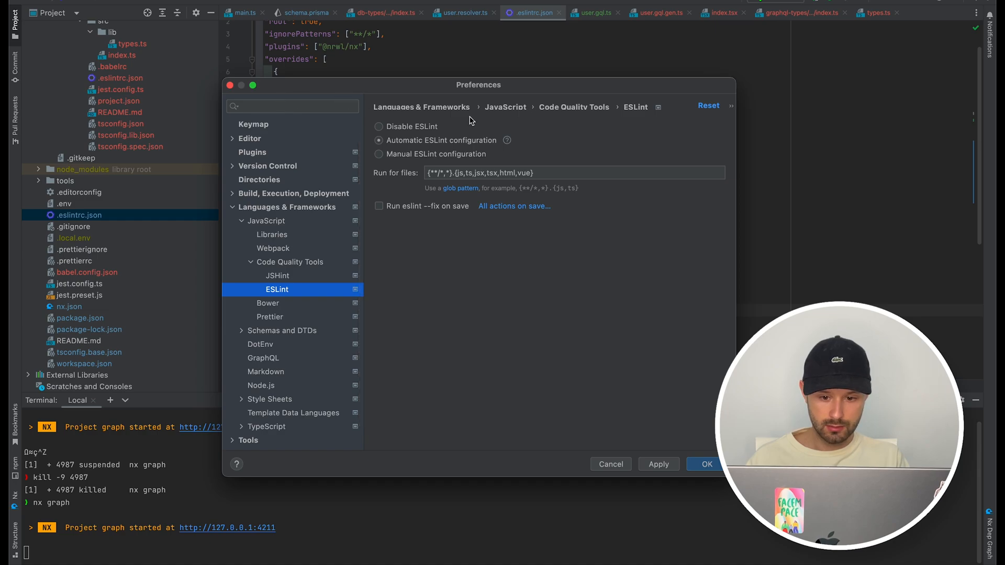
pyautogui.click(379, 127)
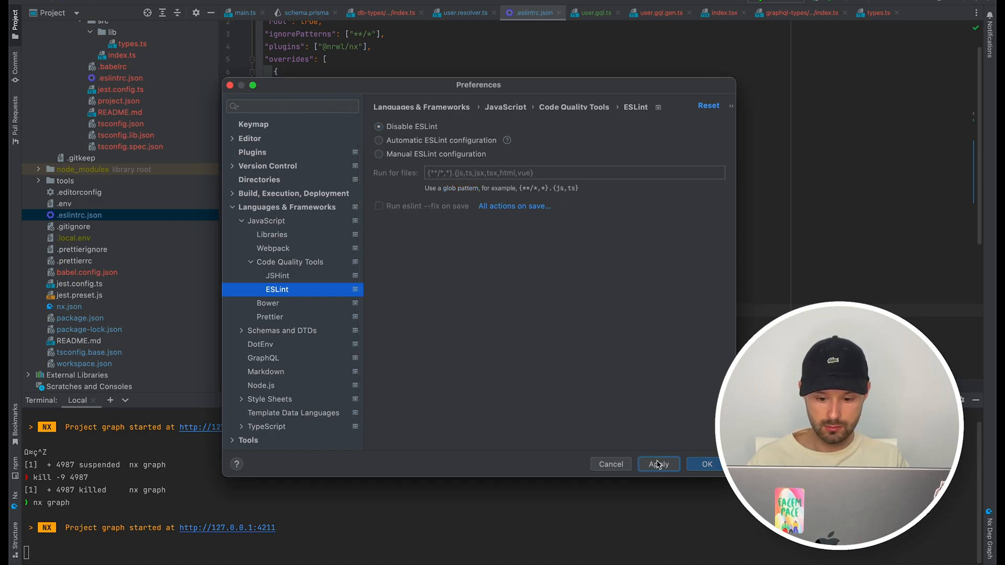
pyautogui.click(380, 140)
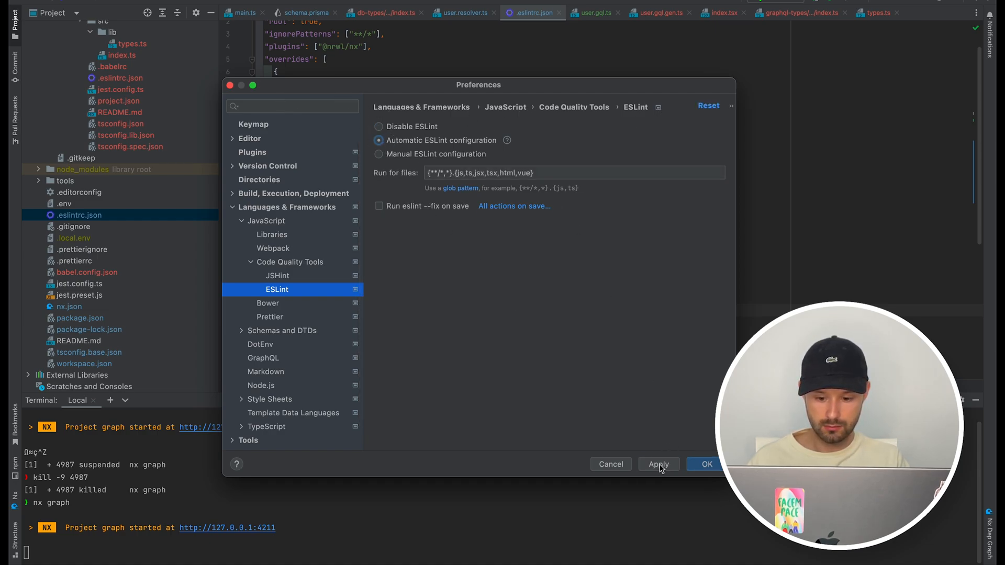
pyautogui.click(705, 464)
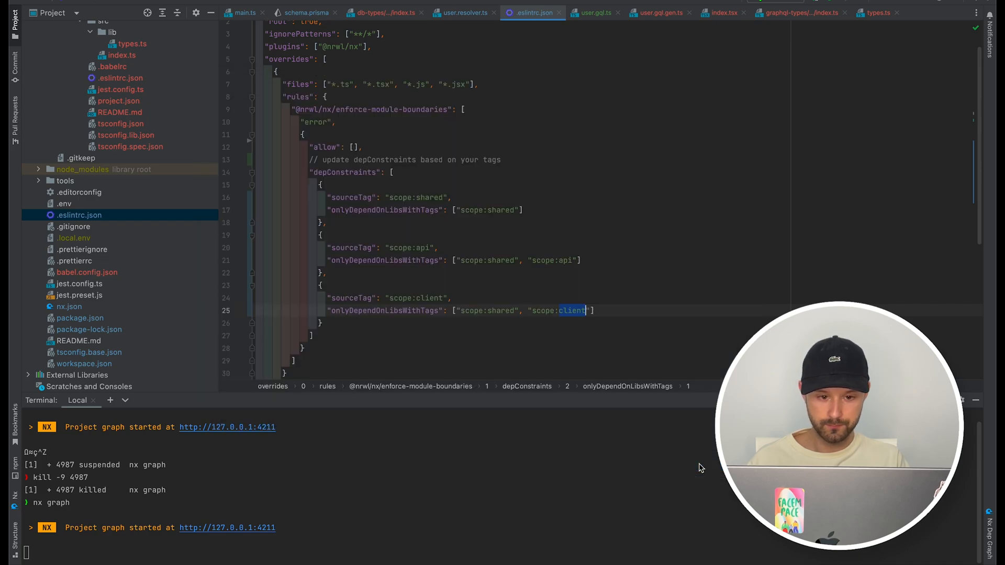
# Reveal the enforce-module-boundaries error on user.resolver.ts's client graphql-types import: scope:api may only use scope:shared or scope:api
pyautogui.click(463, 12)
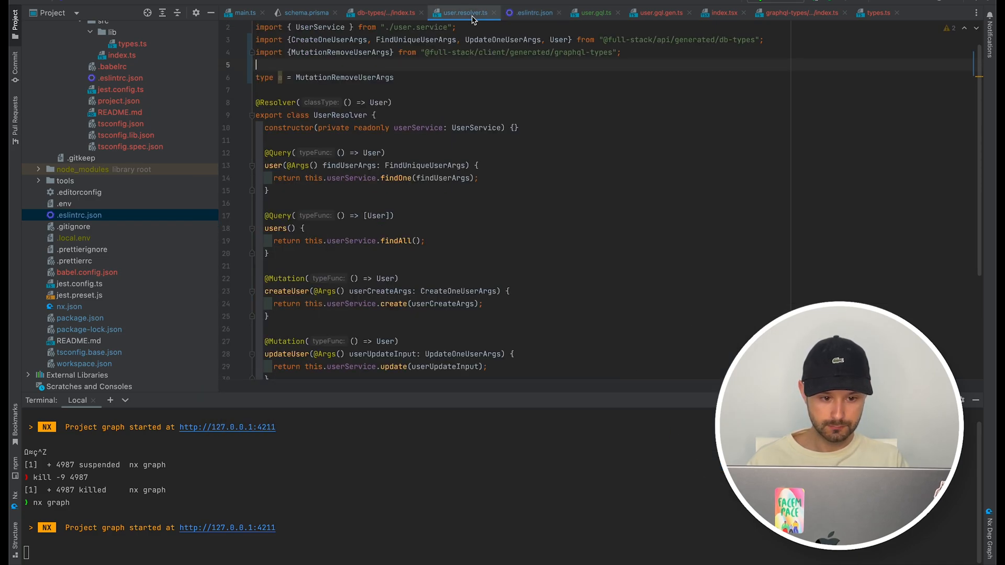
pyautogui.press('Backspace')
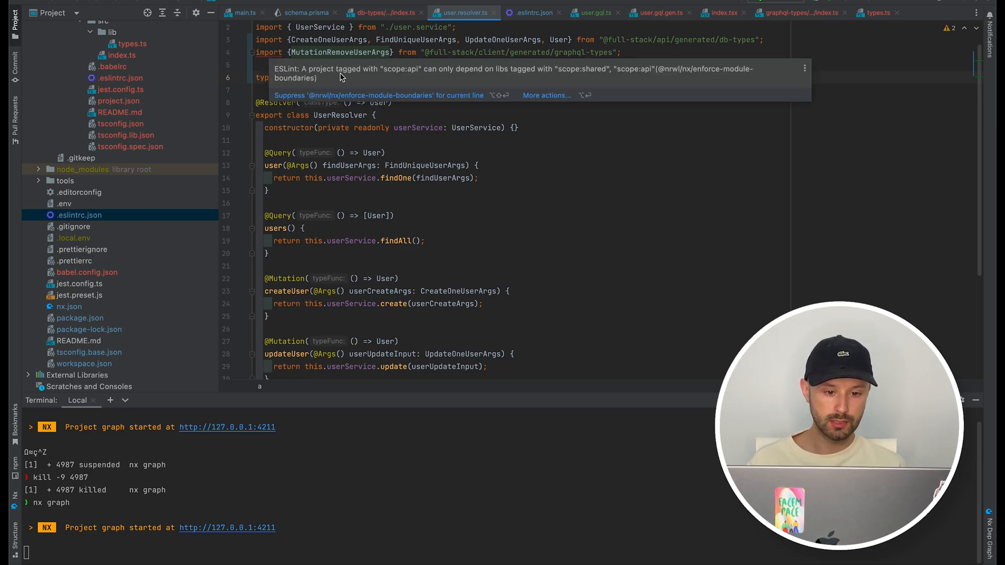
pyautogui.moveTo(430, 75)
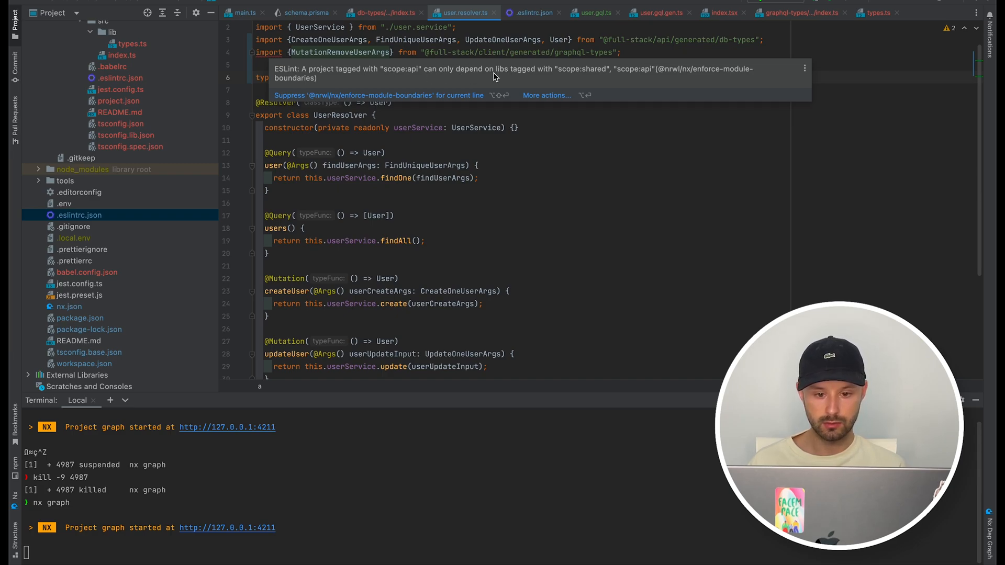
pyautogui.moveTo(624, 75)
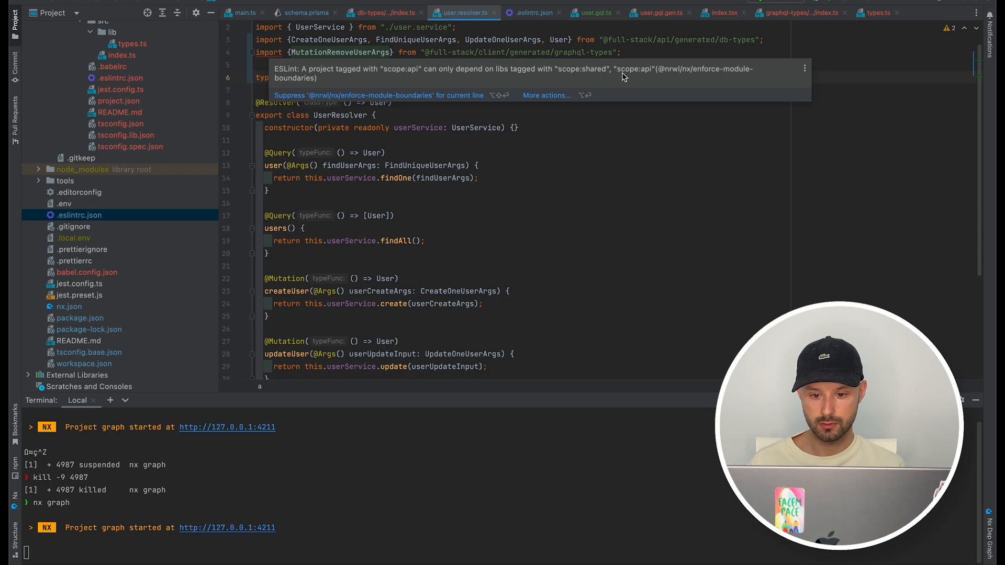